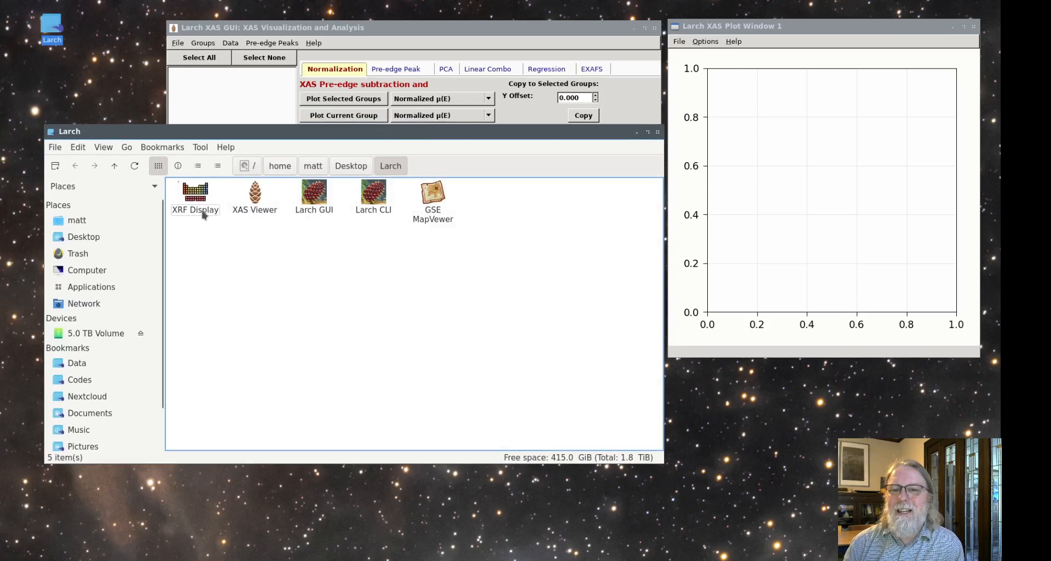
mouse_move(247, 222)
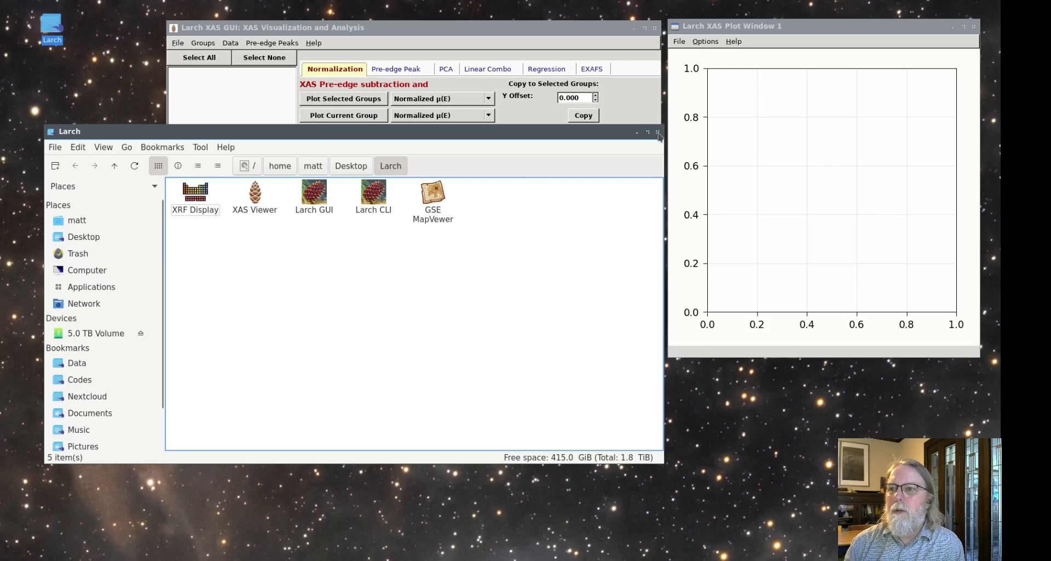
mouse_move(631, 151)
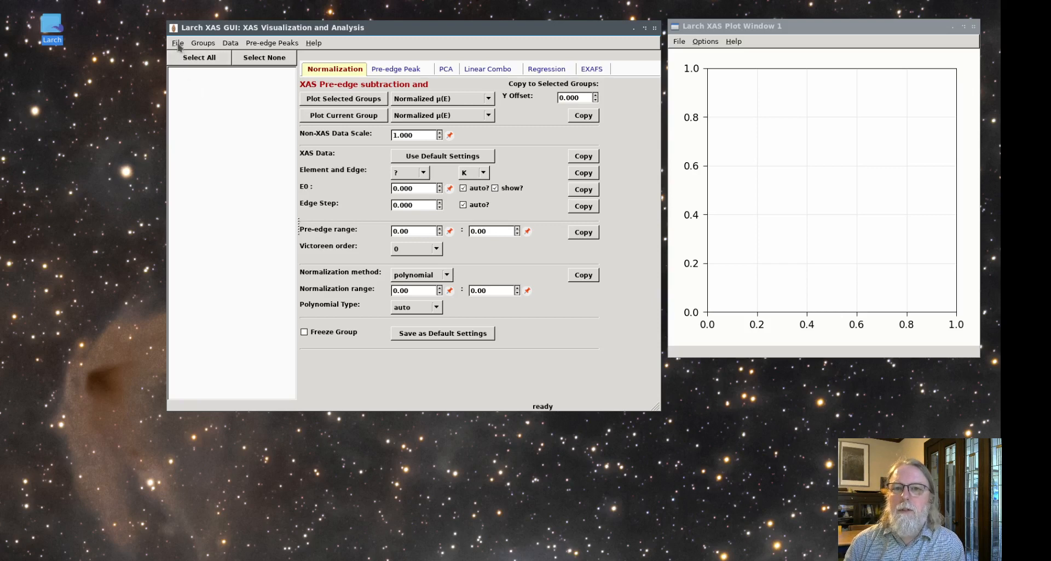
- Choose Fe_metal_rt_01.xdi from the Fe folder as the data file to import
left_click(178, 42)
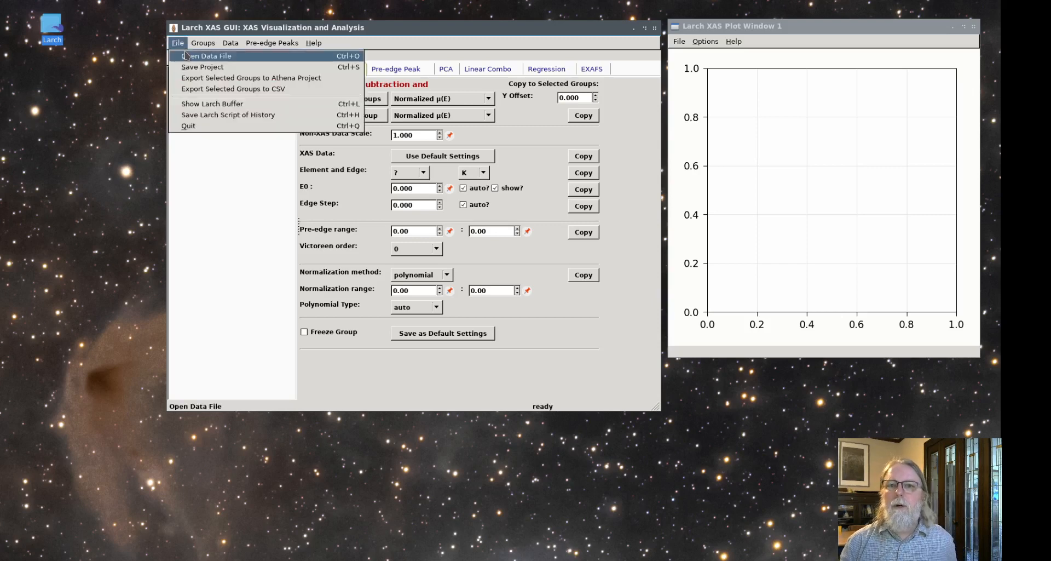
left_click(208, 56)
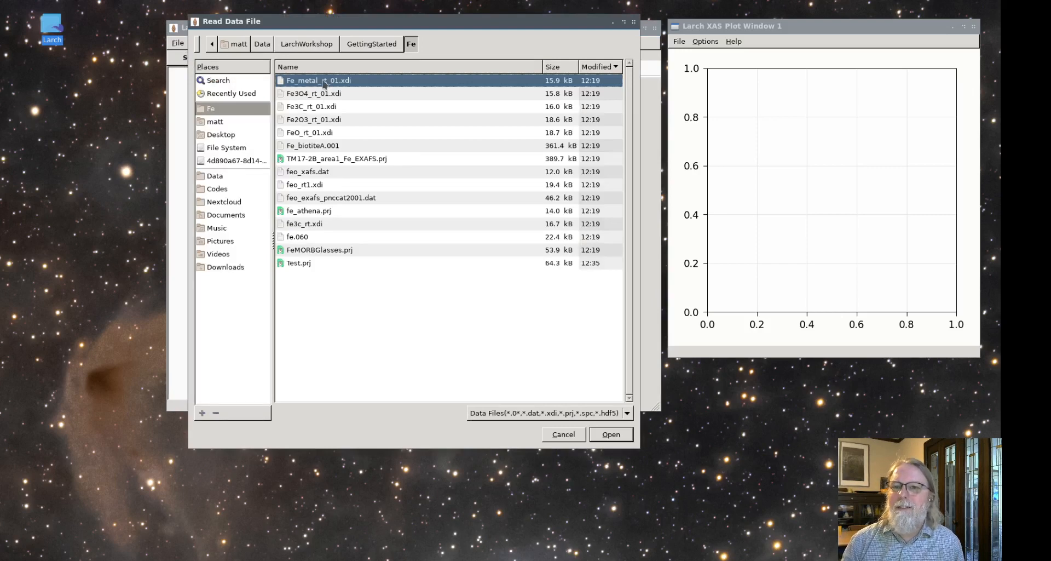
mouse_move(384, 198)
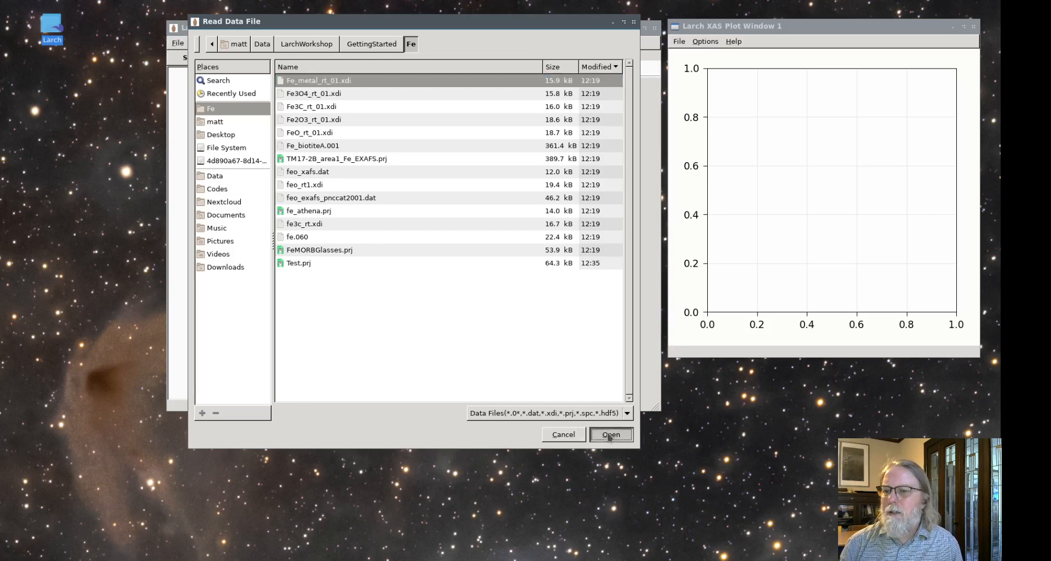
left_click(610, 433)
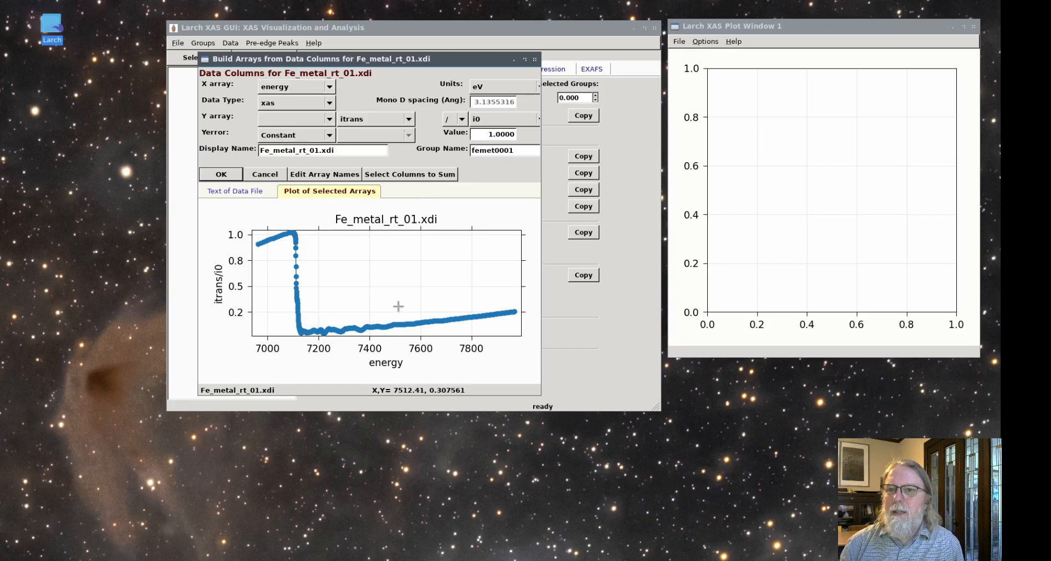
mouse_move(412, 284)
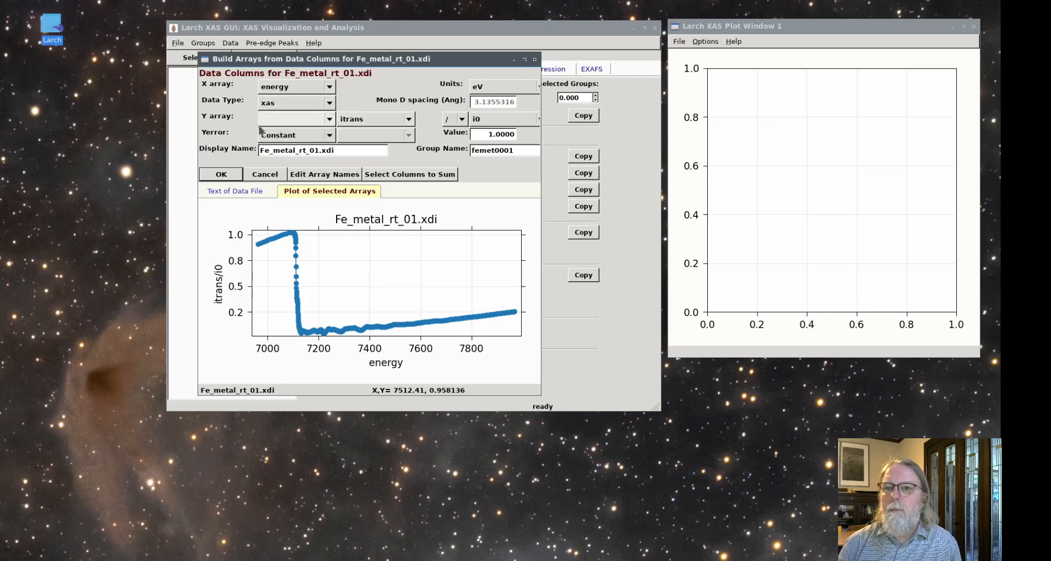
mouse_move(342, 130)
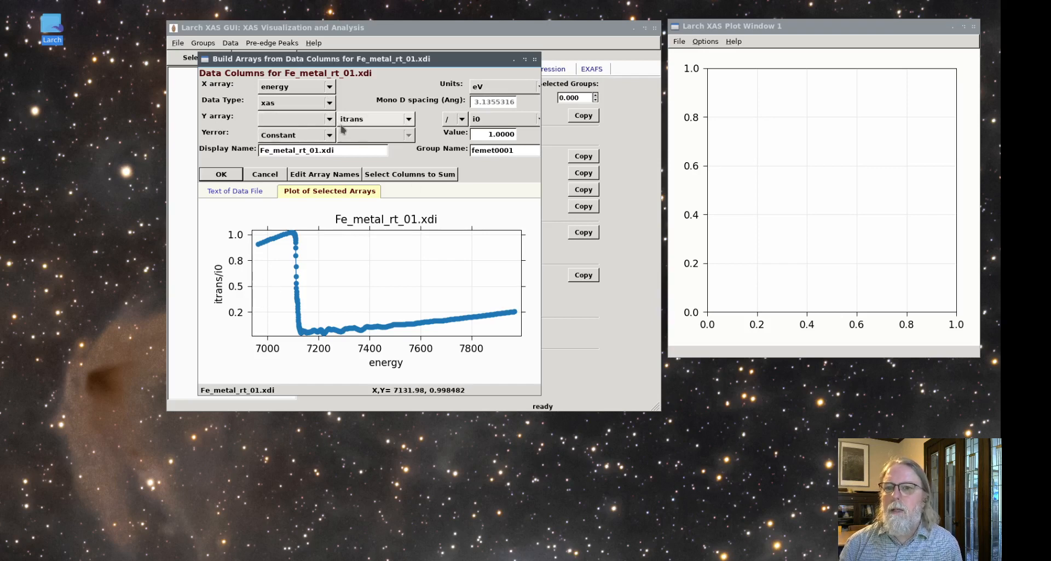
mouse_move(373, 119)
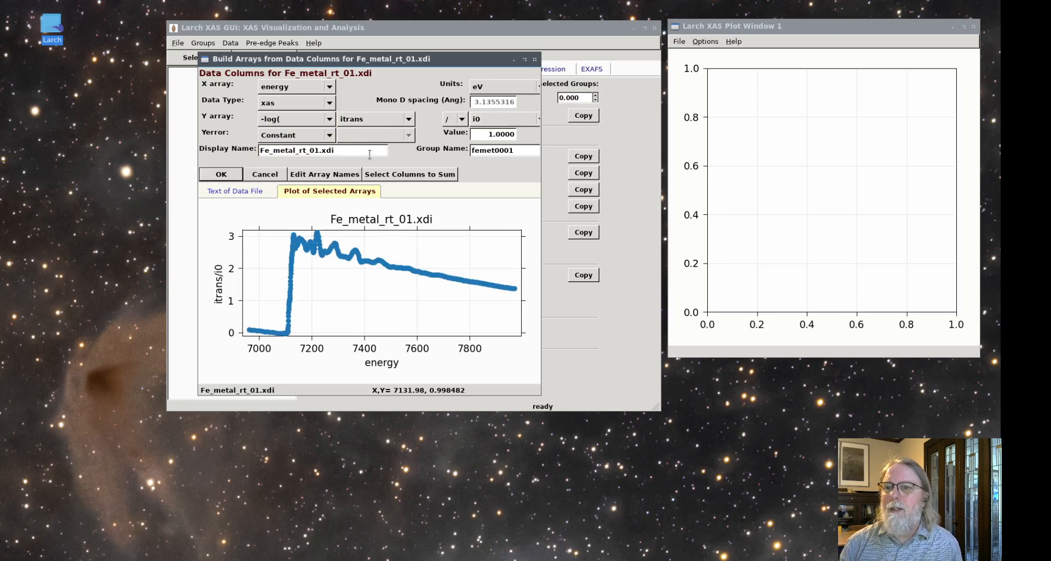
- Review the raw file text, keep itrans/i0 as -log absorbance, and accept the import
left_click(234, 191)
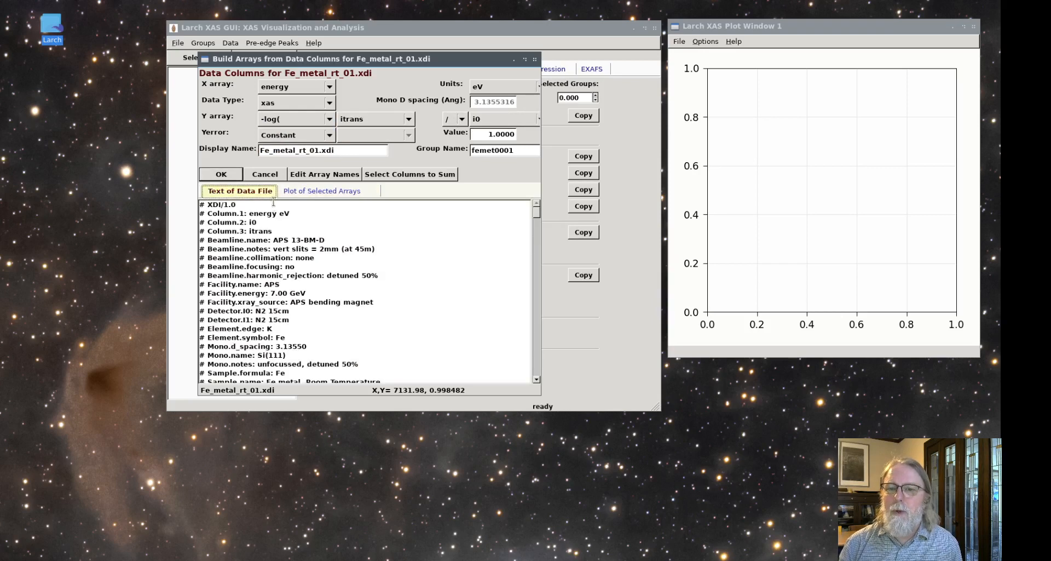
scroll("down", 3)
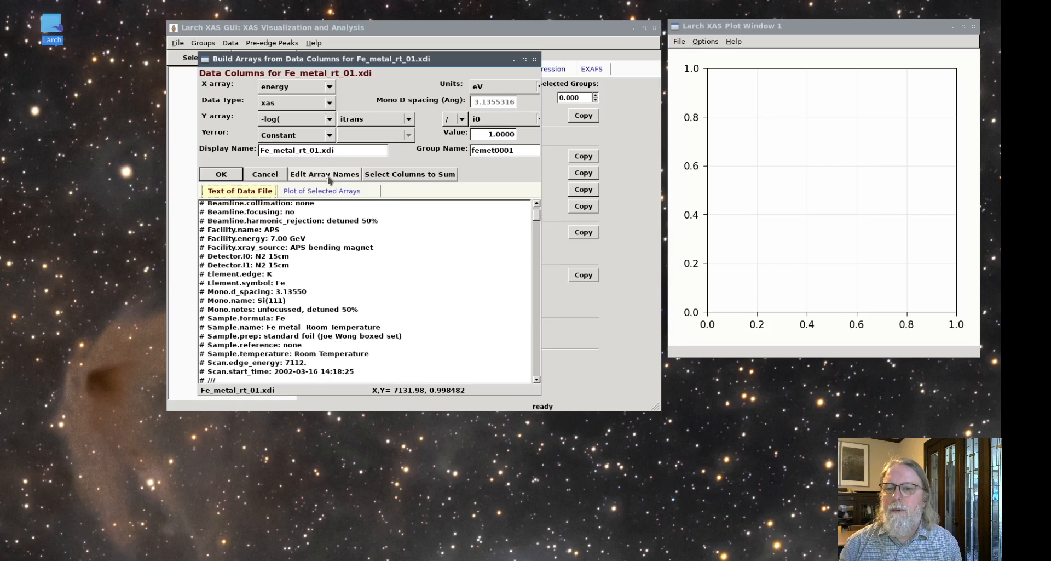
left_click(322, 190)
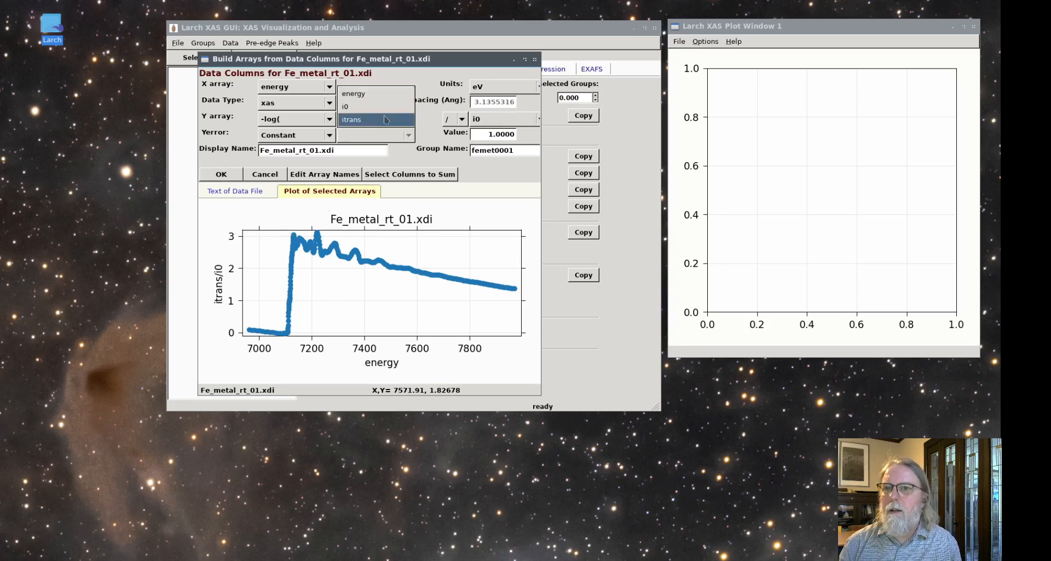
left_click(375, 118)
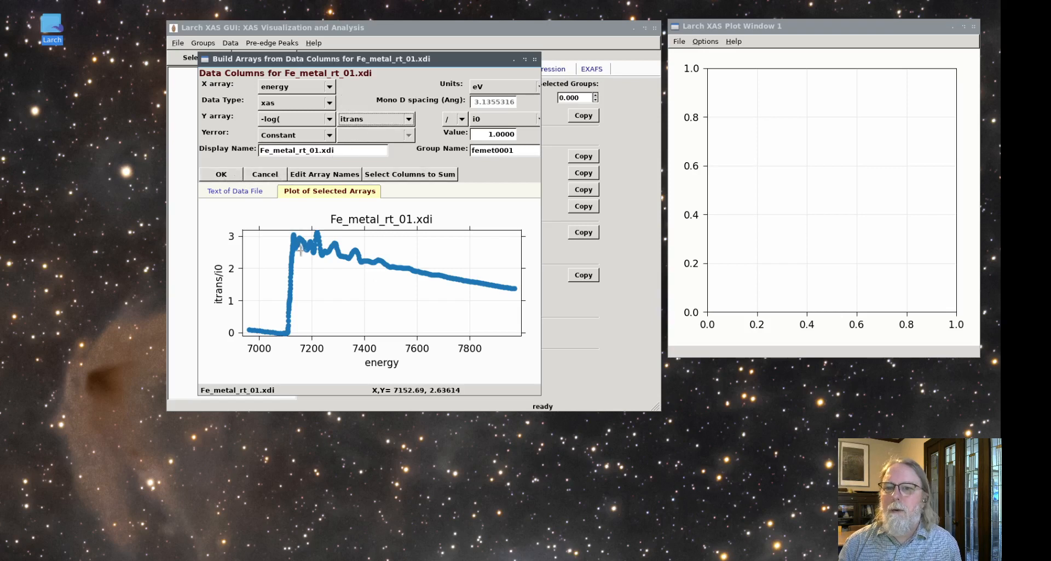
left_click(220, 174)
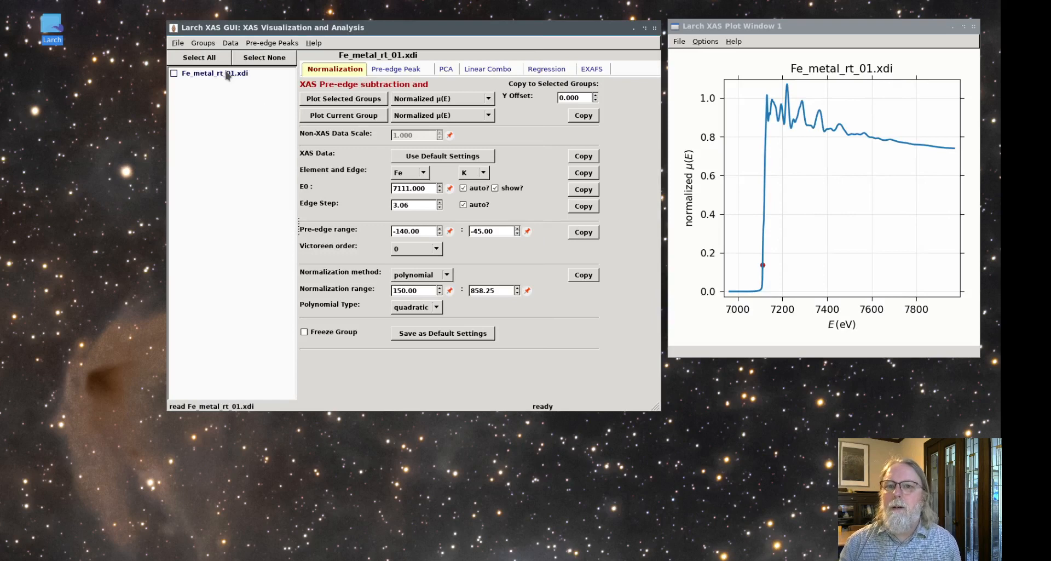
left_click(416, 306)
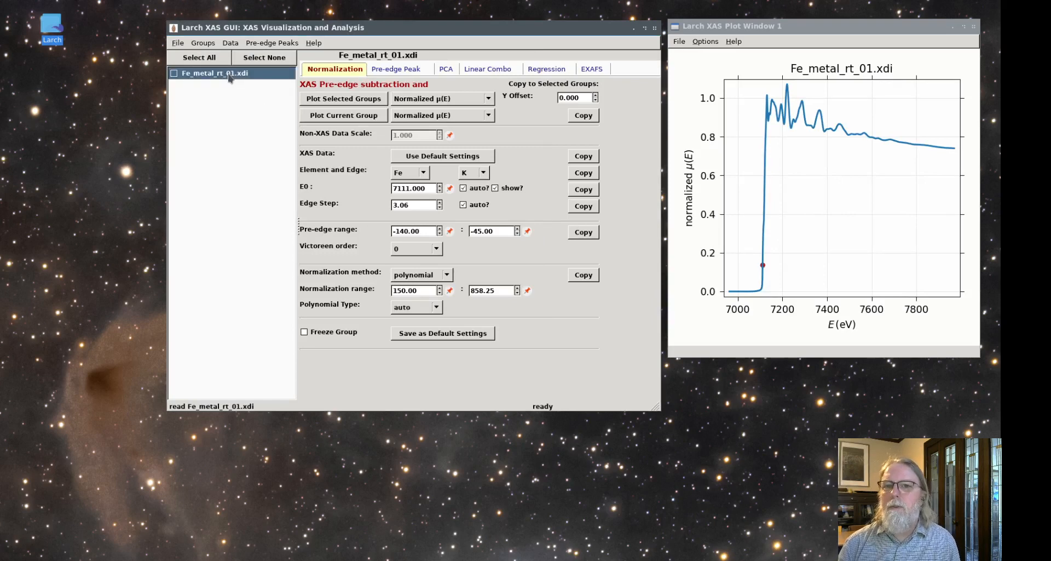
mouse_move(795, 134)
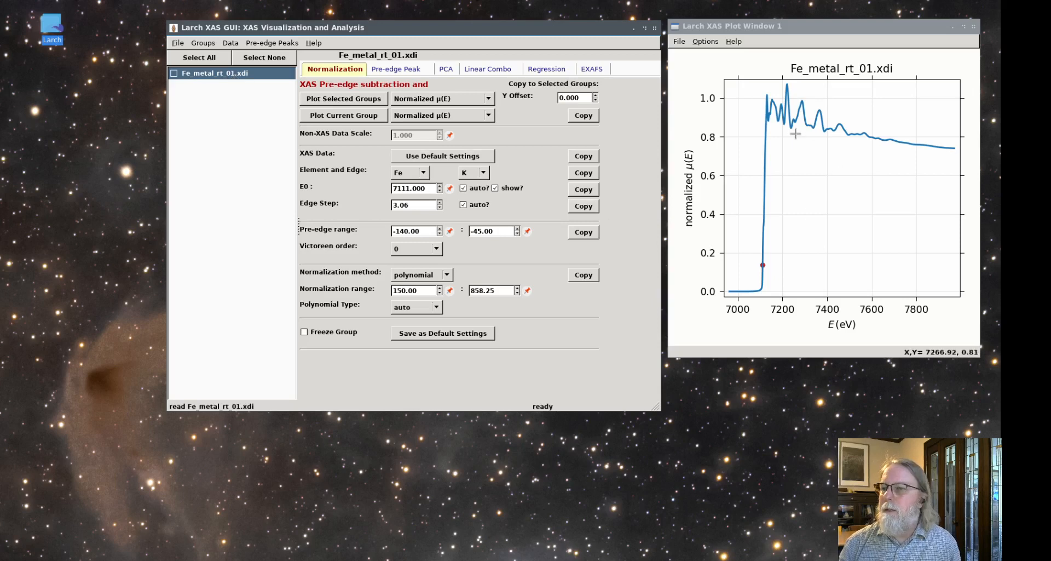
mouse_move(382, 144)
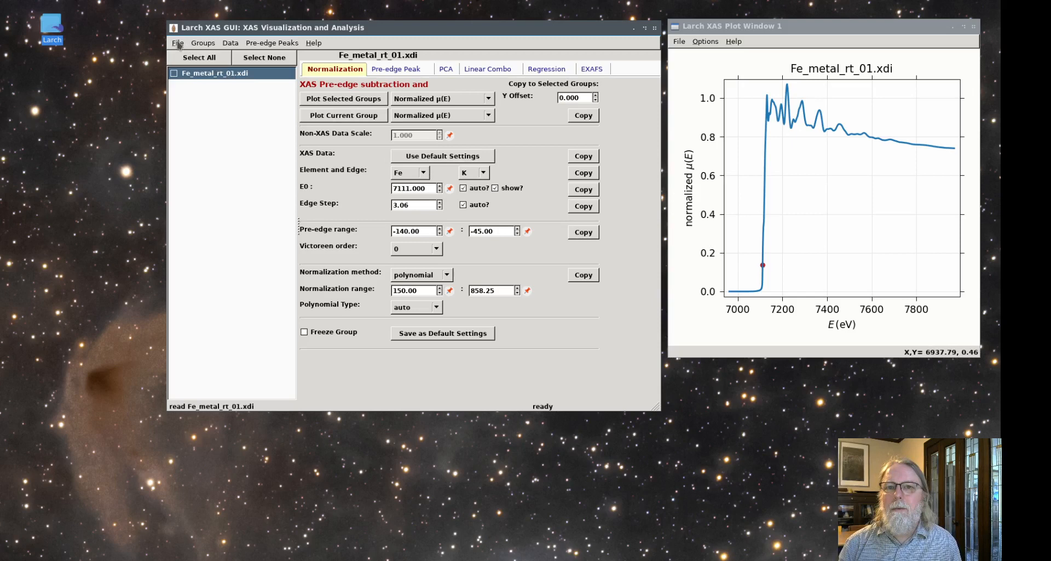
- Select Fe3O4_rt_01, Fe2O3_rt_01 and FeO_rt_01 .xdi standards together for import
left_click(177, 42)
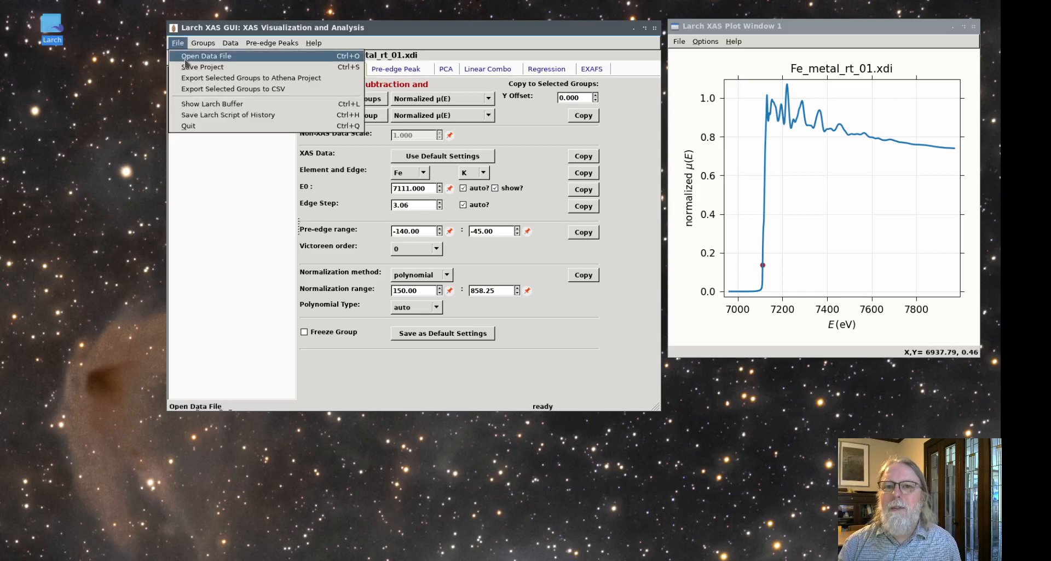
left_click(206, 56)
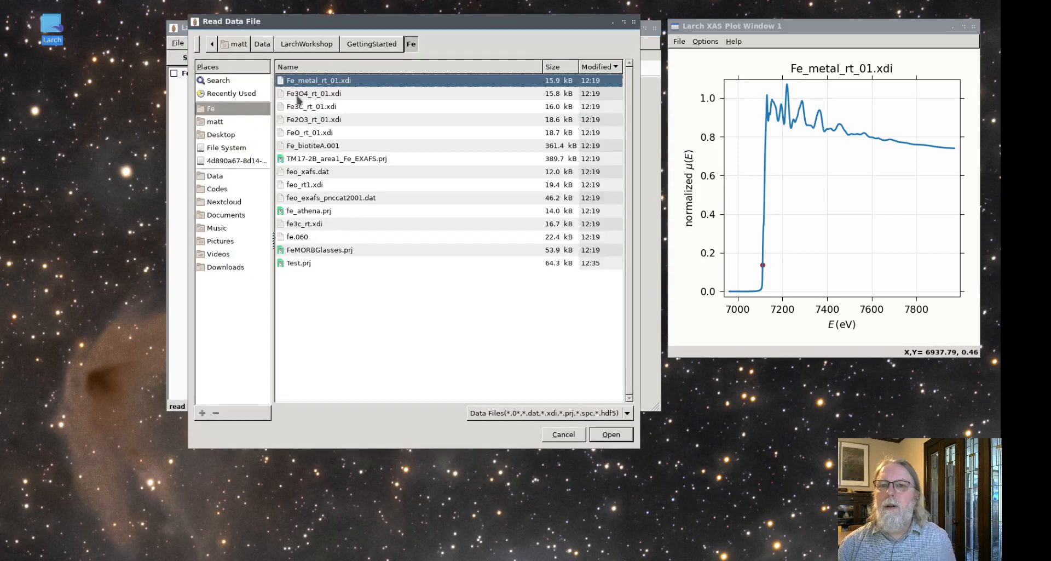
left_click(314, 94)
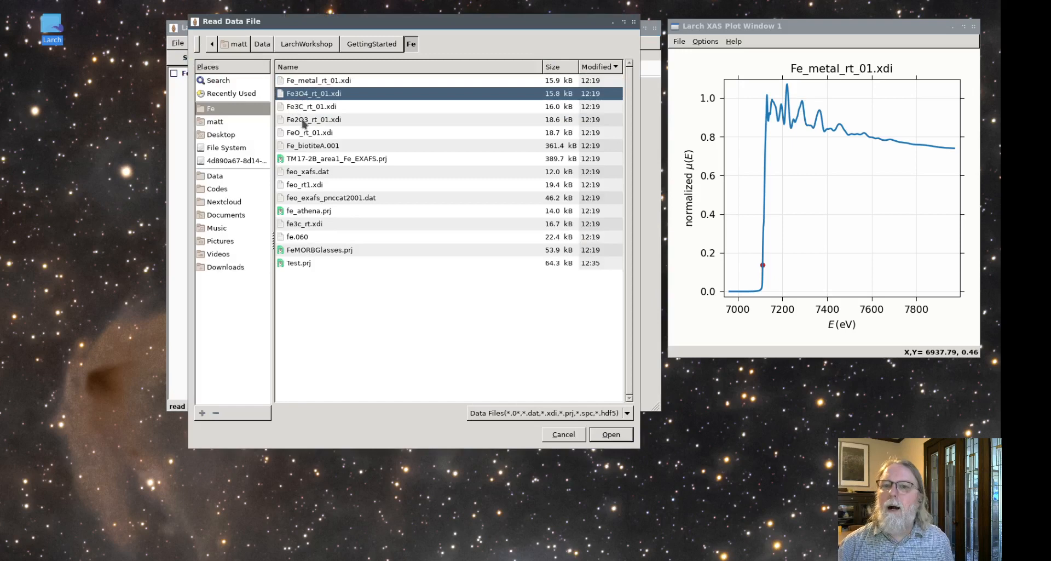
left_click(313, 118)
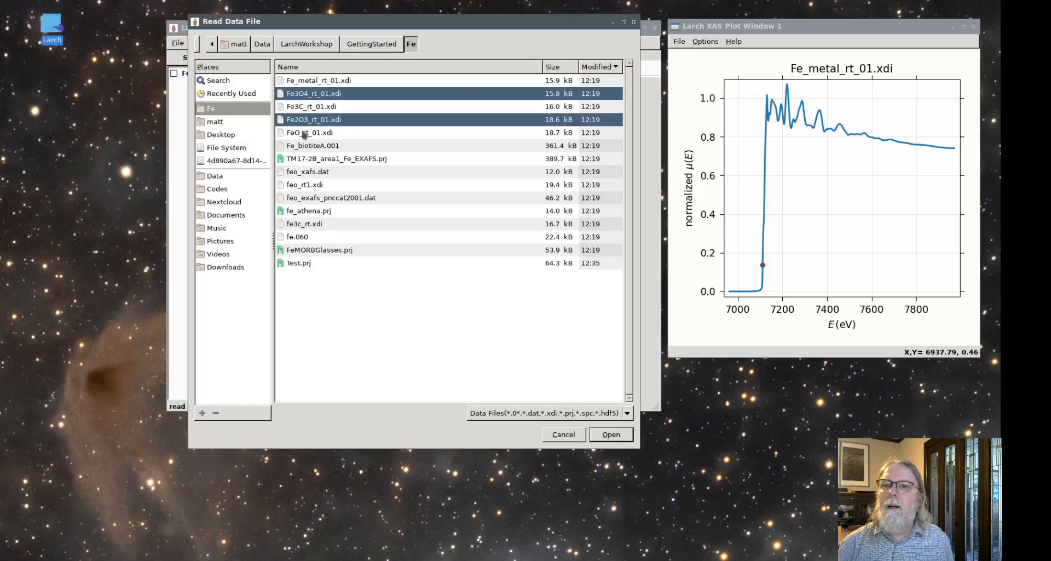
left_click(307, 133)
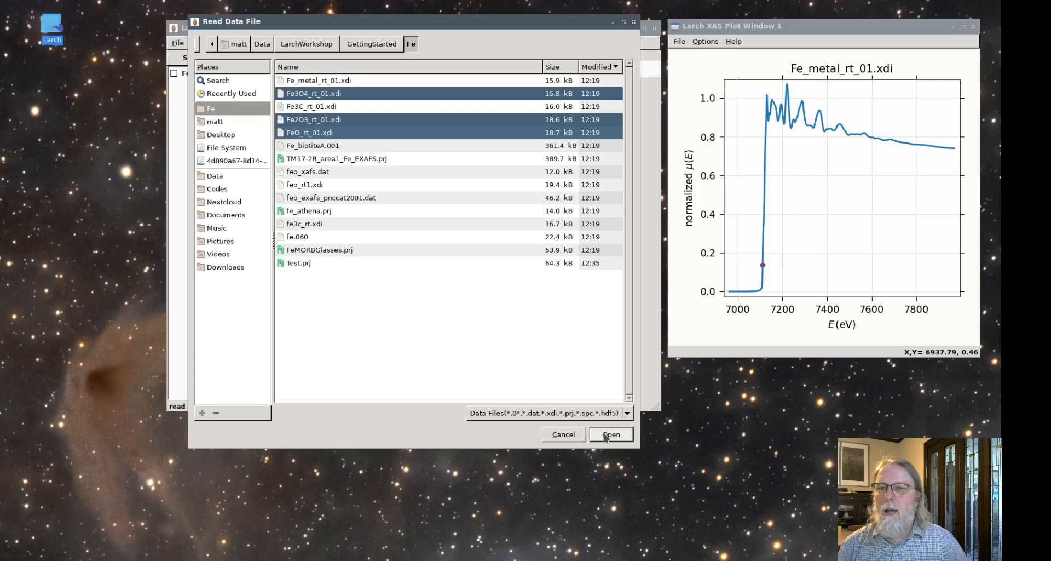
left_click(610, 434)
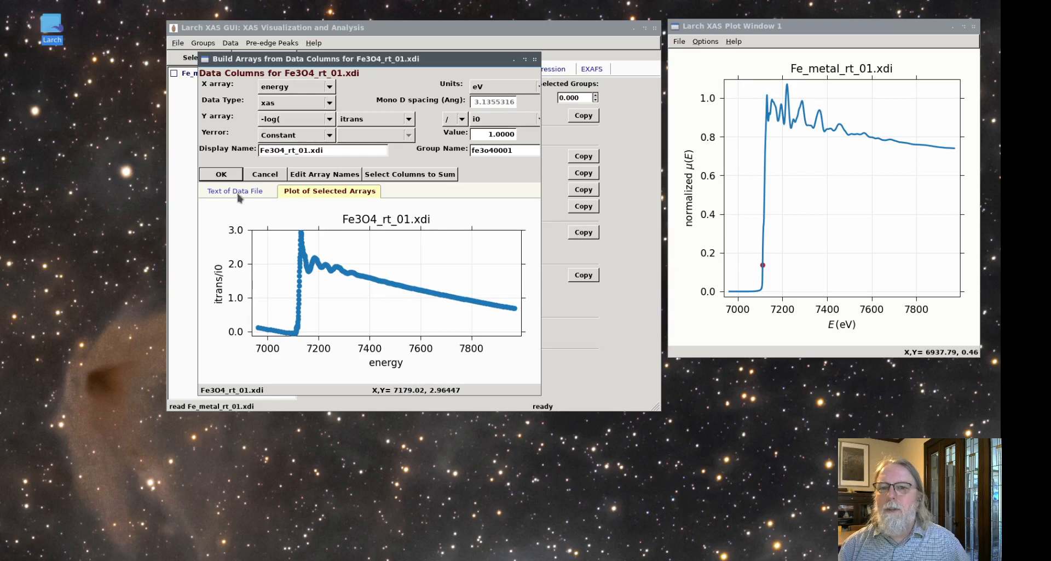
- Review the Fe3O4 file text and accept the column settings to load all three standards
left_click(234, 191)
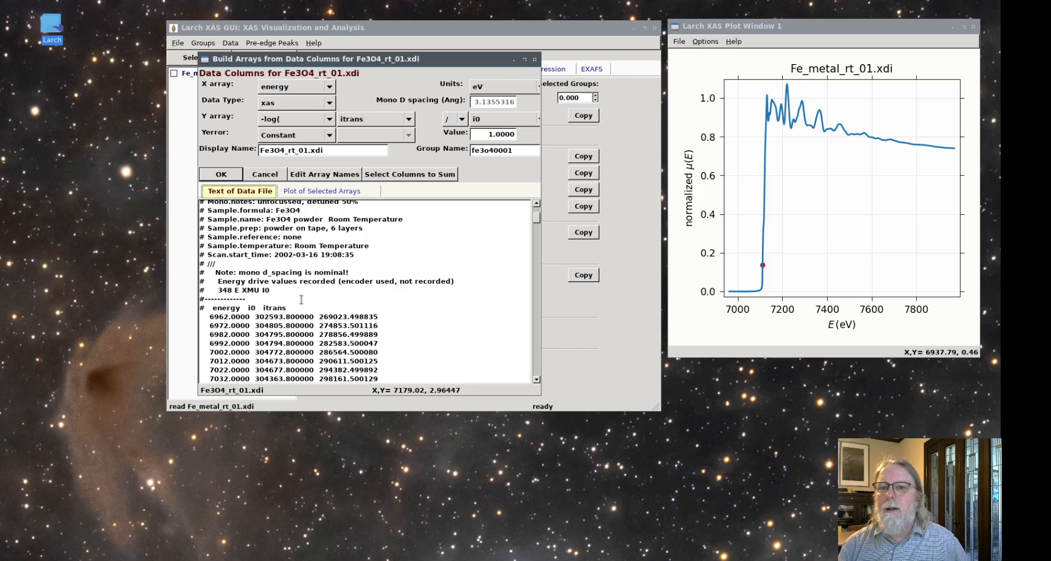
mouse_move(315, 204)
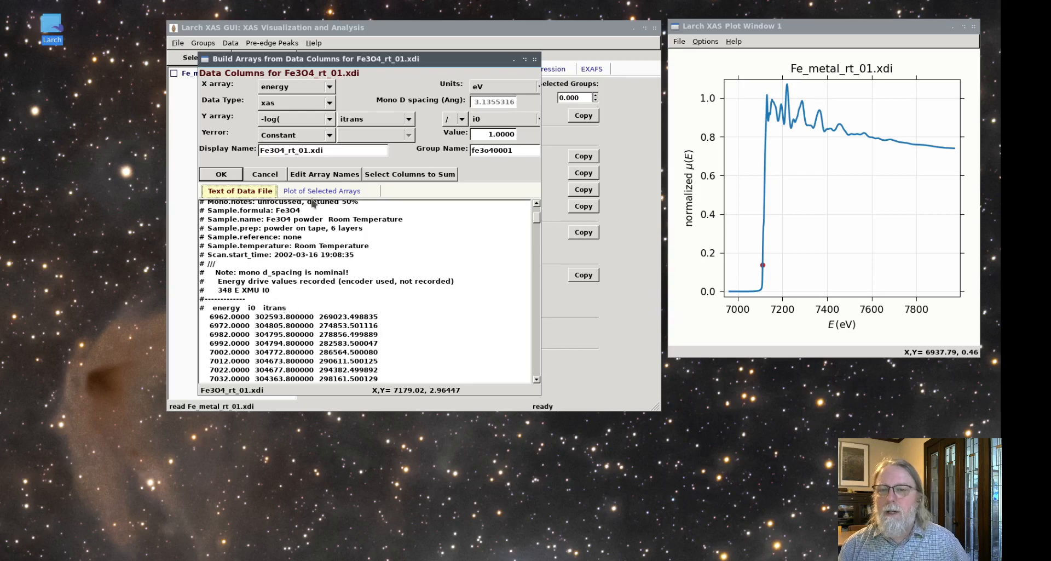
left_click(322, 191)
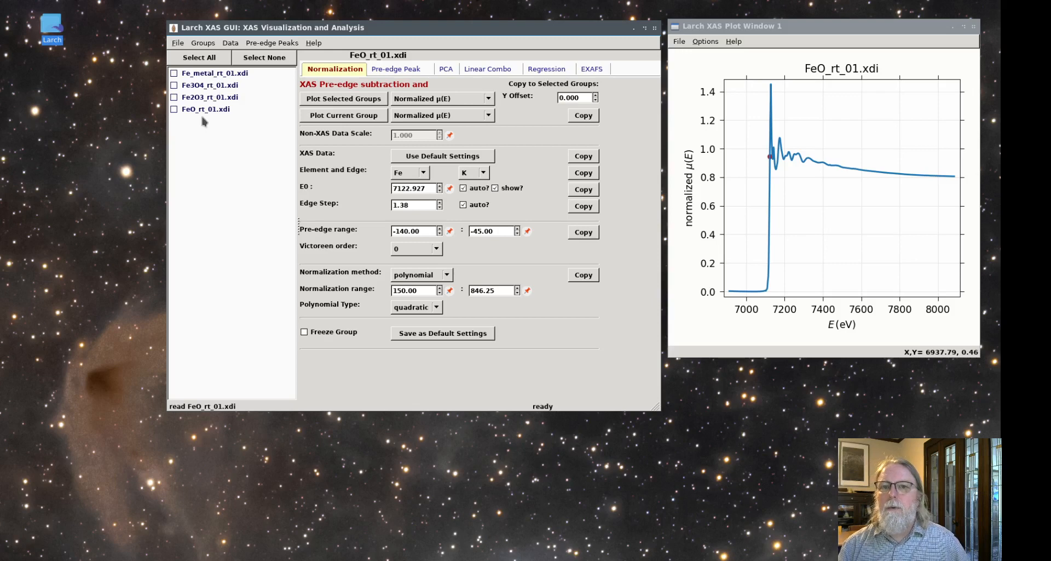
- Check the Fe3O4, Fe2O3 and FeO groups and plot their normalized spectra together
left_click(209, 96)
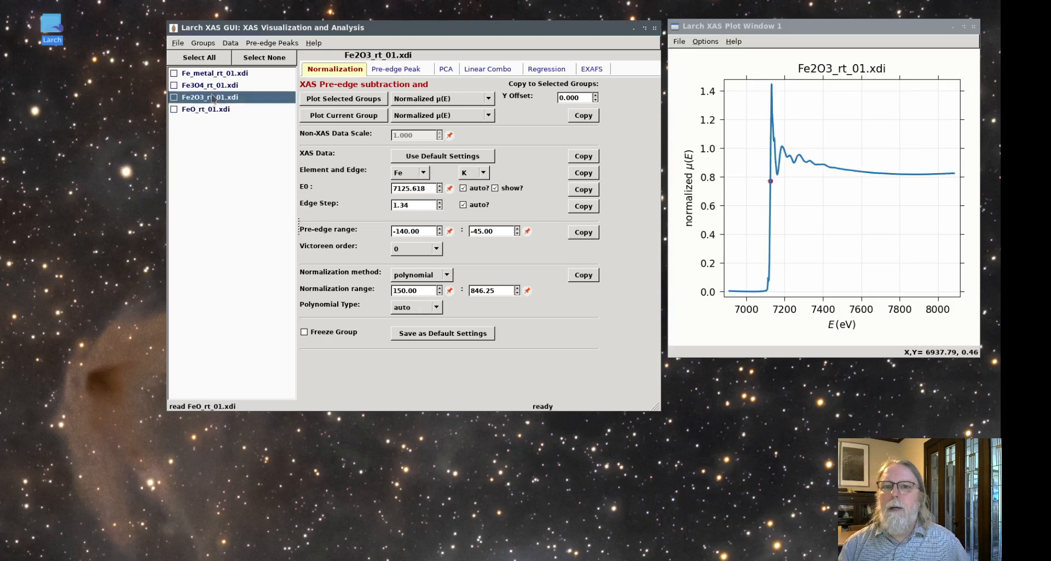
left_click(208, 84)
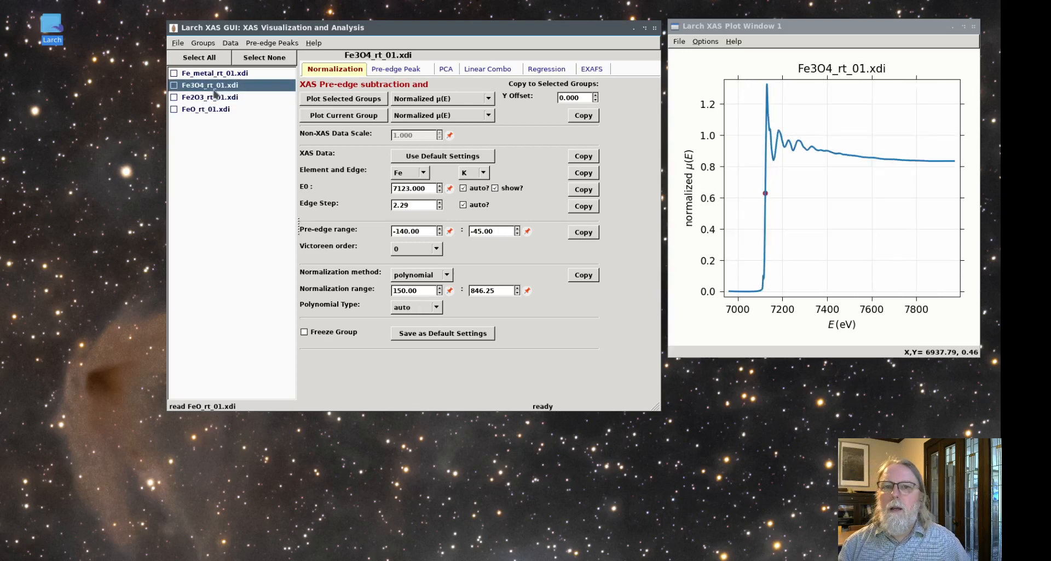
left_click(200, 57)
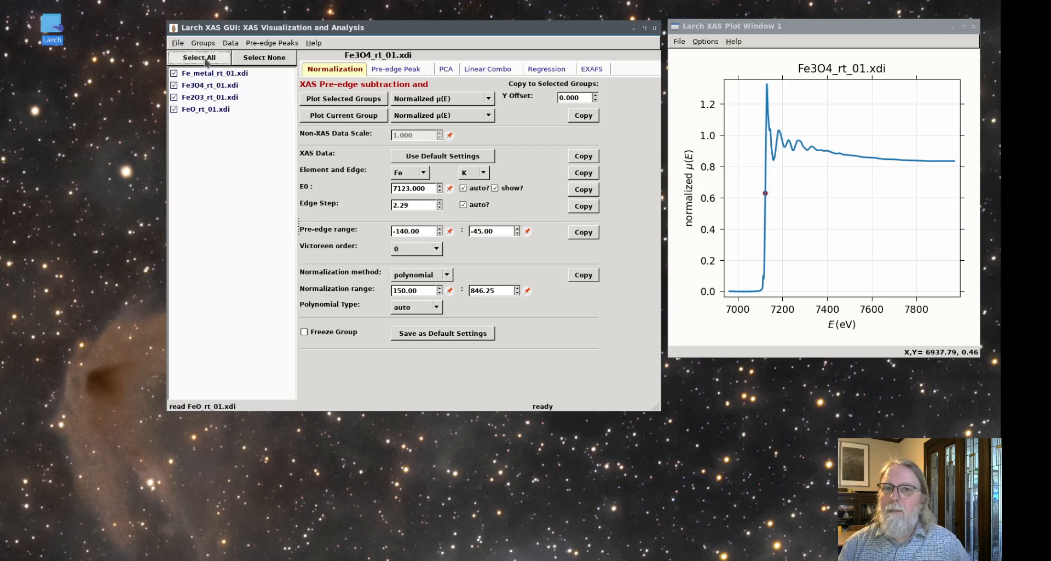
left_click(264, 56)
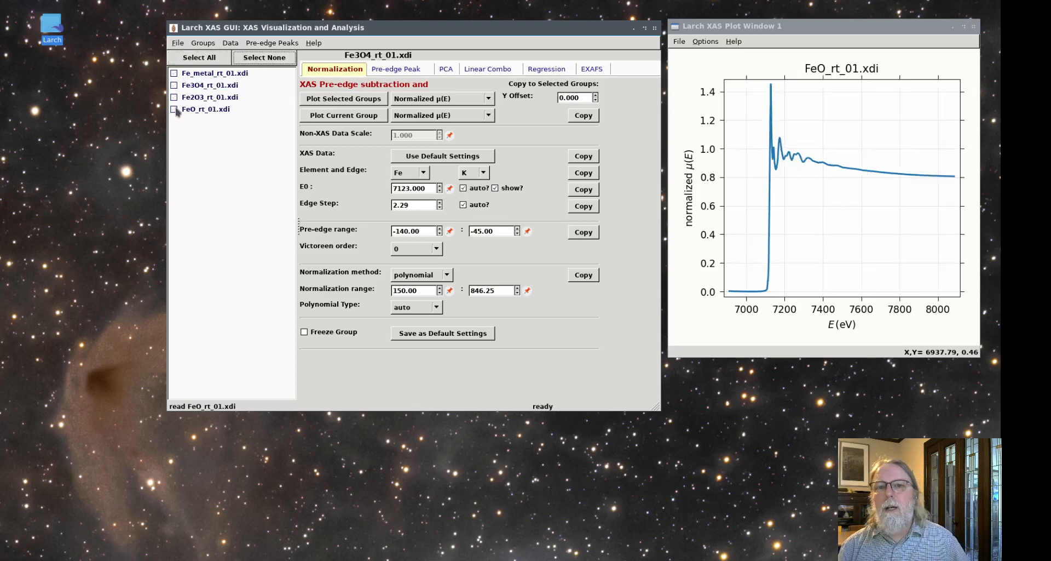
left_click(208, 86)
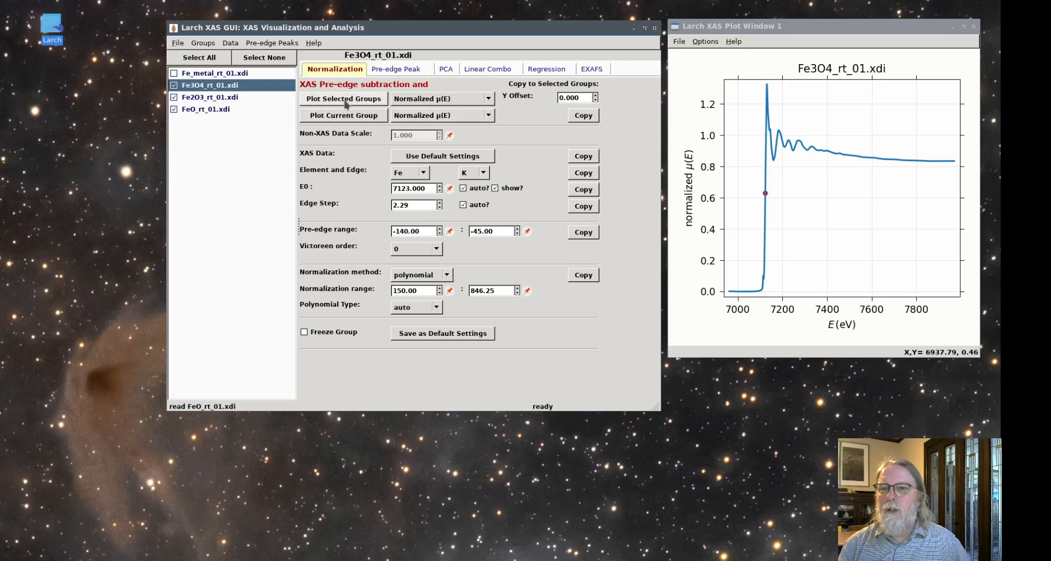
left_click(343, 98)
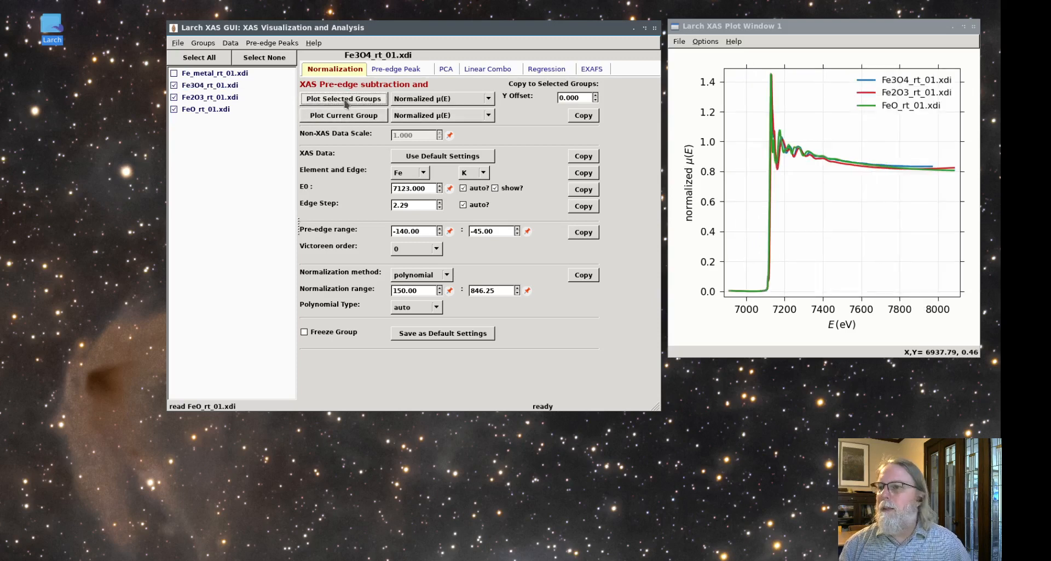
- Add the Fe metal group so all four standards overlay in one plot
left_click(214, 72)
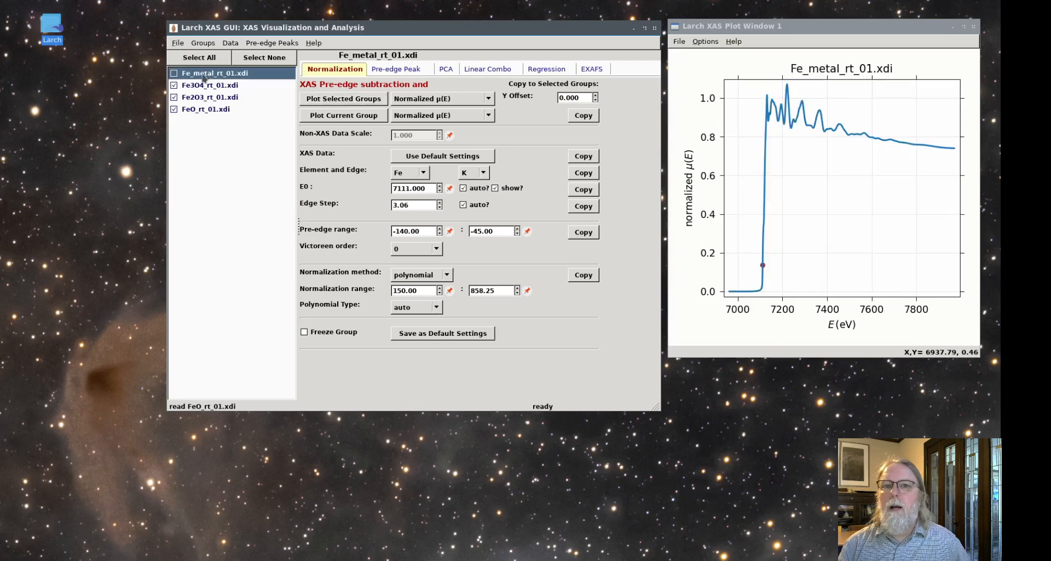
left_click(174, 86)
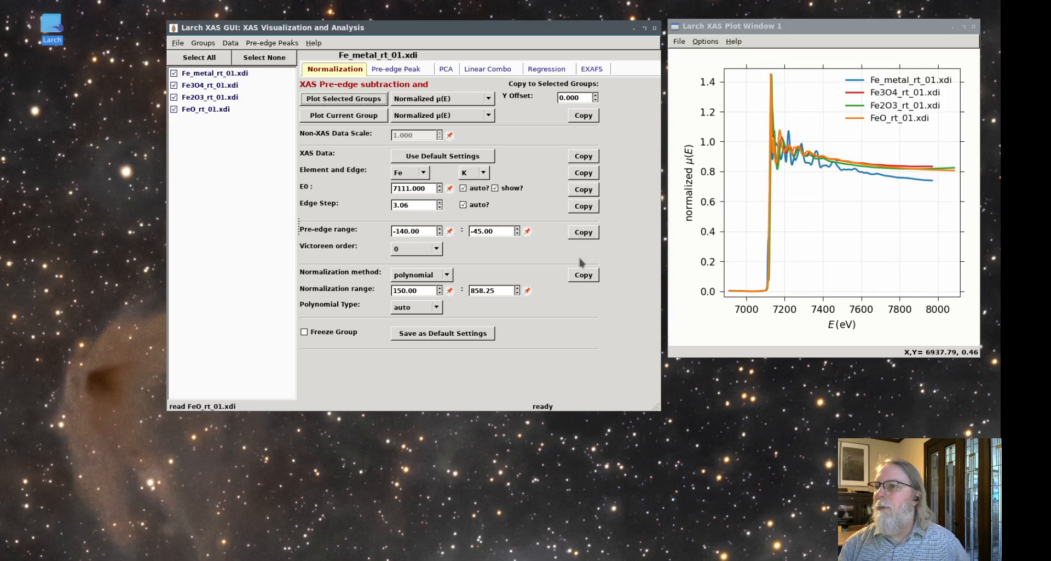
mouse_move(840, 136)
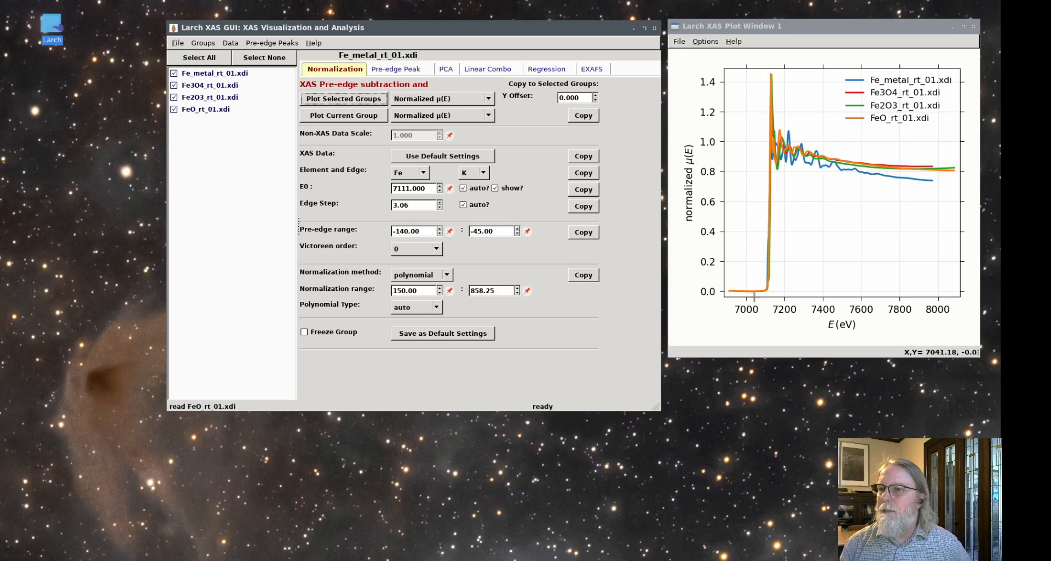
mouse_move(751, 299)
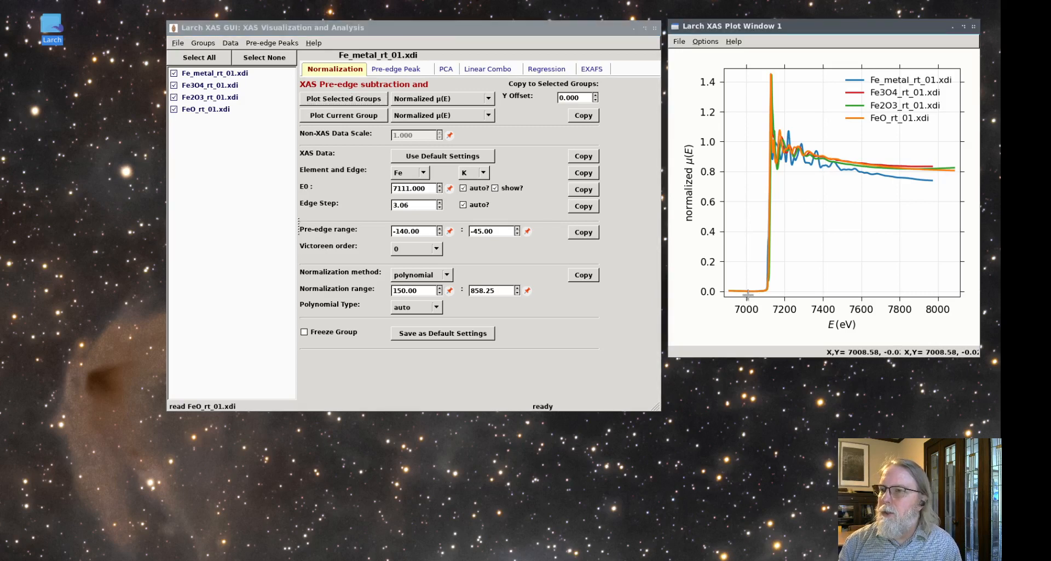
- Zoom the four-standard overlay into the absorption edge, about 7085–7190 eV
left_click_drag(746, 70, 840, 297)
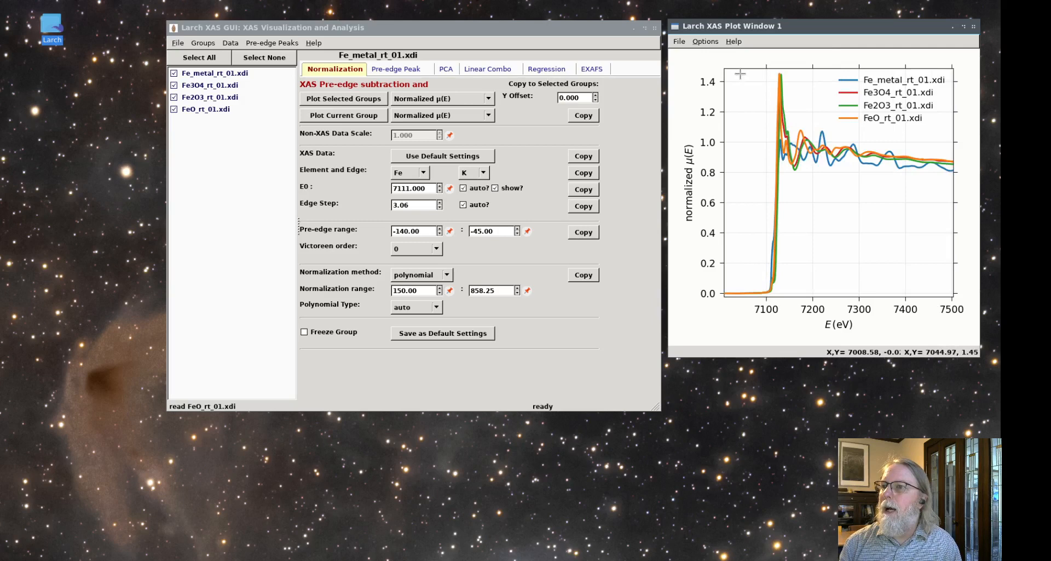
left_click_drag(737, 72, 840, 300)
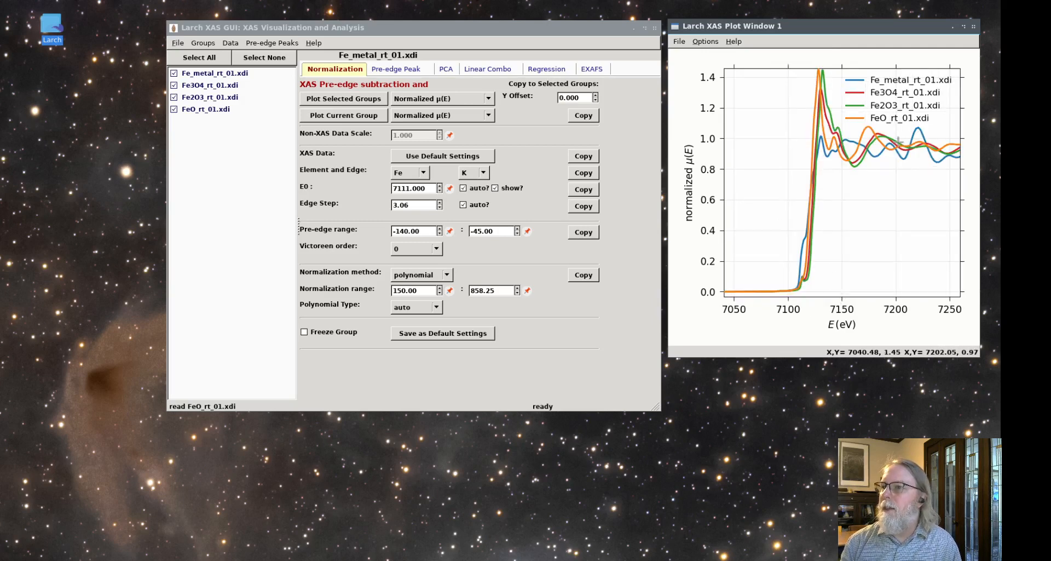
mouse_move(814, 236)
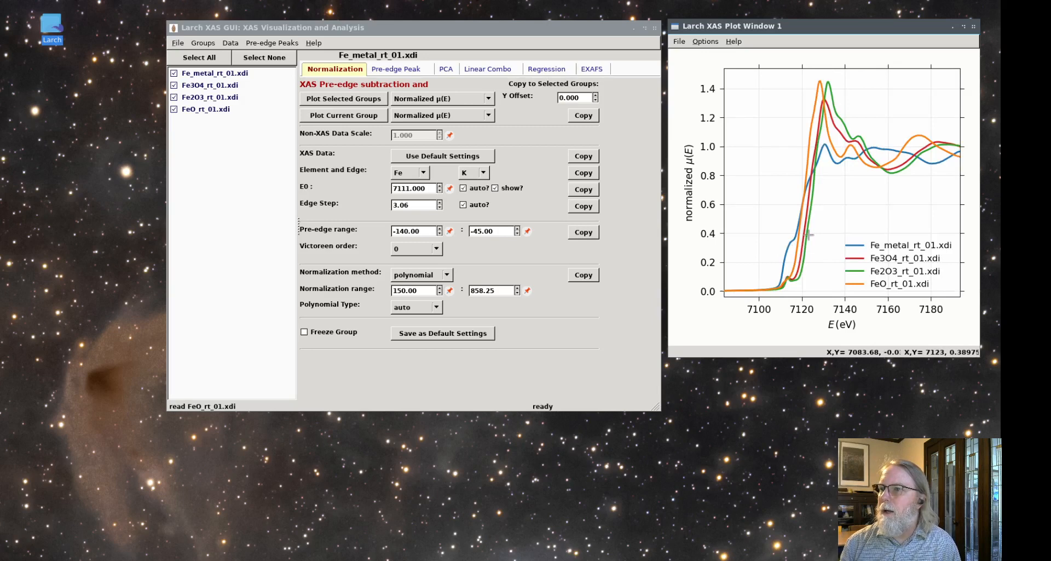
mouse_move(852, 133)
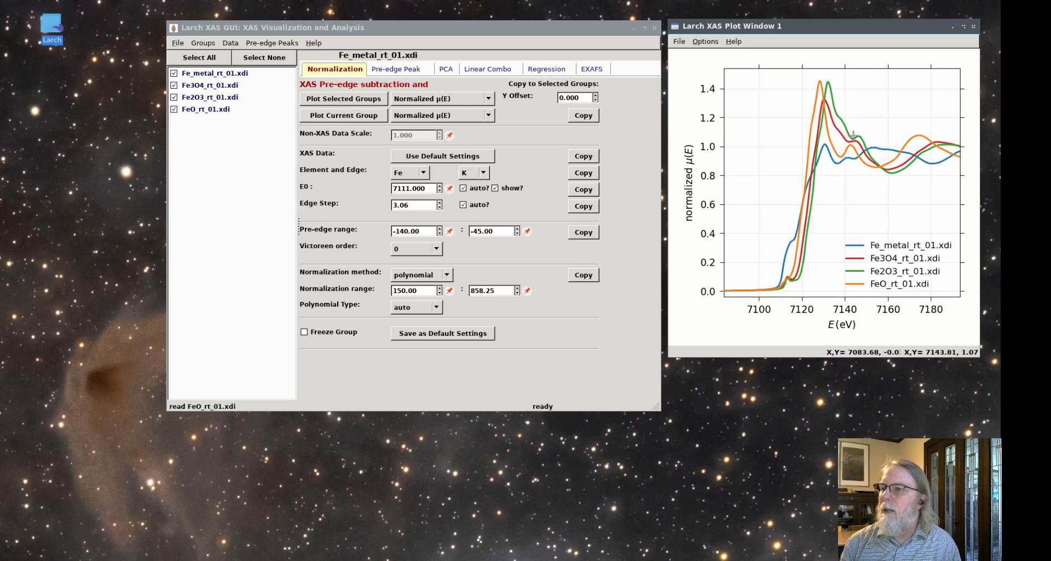
mouse_move(883, 233)
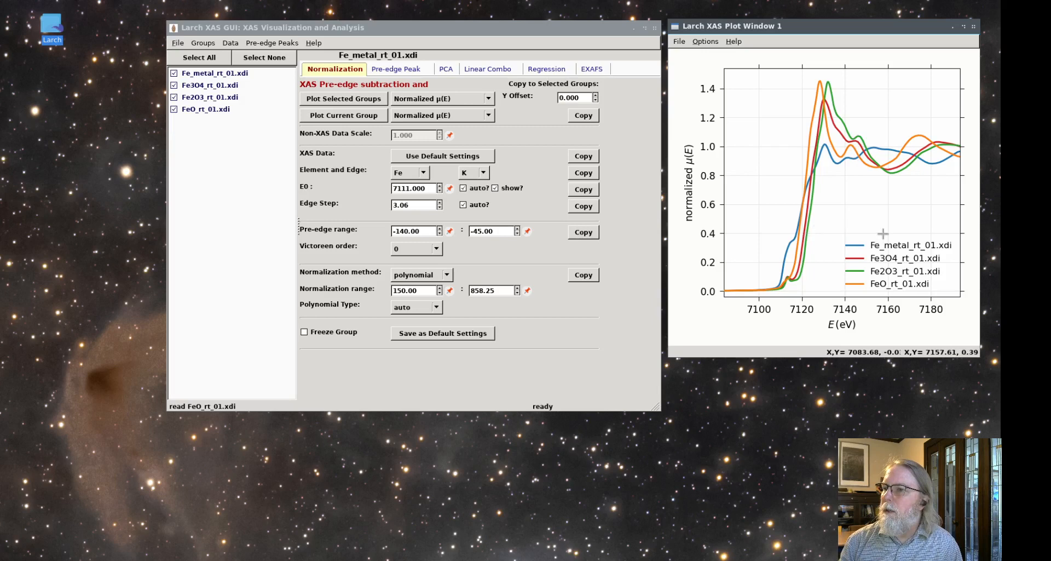
mouse_move(843, 300)
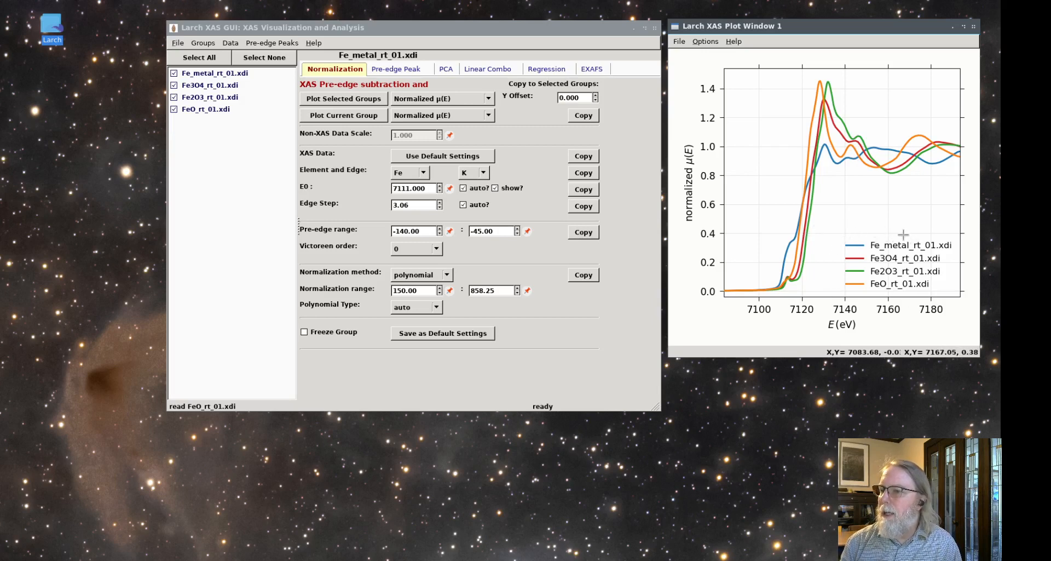
mouse_move(903, 249)
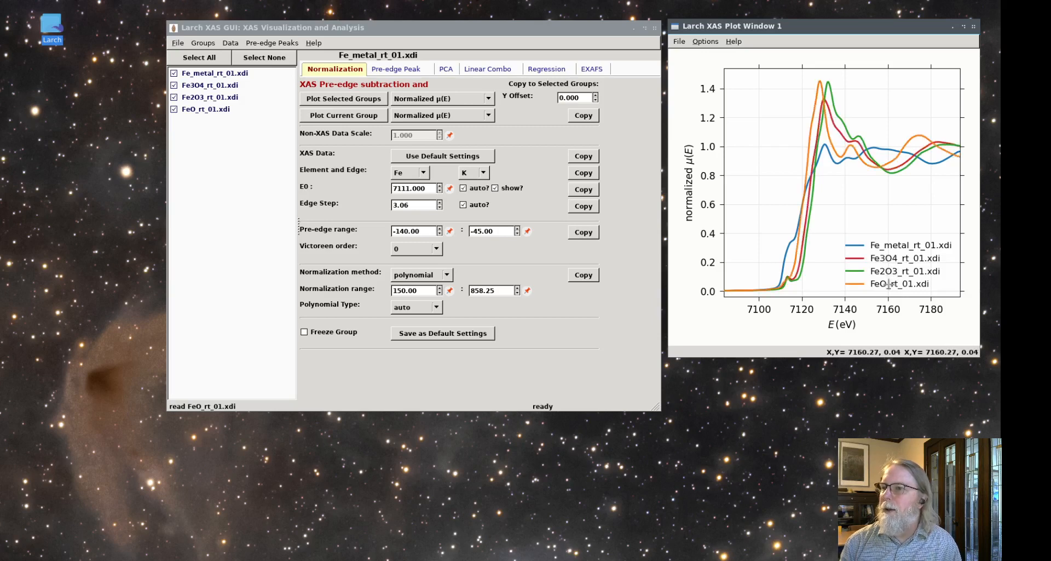
mouse_move(683, 50)
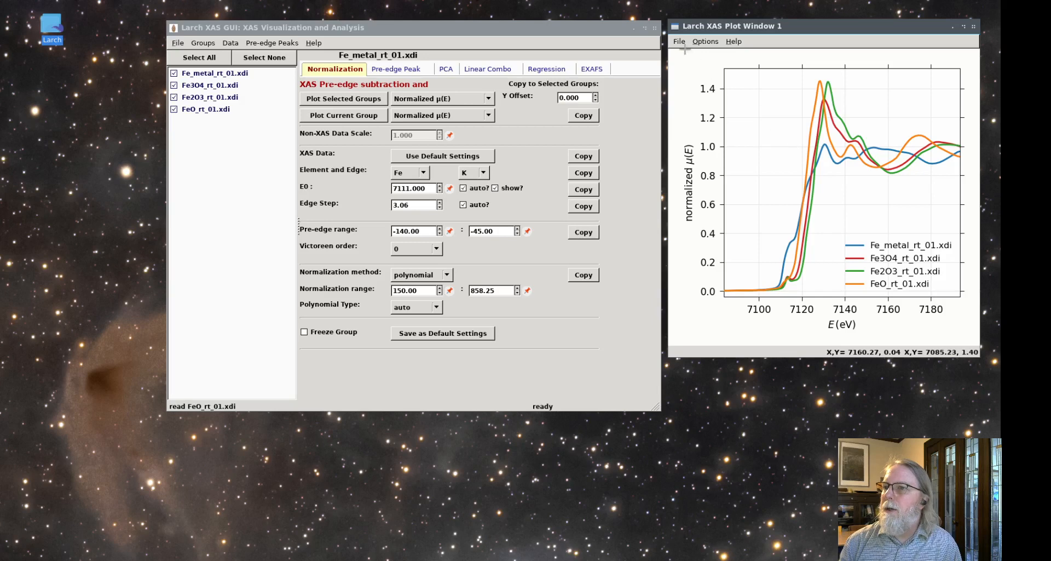
- View the plot window's Save Image, Copy and Print commands, then dismiss them
left_click(678, 41)
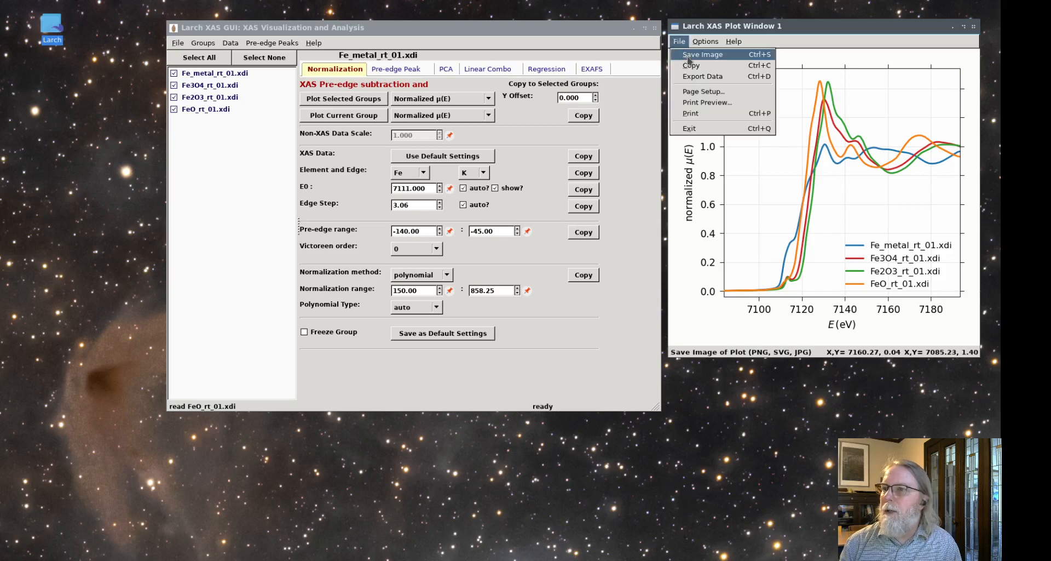
mouse_move(691, 65)
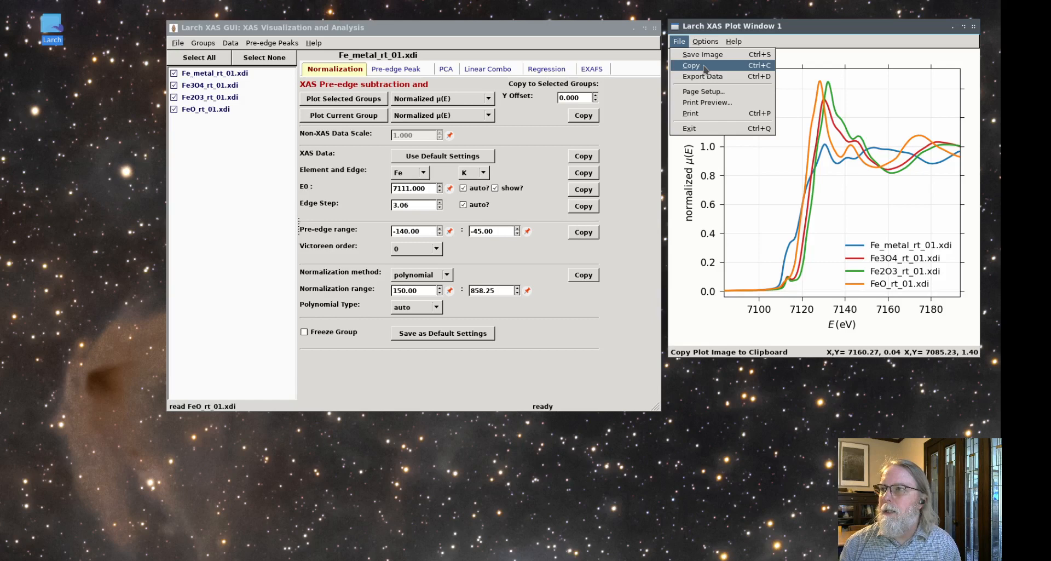
mouse_move(706, 102)
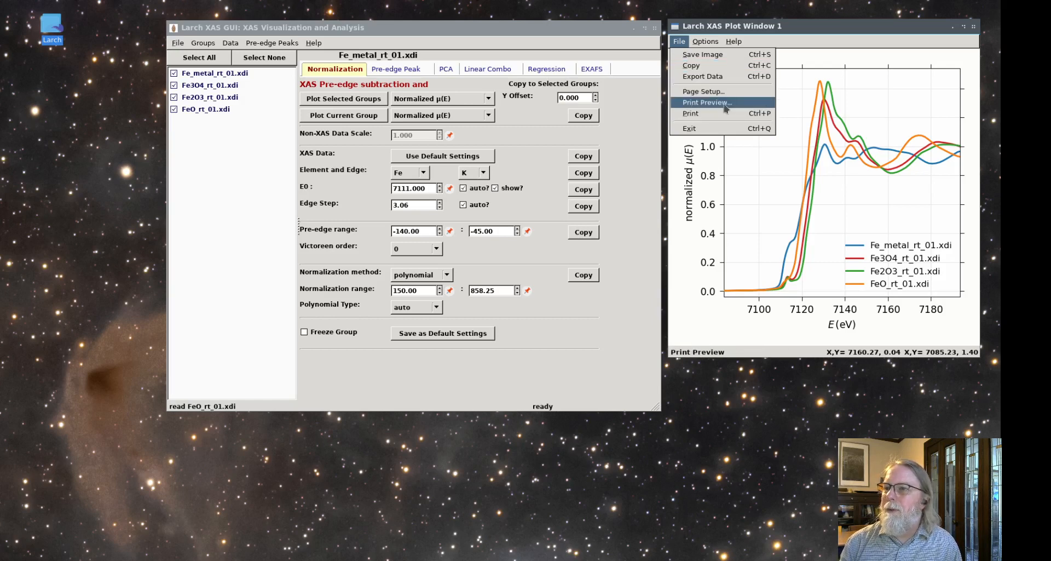
mouse_move(764, 180)
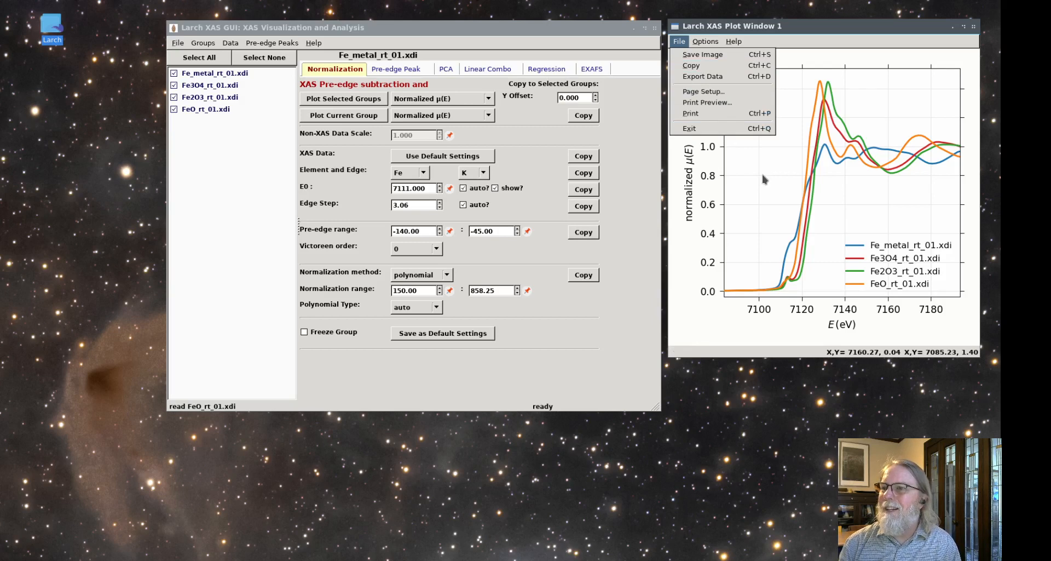
left_click(705, 40)
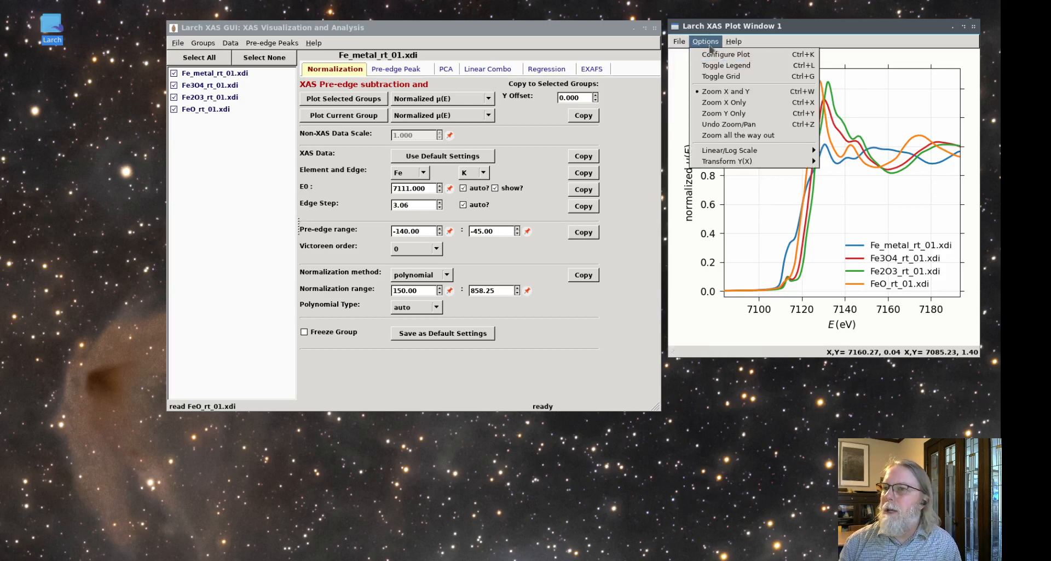
- In Configure Plot, toggle the grid and try a short-dashed style before keeping trace 1 solid
left_click(737, 134)
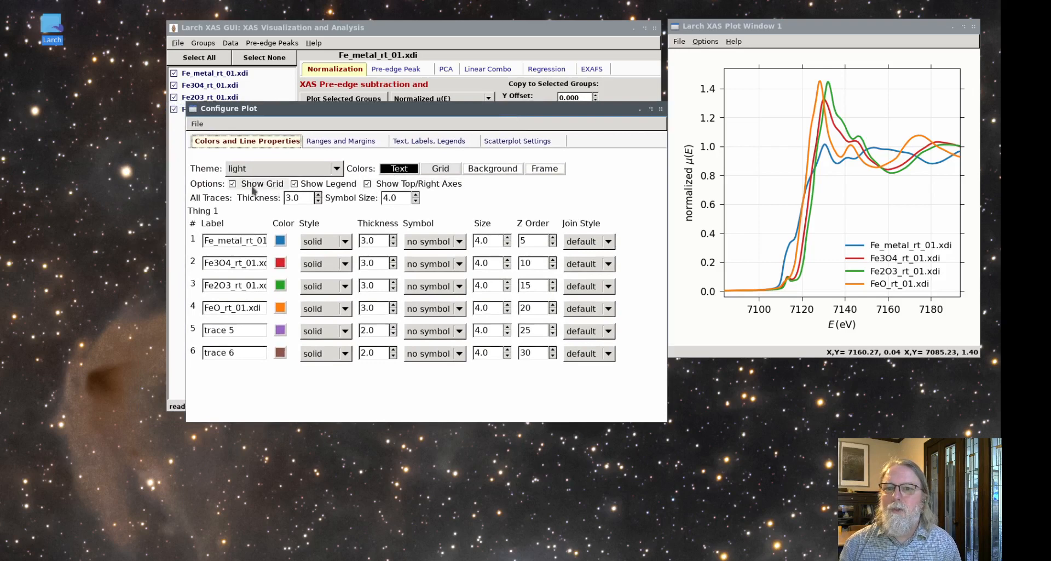
left_click(232, 184)
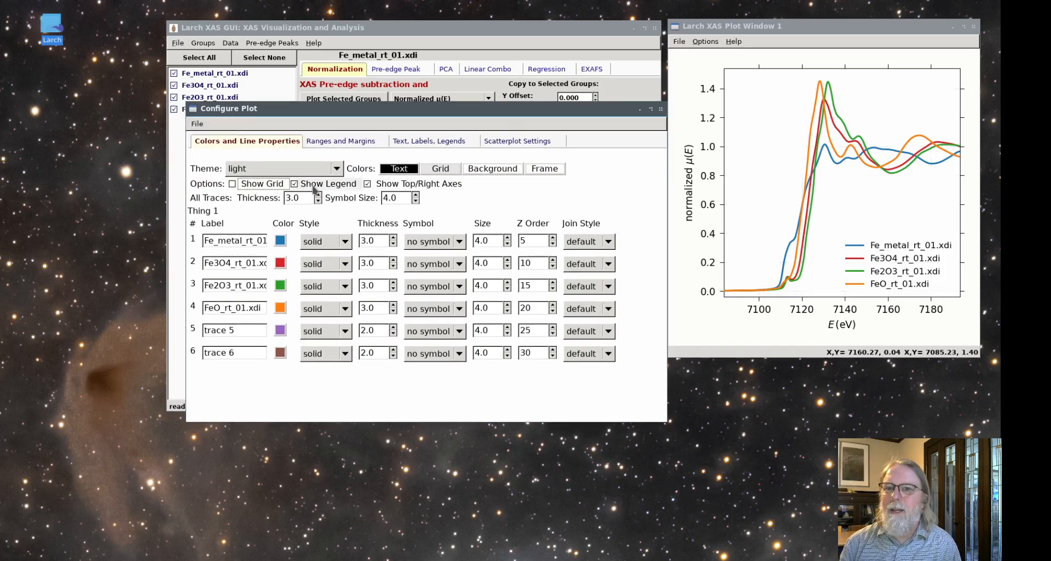
left_click(294, 183)
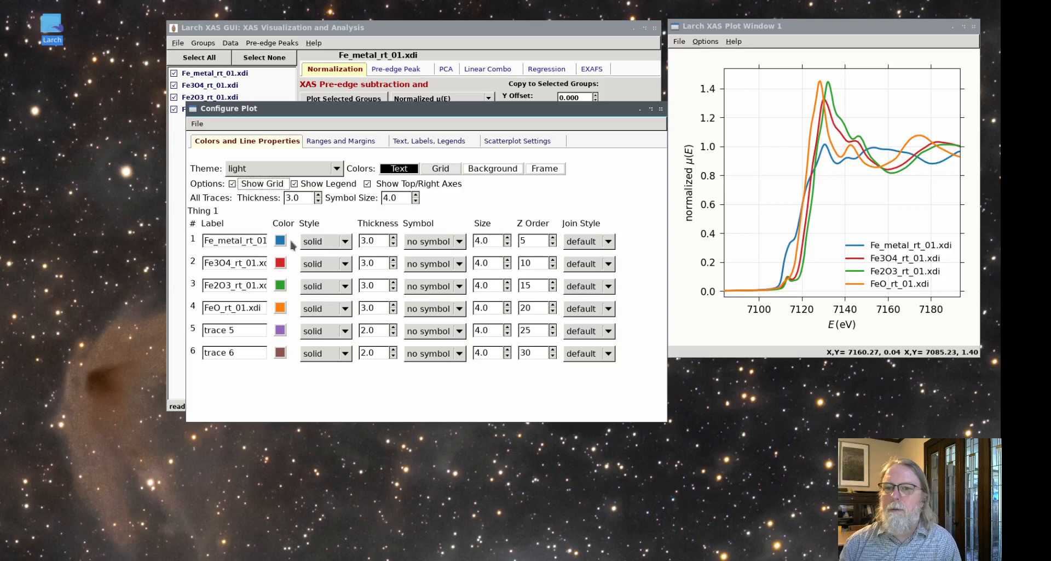
left_click(349, 240)
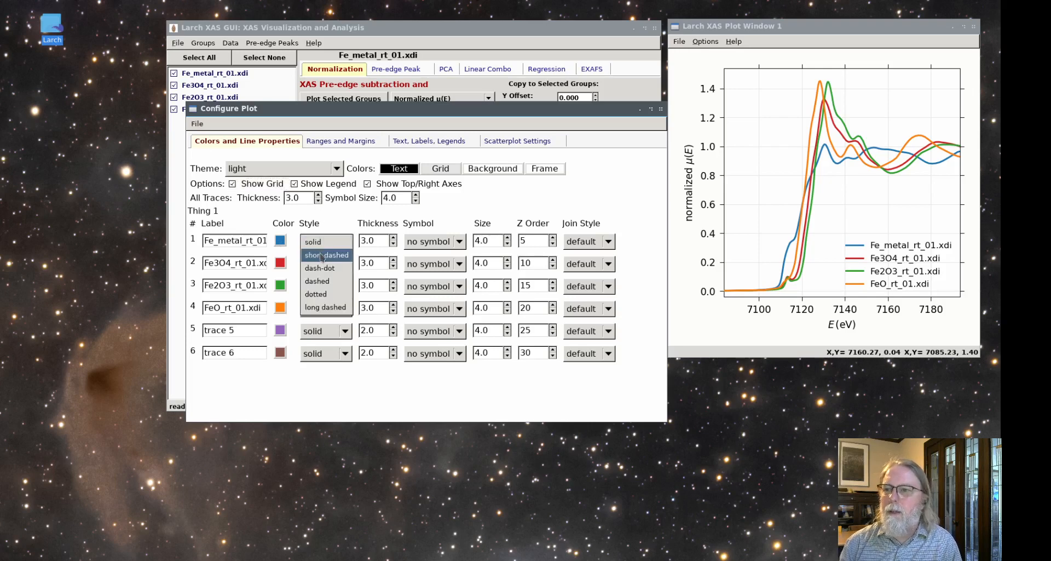
left_click(326, 241)
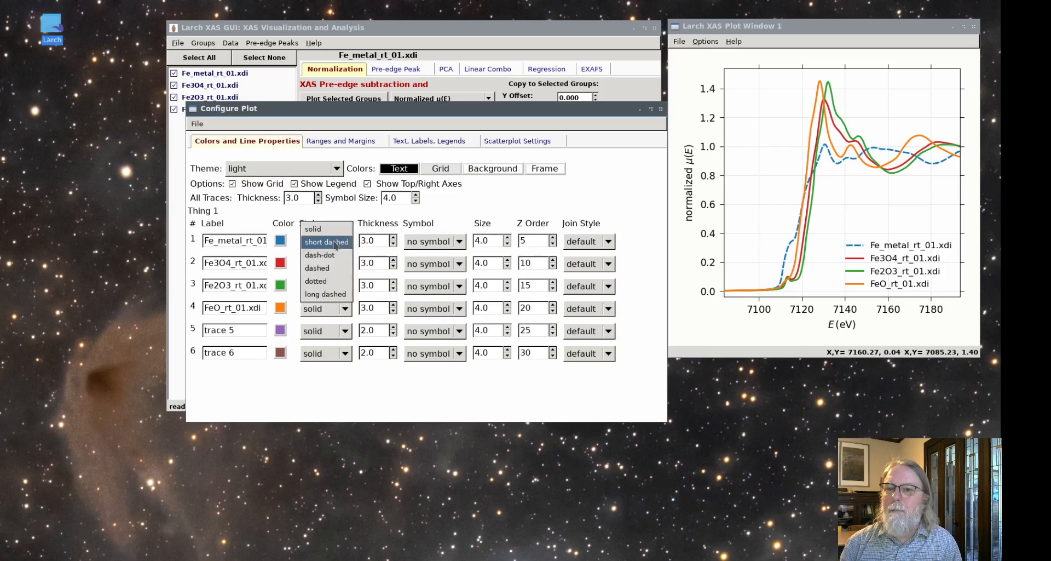
left_click(312, 229)
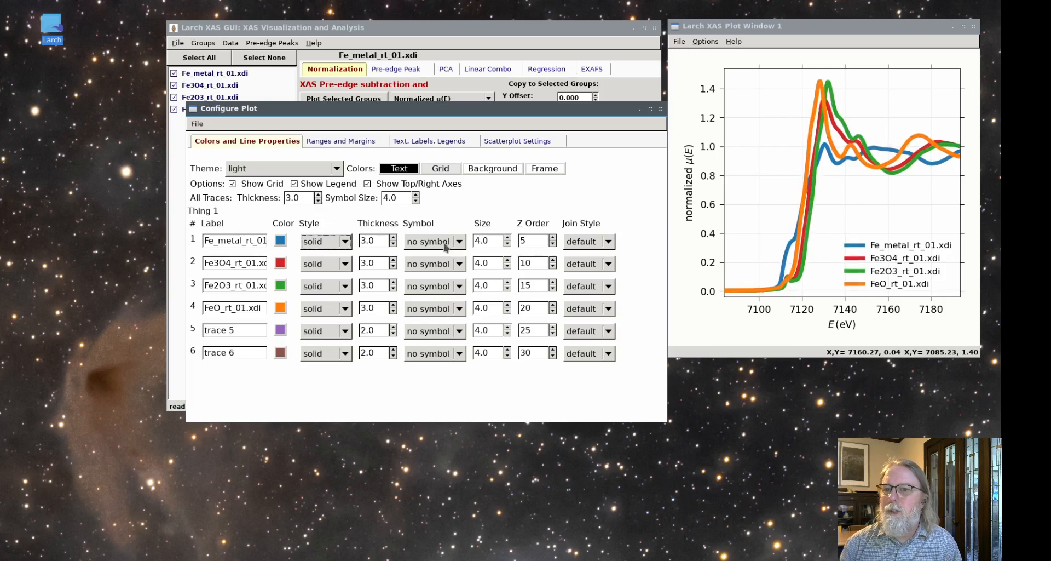
- Give the Fe metal trace circle 'o' markers with a thin connecting line
left_click(435, 241)
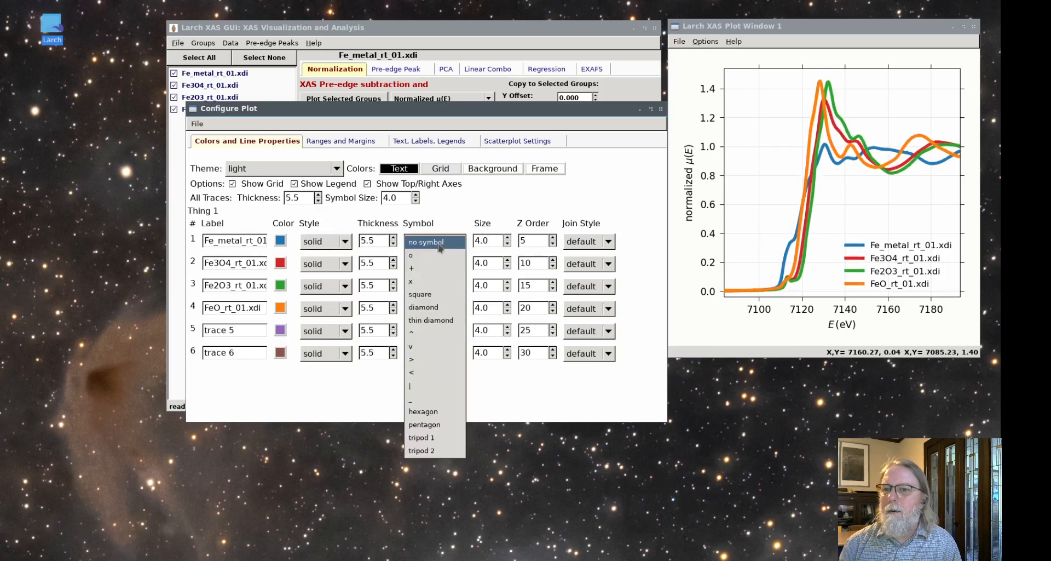
left_click(411, 267)
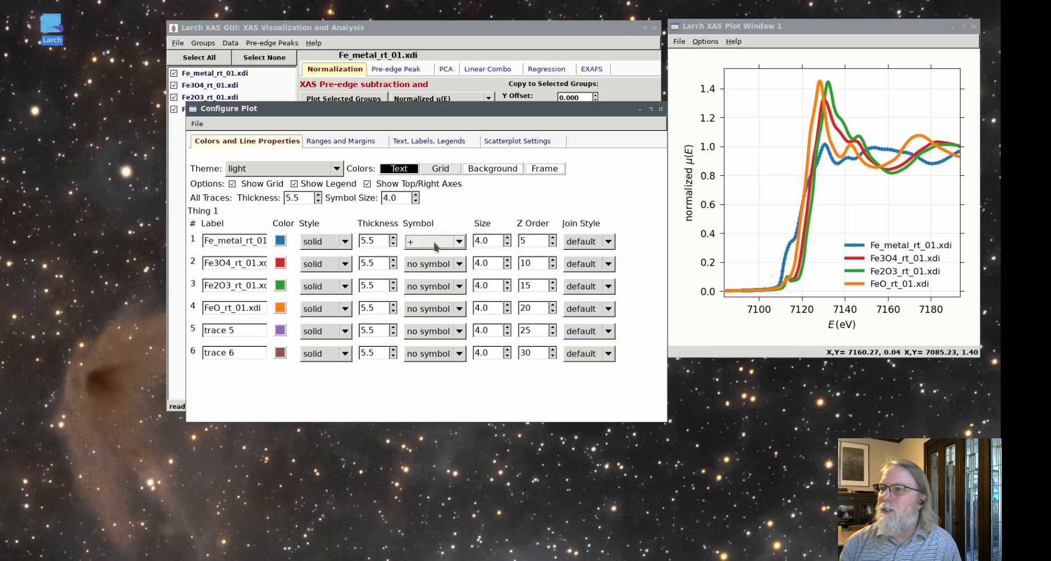
left_click(432, 241)
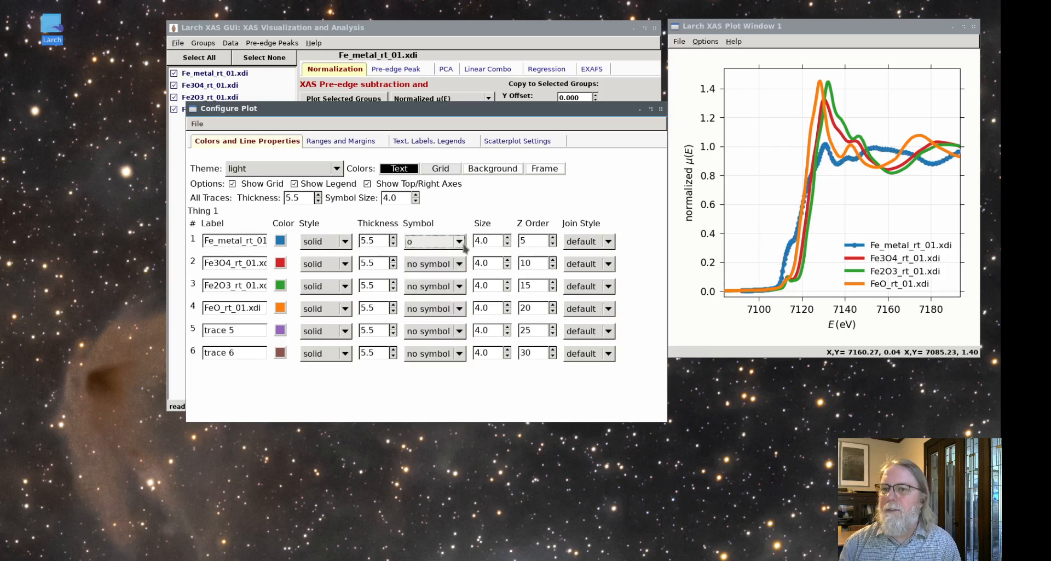
left_click(434, 241)
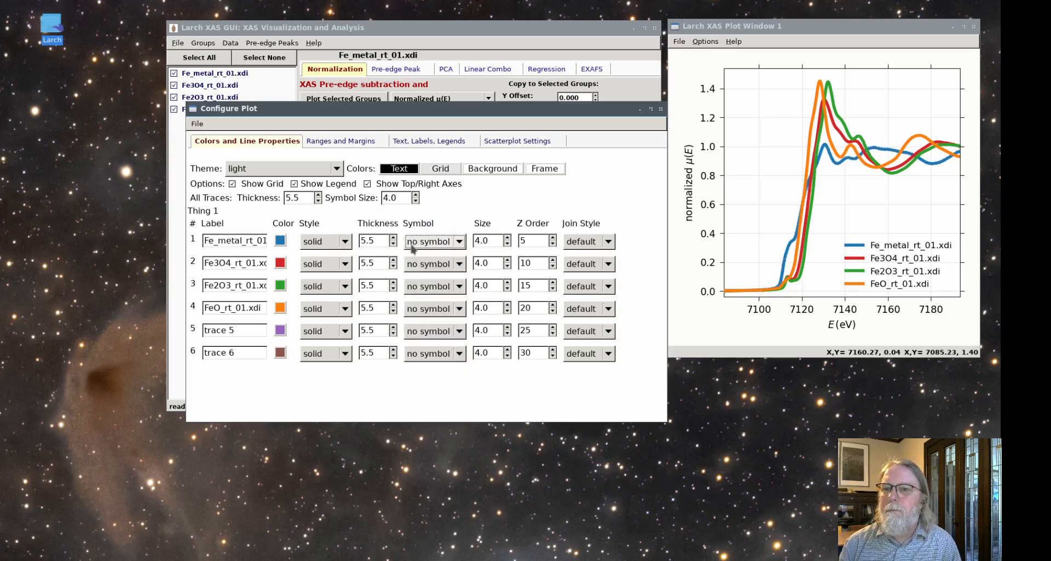
left_click(393, 244)
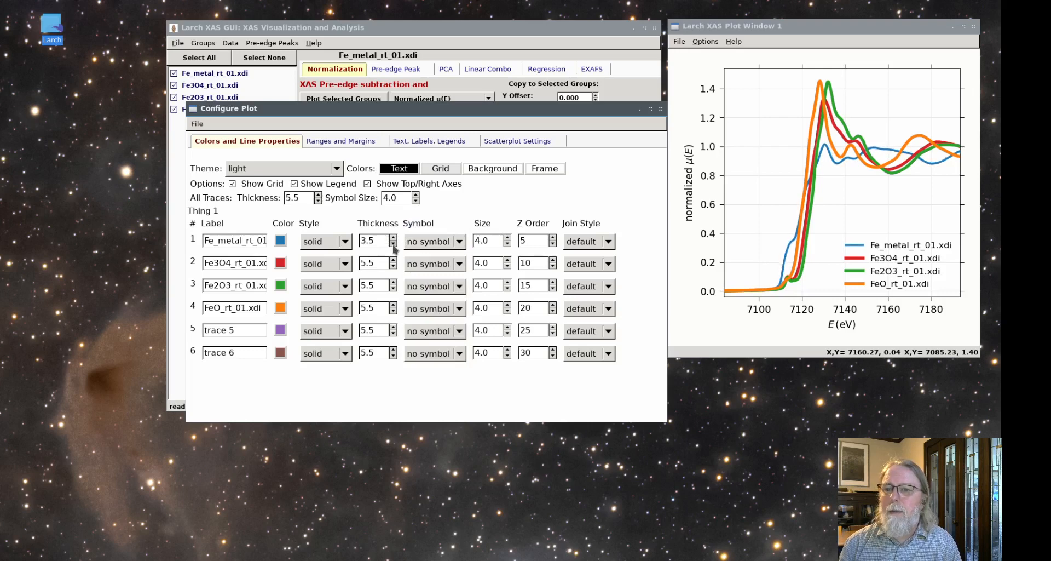
left_click(395, 243)
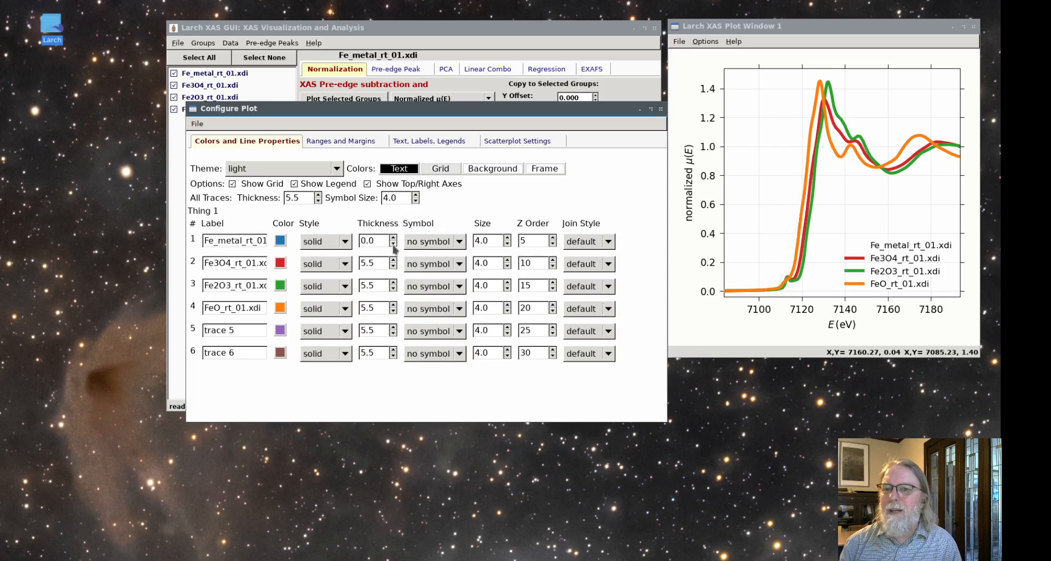
left_click(435, 241)
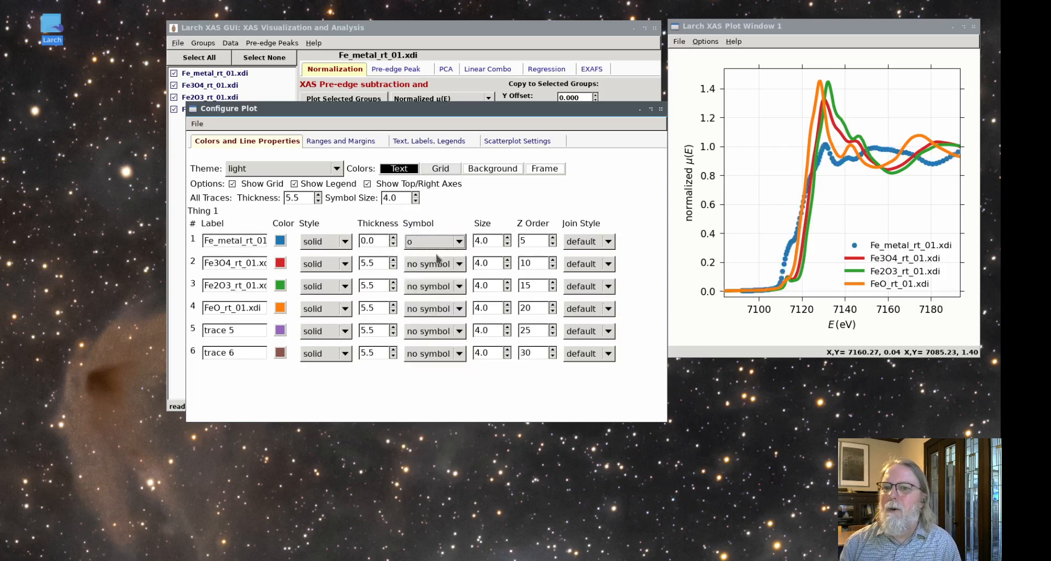
left_click(392, 243)
type("1.5")
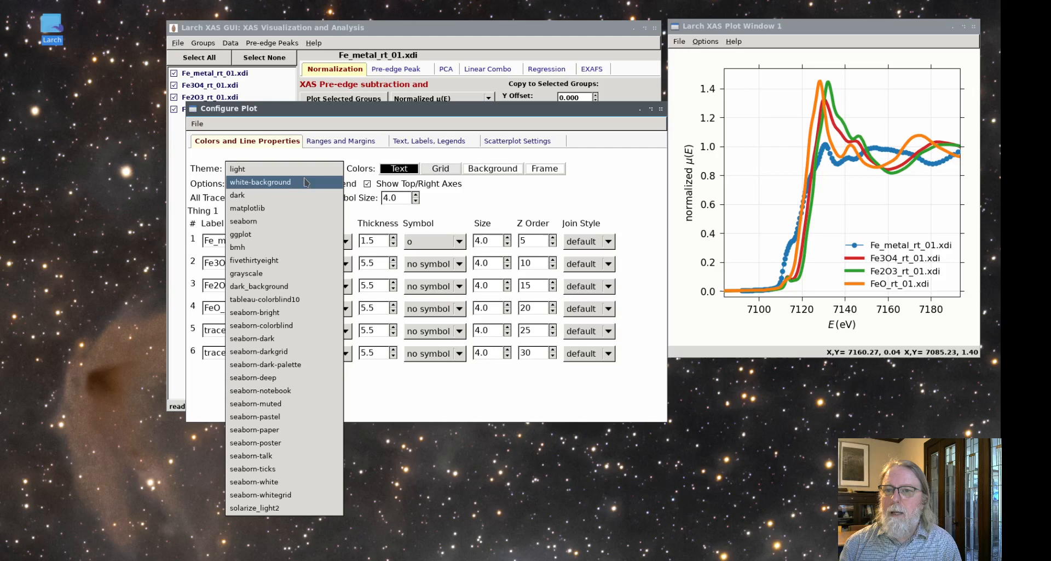
- Try the dark theme, then settle on white-background and move to Ranges and Margins
left_click(237, 195)
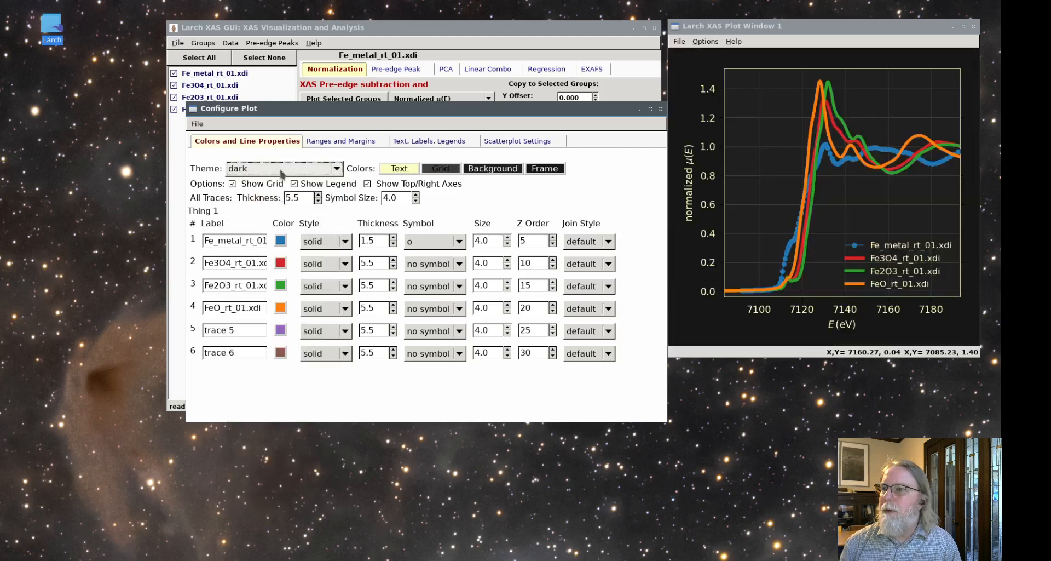
left_click(282, 168)
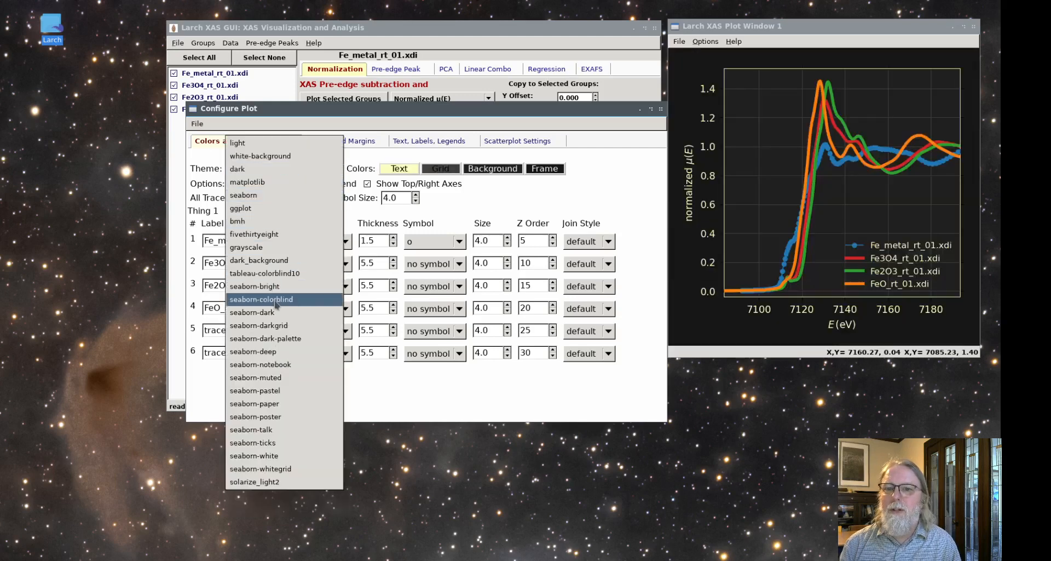
left_click(252, 312)
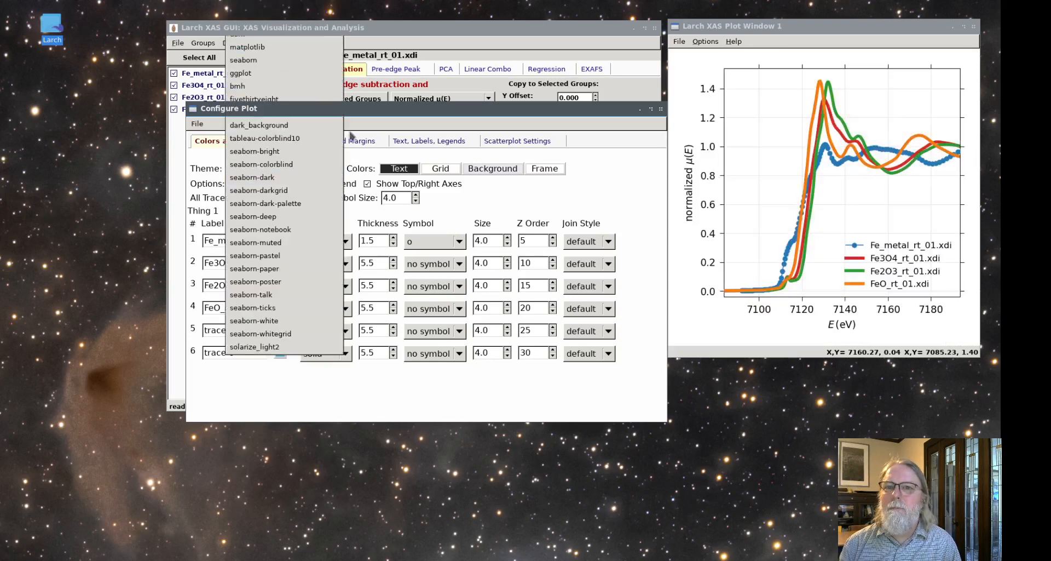
left_click(283, 169)
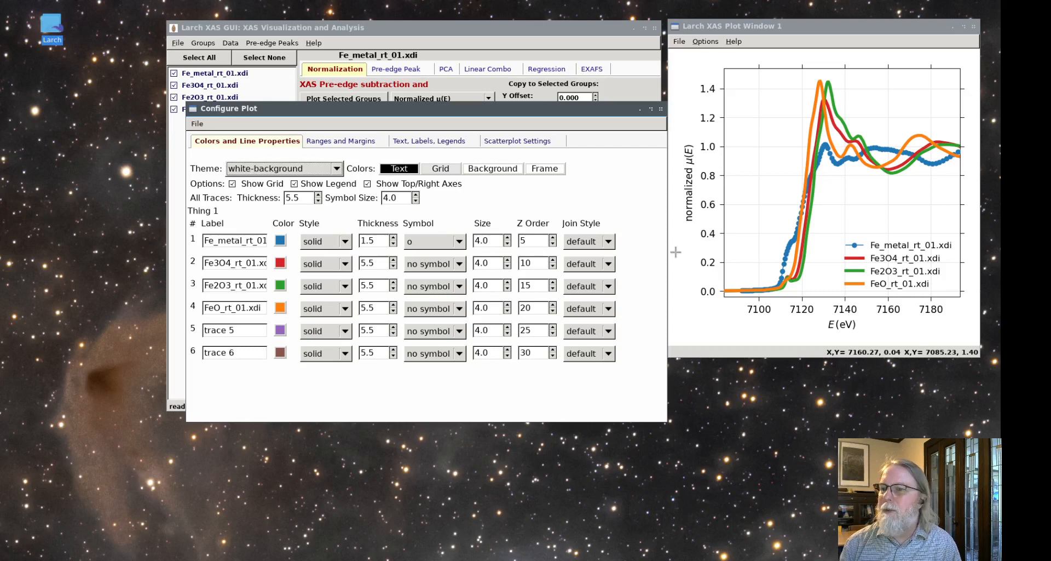
mouse_move(686, 255)
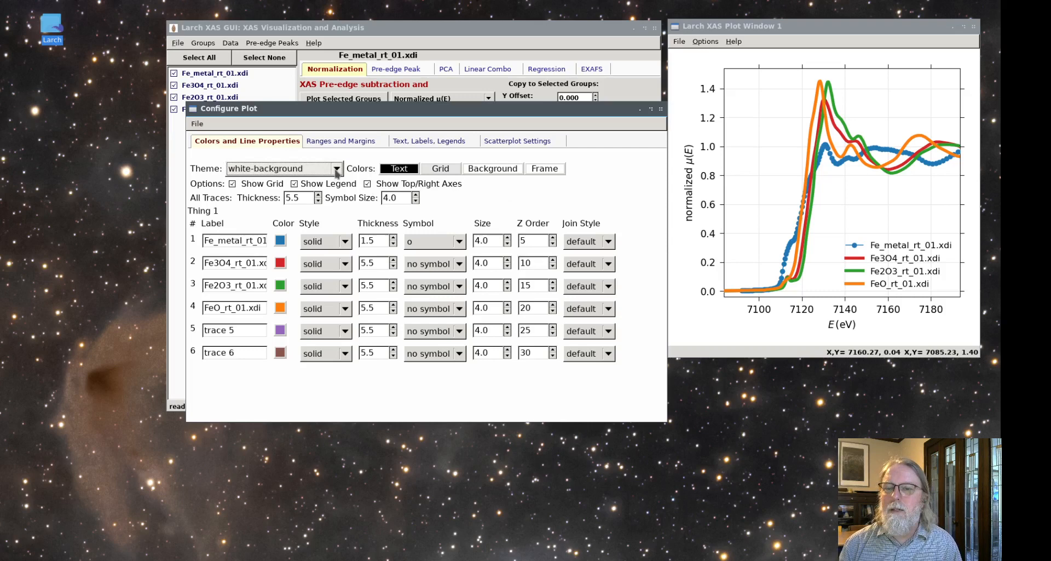
left_click(345, 142)
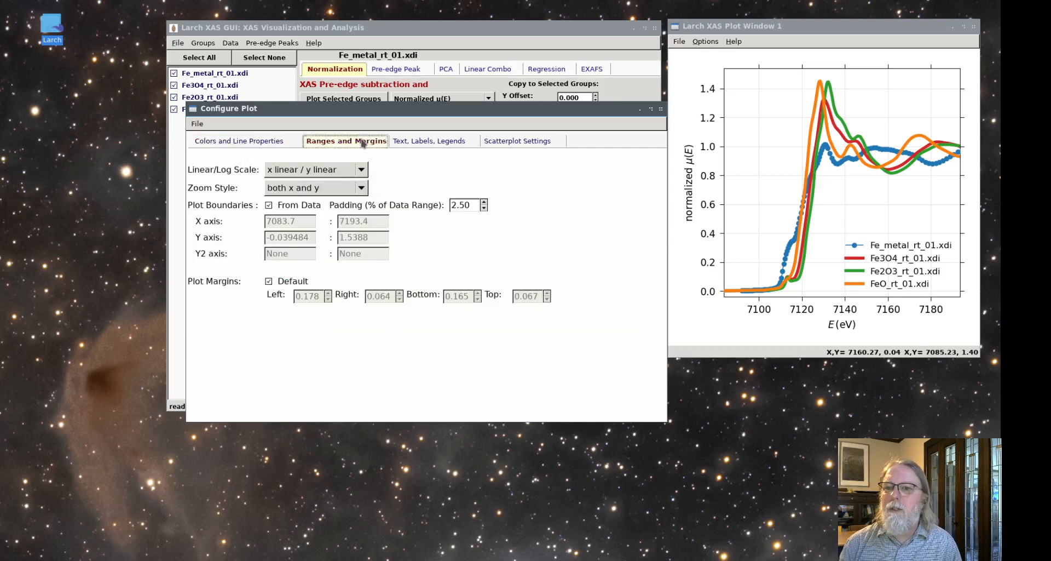
mouse_move(563, 237)
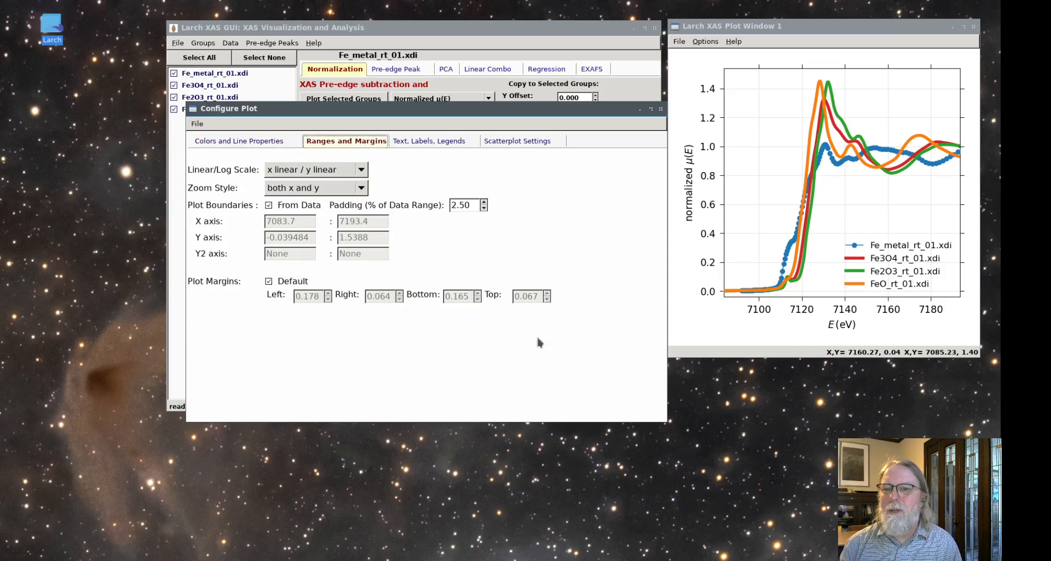
mouse_move(419, 289)
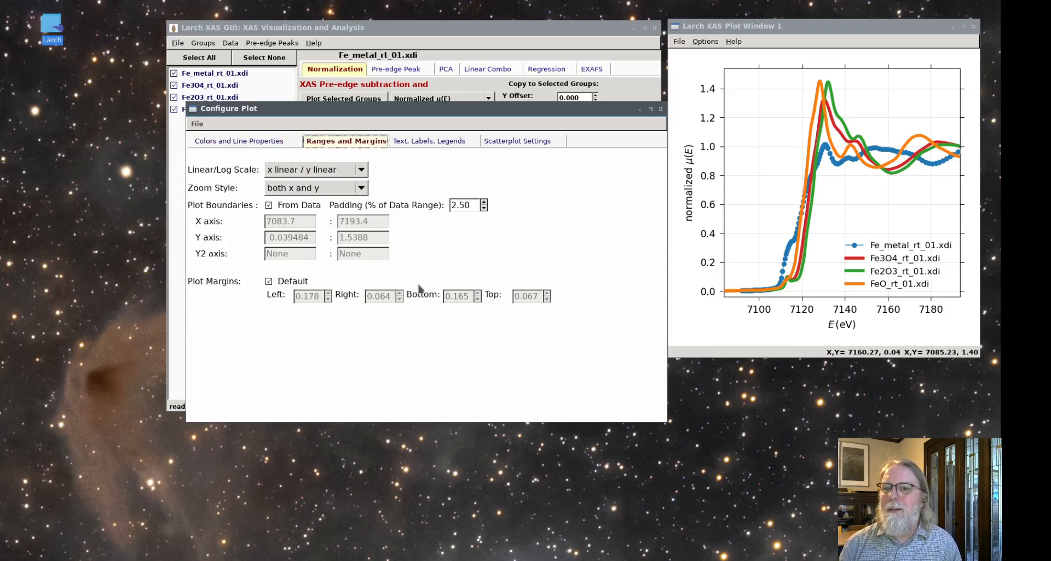
- Title the plot 'Fe', frame the legend in the upper right, and close Configure Plot
left_click(434, 141)
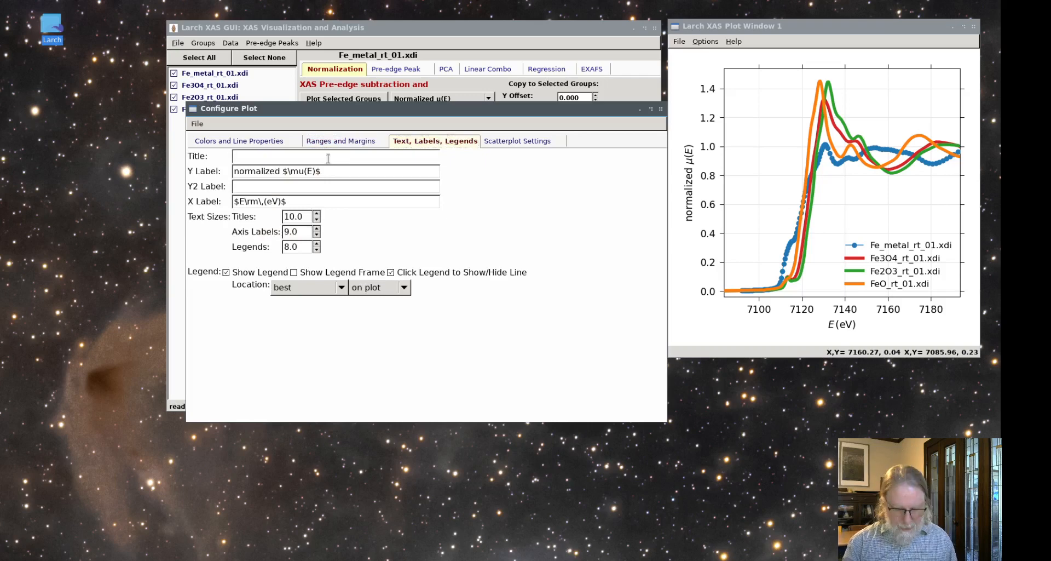
type("Fe")
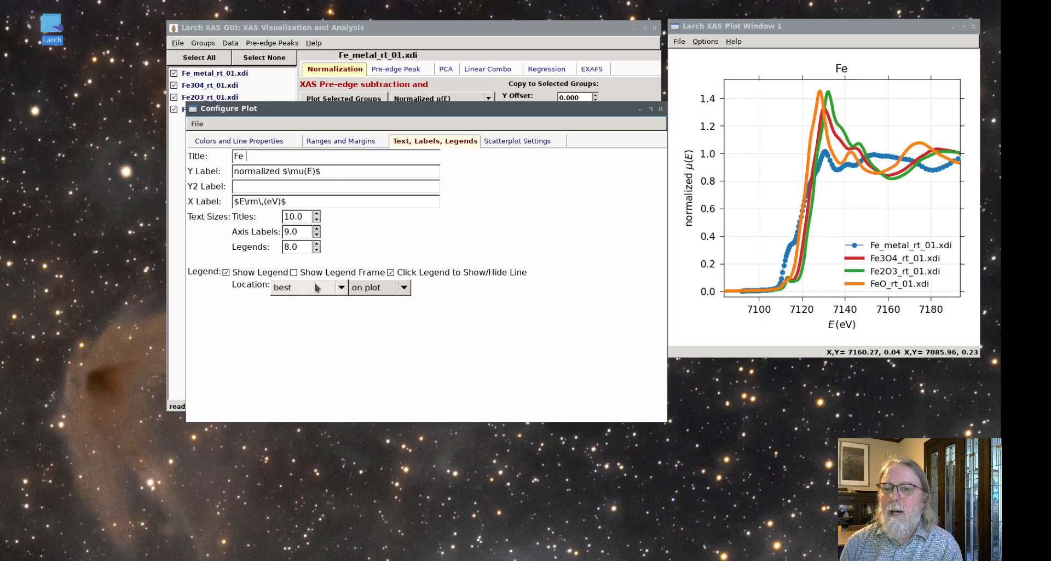
left_click(309, 287)
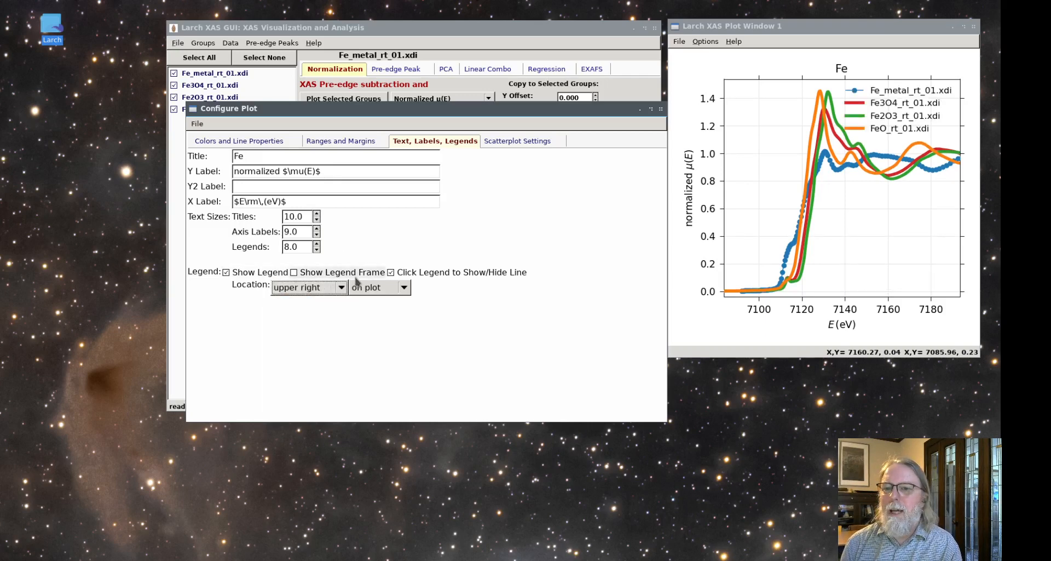
left_click(293, 272)
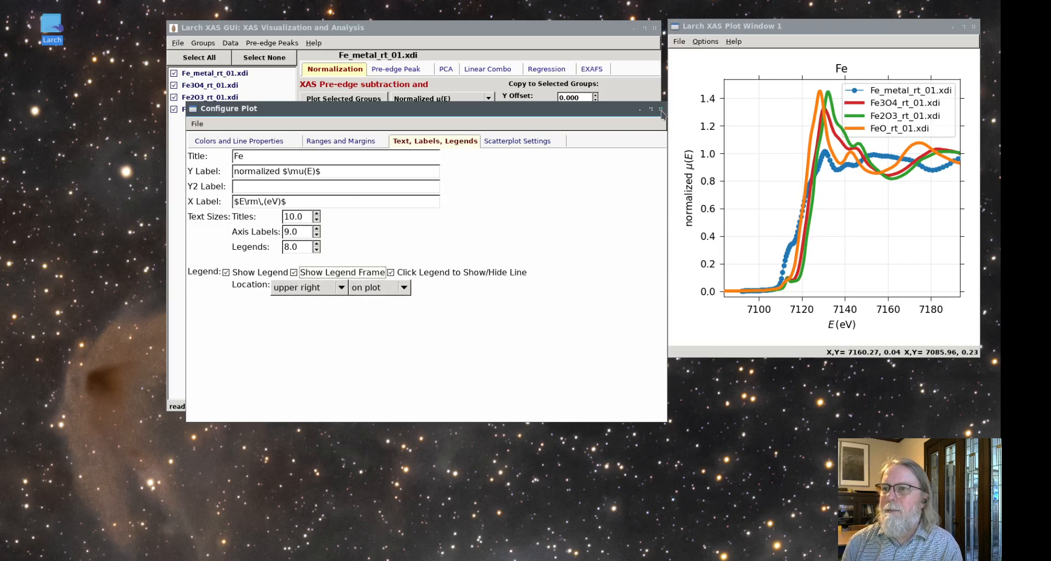
left_click(659, 108)
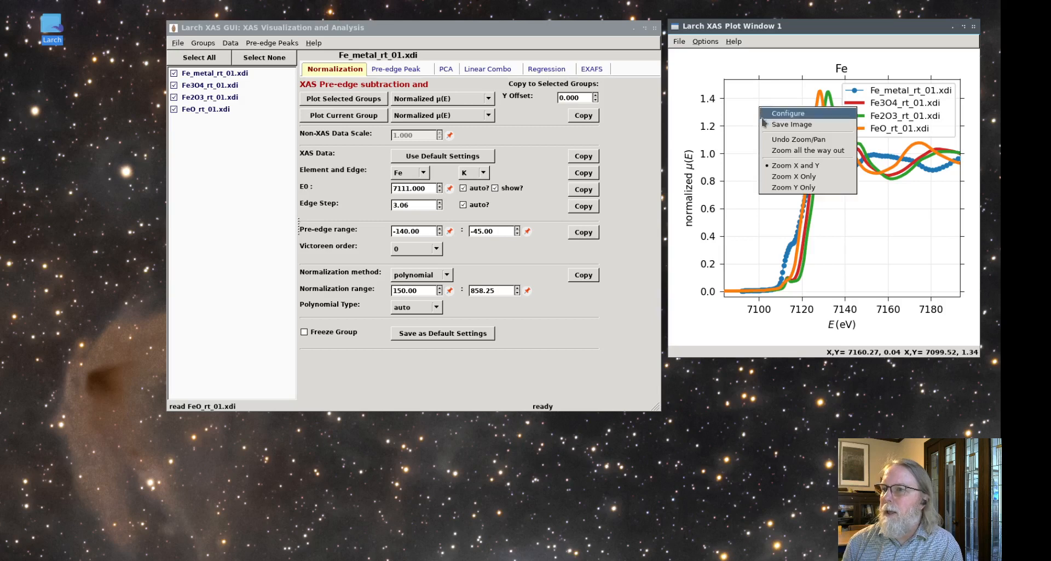
mouse_move(797, 139)
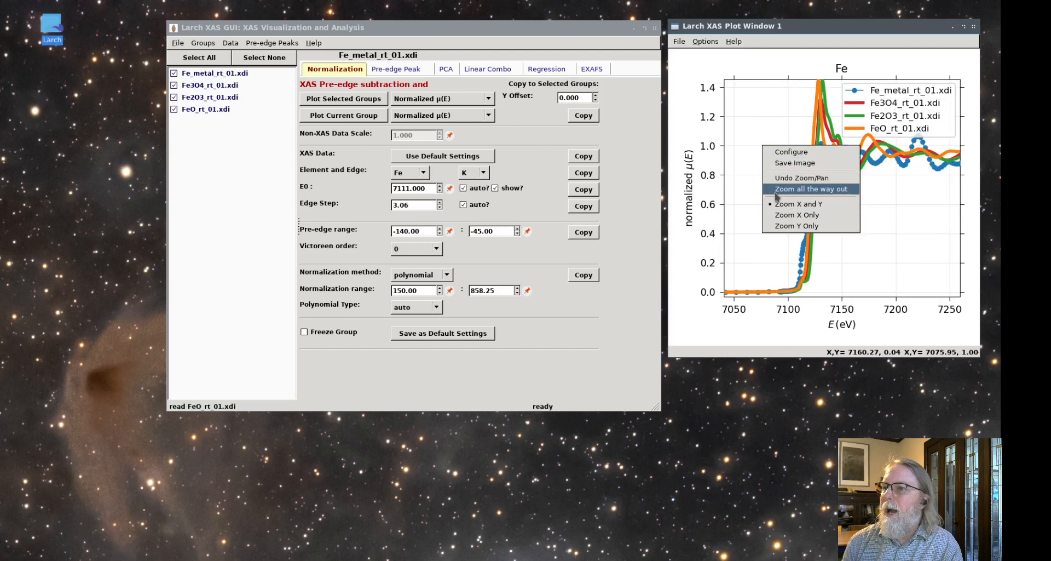
- Zoom all the way out to show the full spectra from about 7000 to 8000 eV
left_click(811, 188)
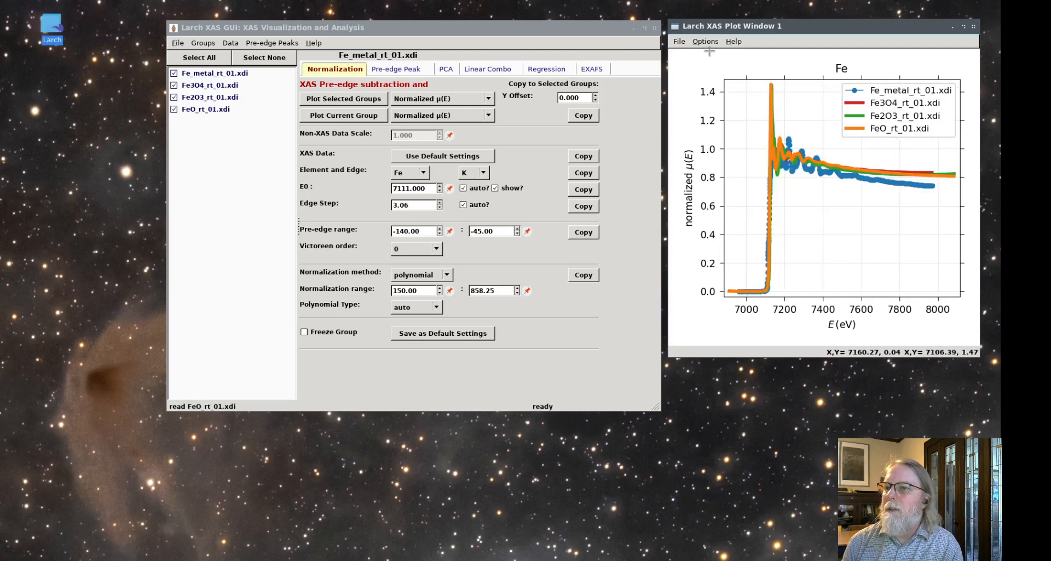
mouse_move(776, 187)
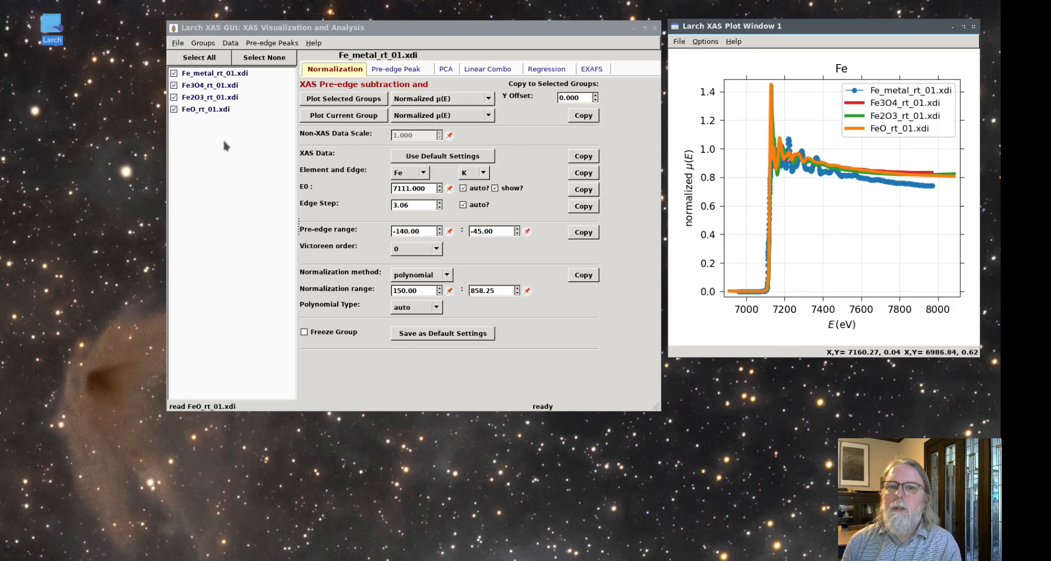
mouse_move(341, 154)
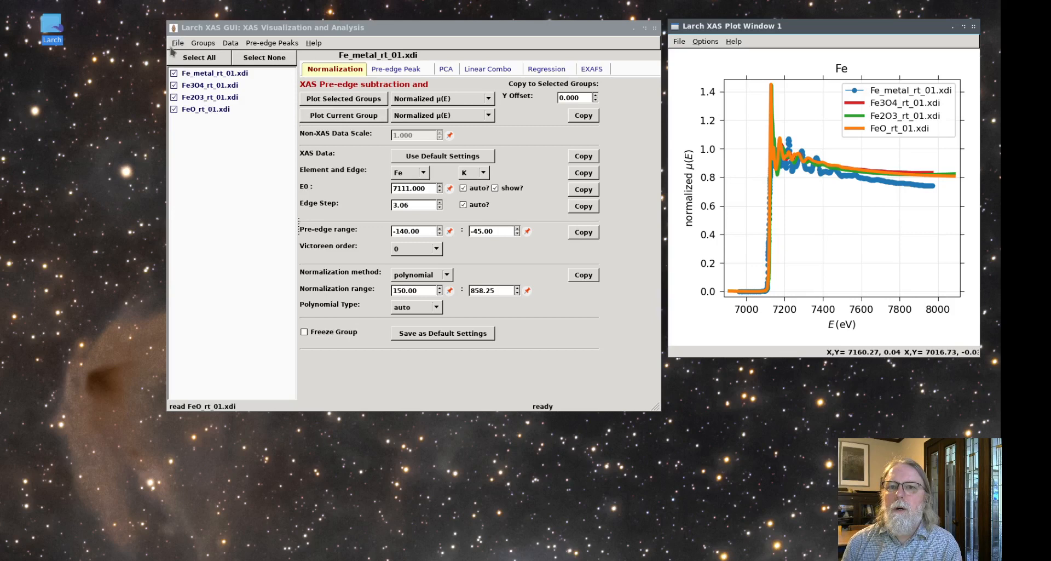
- Open the Athena project TM17-2B_area1_Fe_EXAFS.prj in the project reader listing its groups
left_click(177, 43)
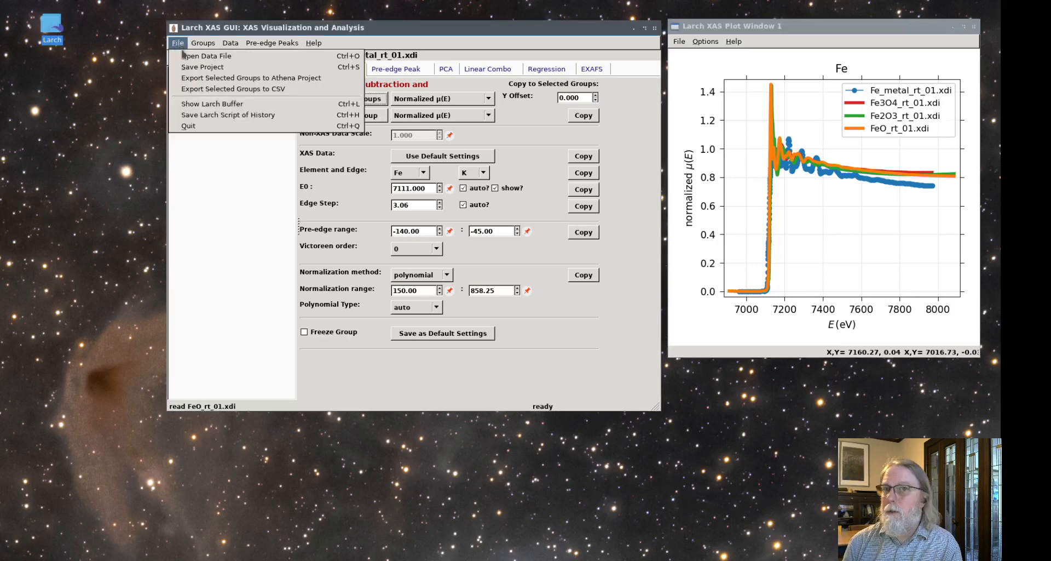
left_click(208, 56)
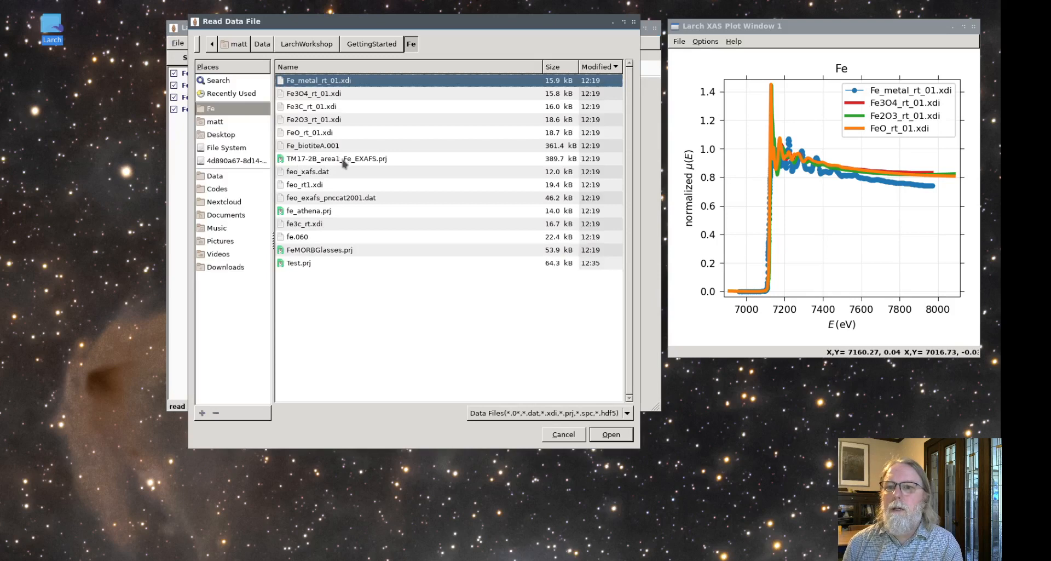
left_click(335, 159)
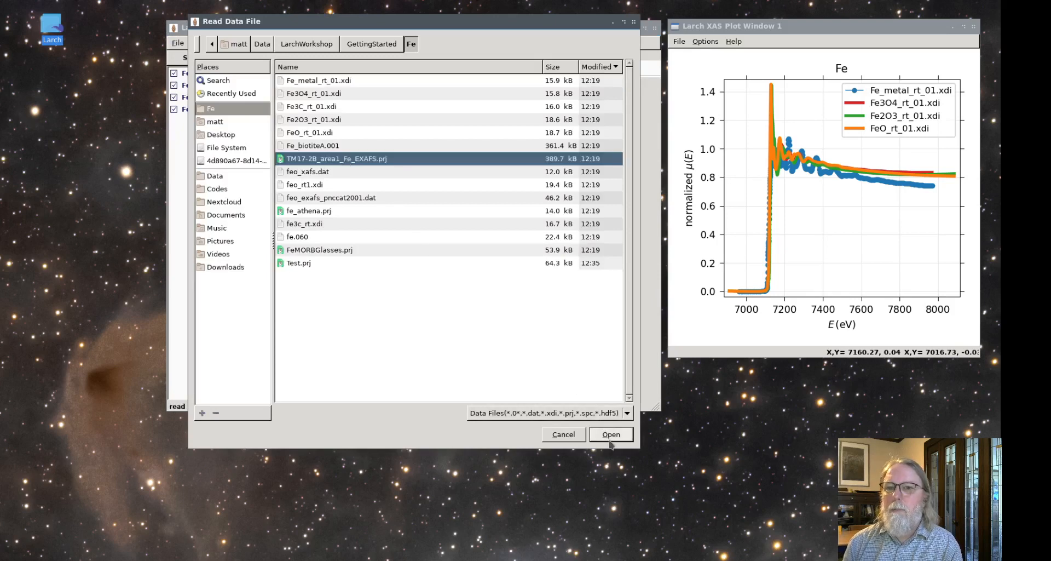
left_click(610, 434)
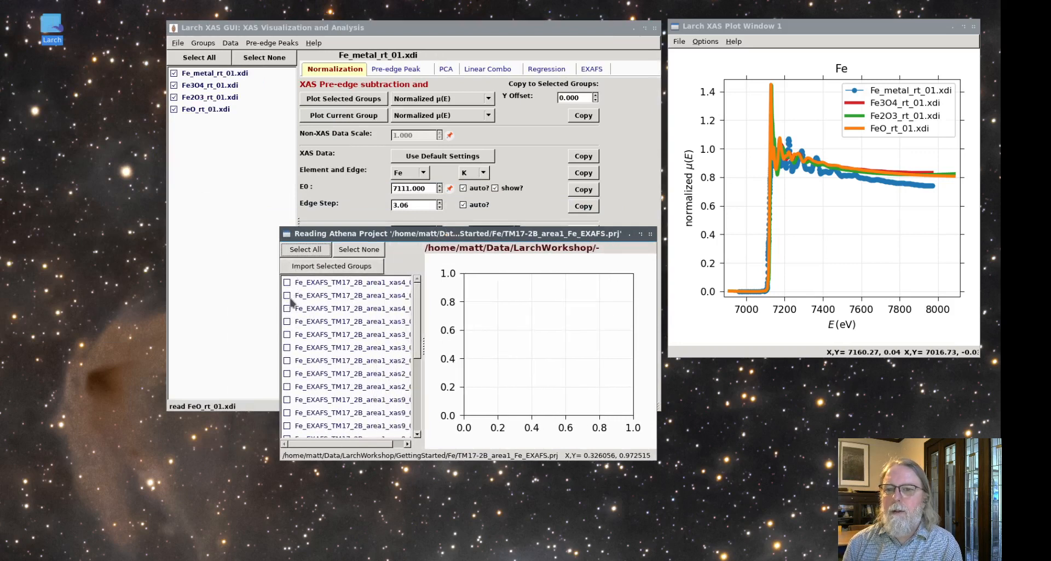
- Select all 24 datasets in the project reader and import them into the group list
left_click(287, 321)
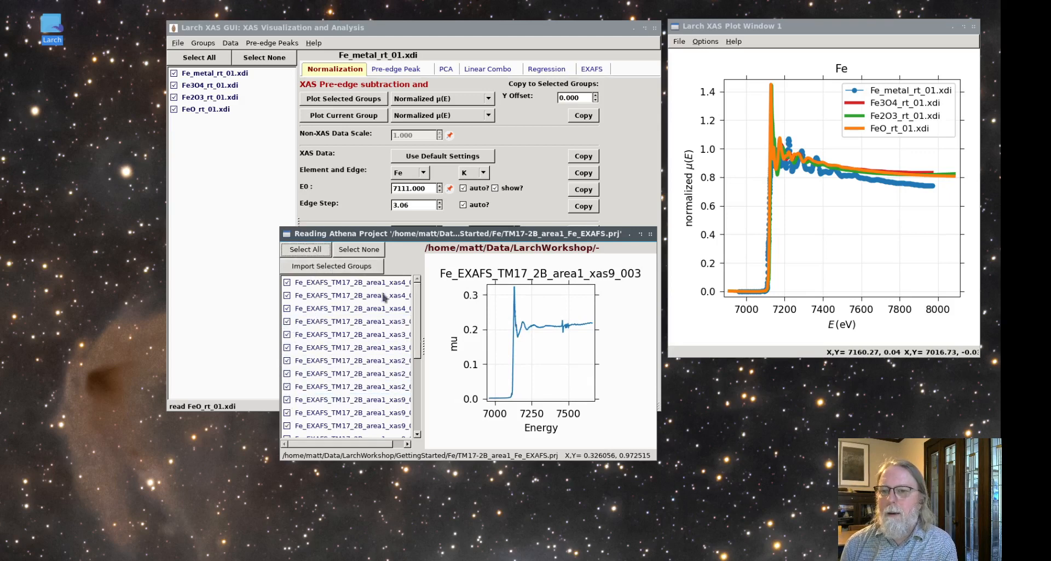
left_click(330, 266)
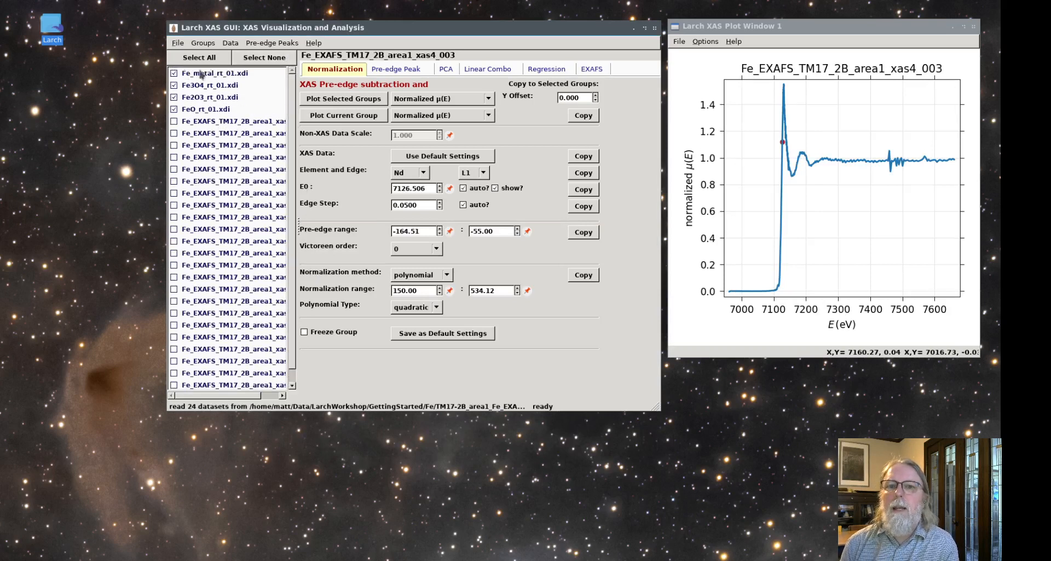
- Select only the 24 imported Fe_EXAFS groups via xas4_003 and overlay their normalized μ(E) spectra
left_click(264, 57)
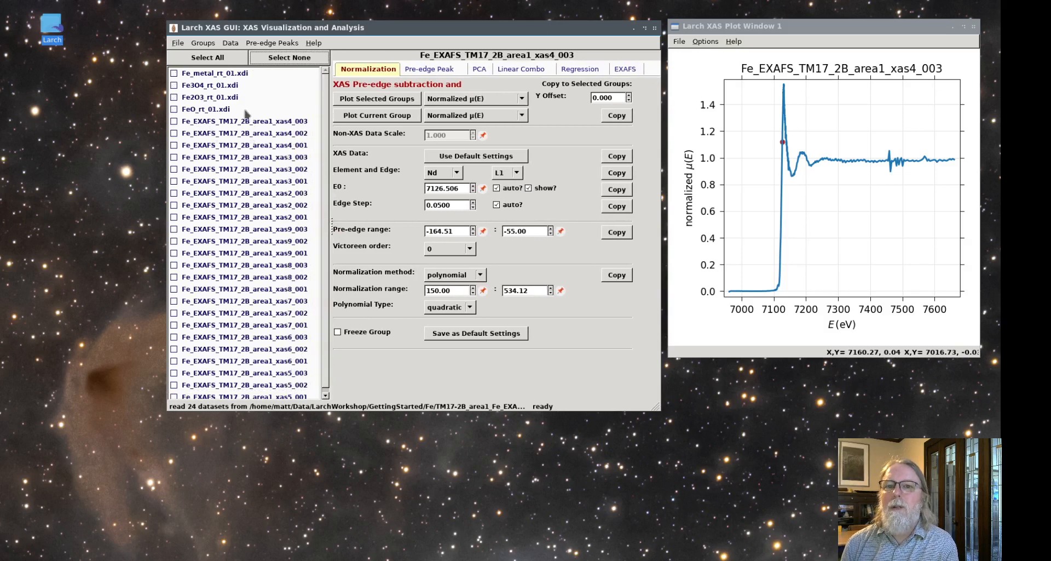
left_click(241, 121)
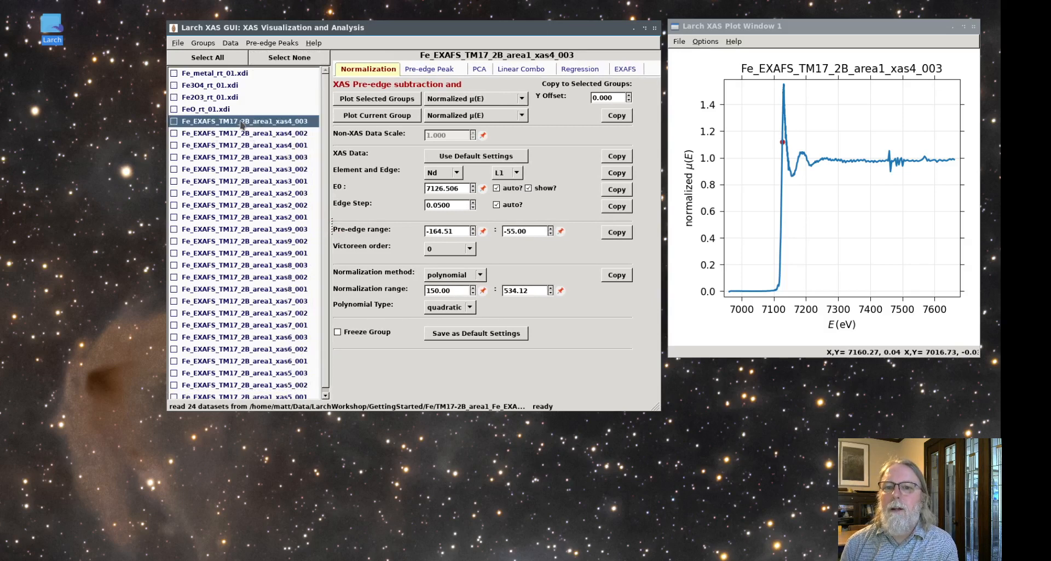
right_click(244, 121)
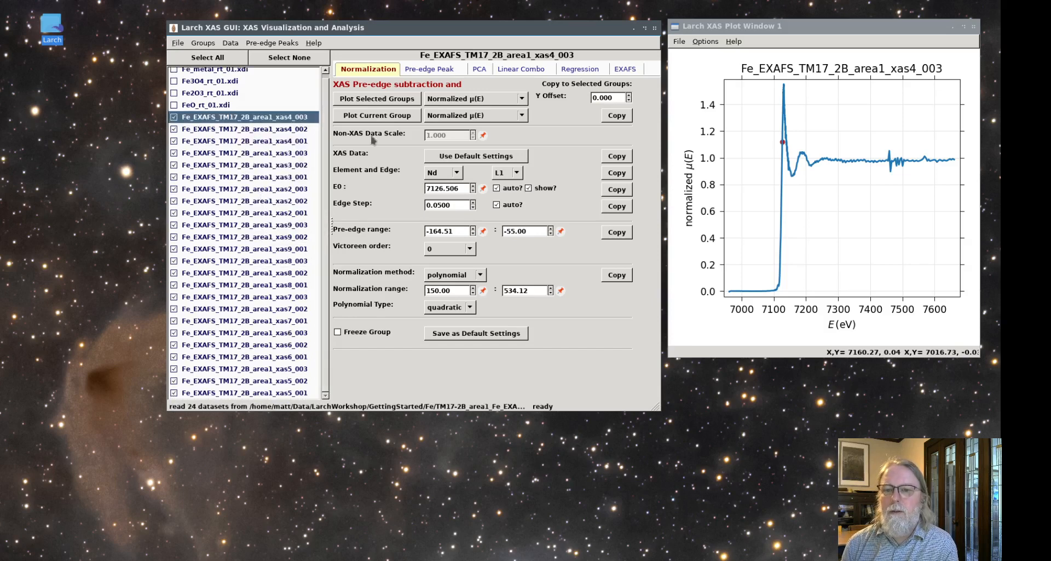
left_click(377, 99)
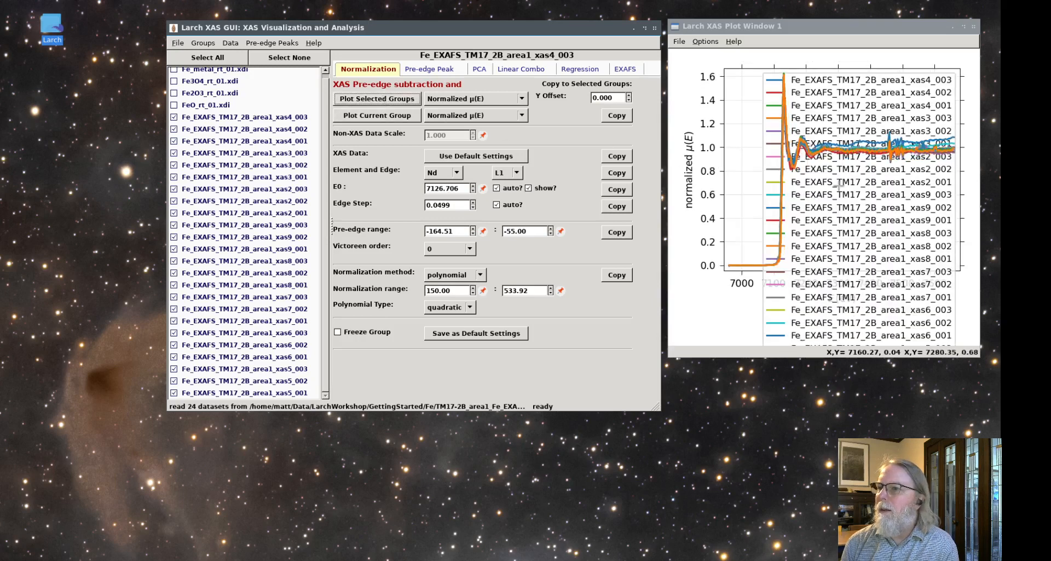
mouse_move(838, 187)
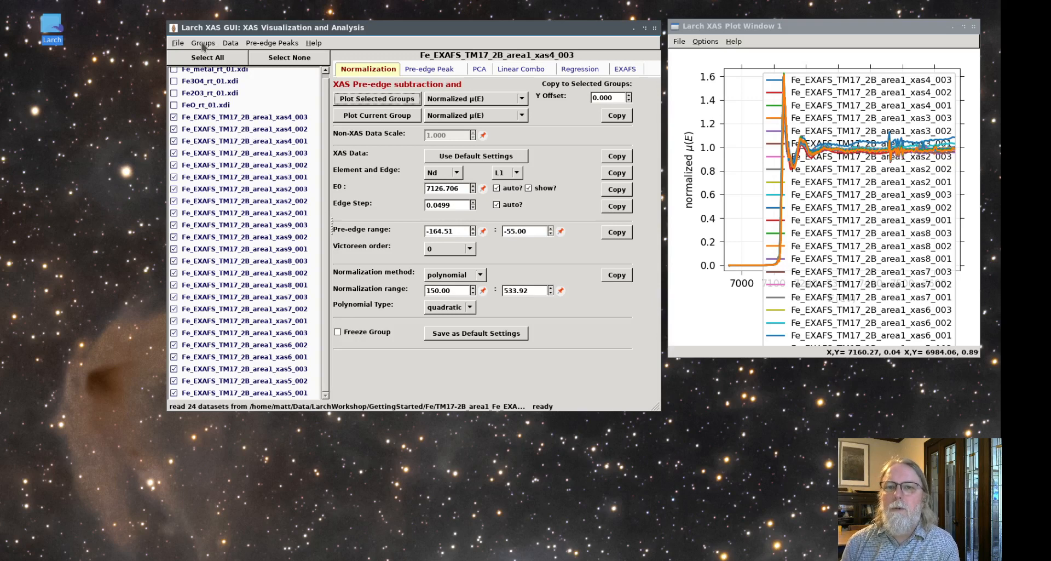
left_click(203, 43)
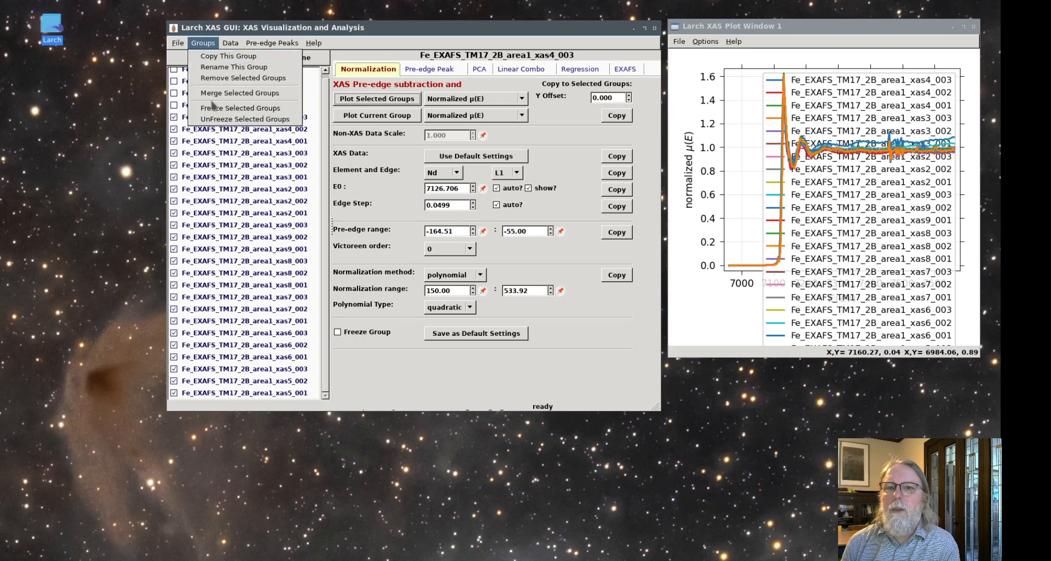
mouse_move(240, 108)
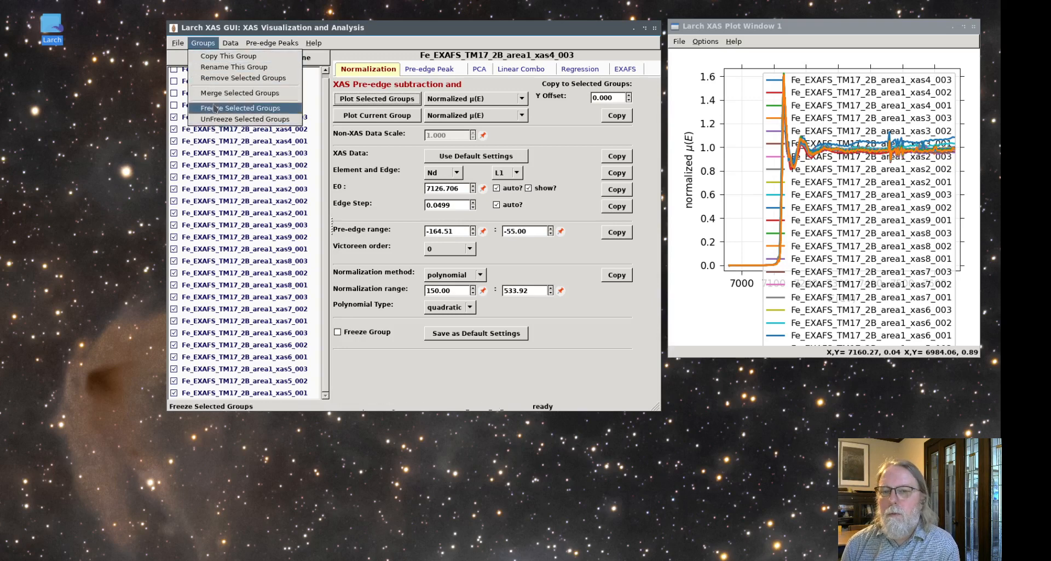
mouse_move(238, 93)
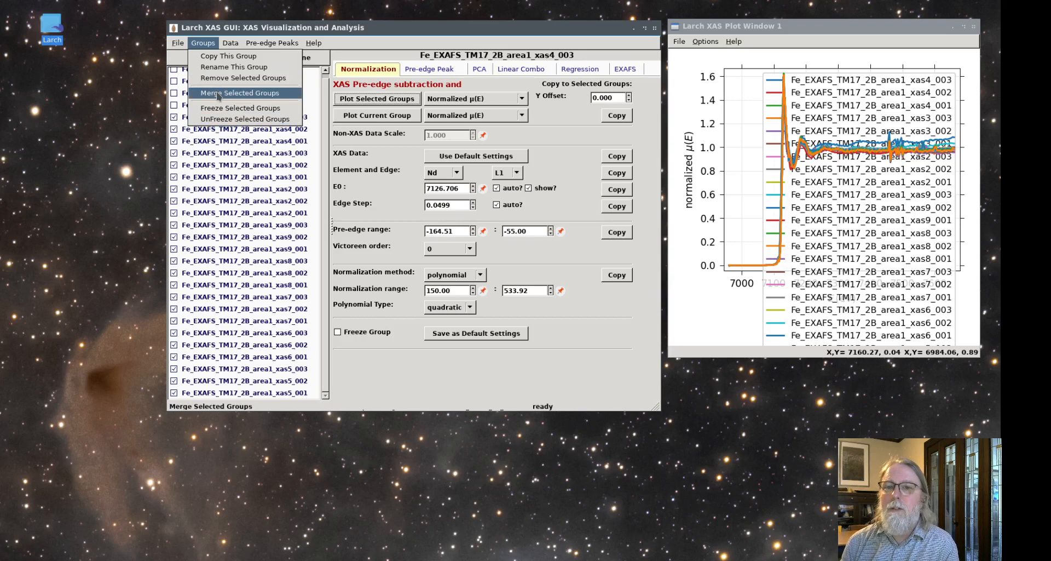
- Merge the 24 selected scans into the default-named group Fe_EXAFS_TM17_2B (merge 24)
left_click(240, 93)
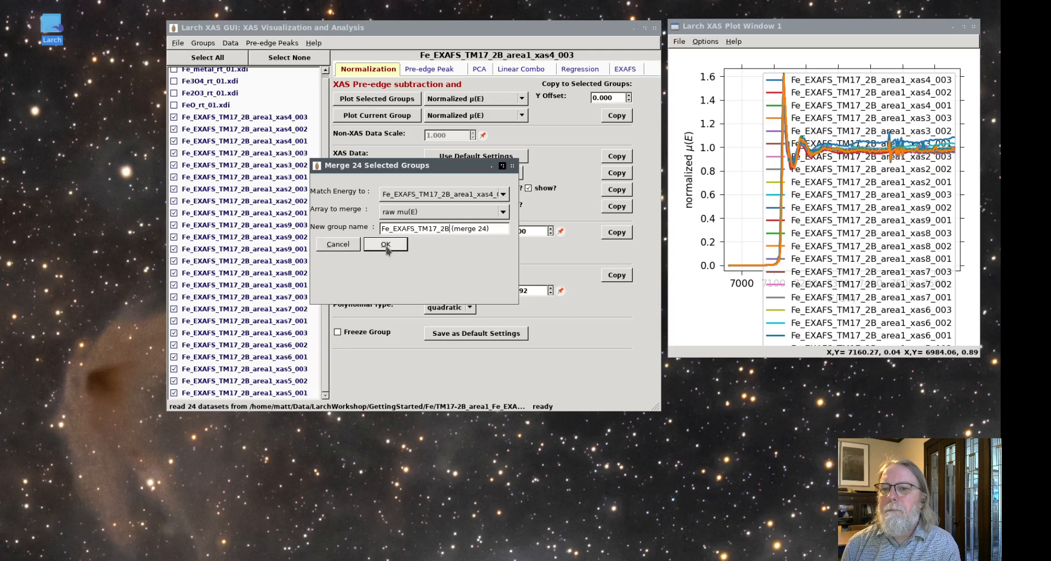
left_click(386, 243)
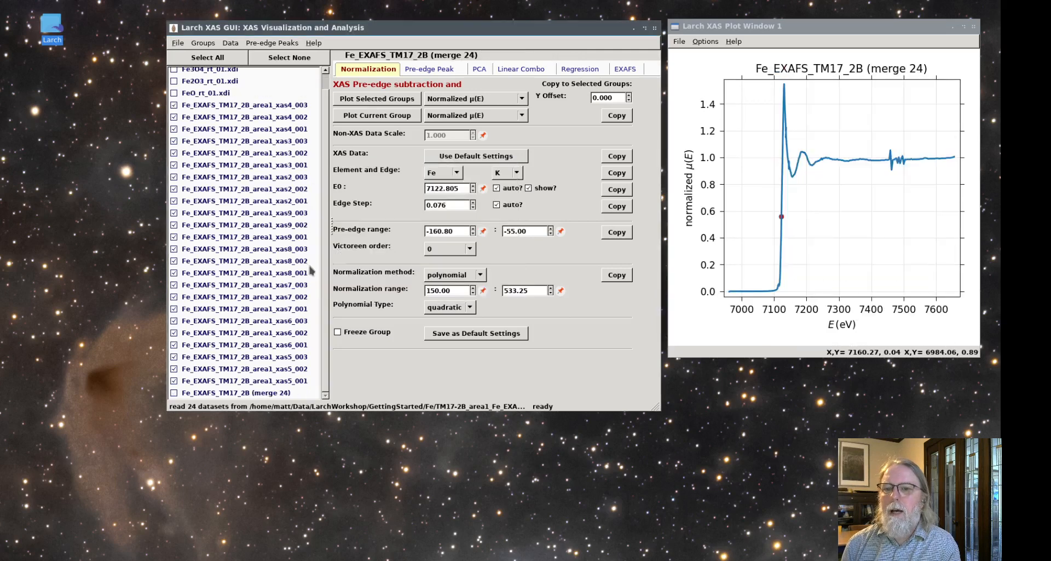
mouse_move(262, 397)
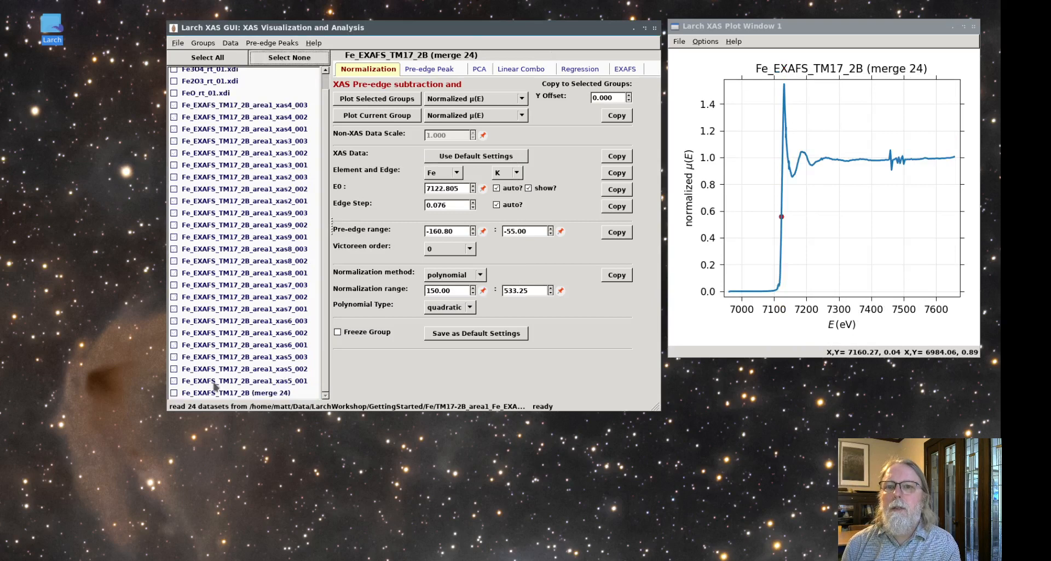
mouse_move(215, 104)
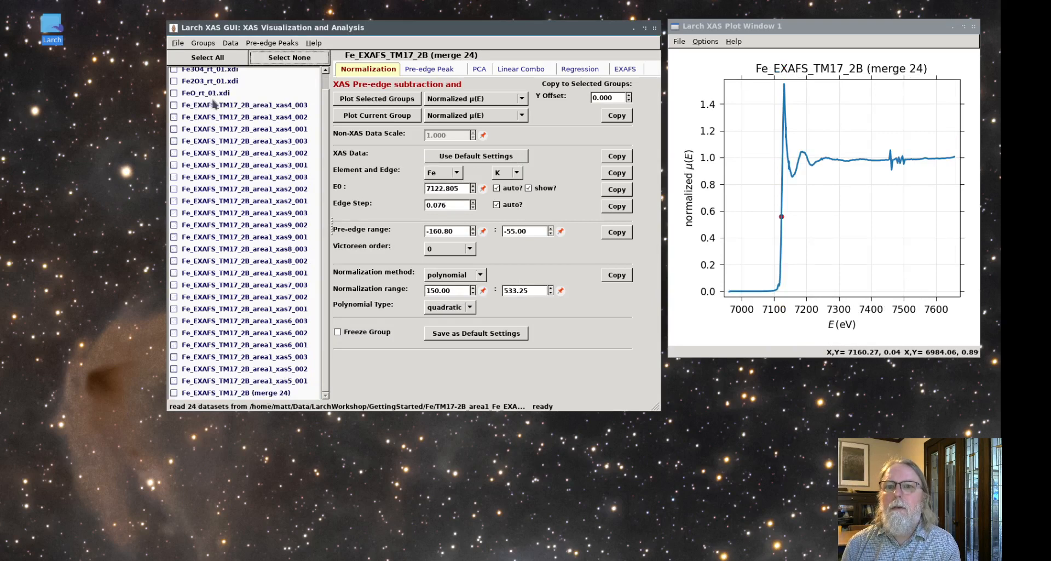
- Remove the 24 individual TM17_2B scans, keeping the merged group and four Fe standards, showing Fe2O3
right_click(208, 106)
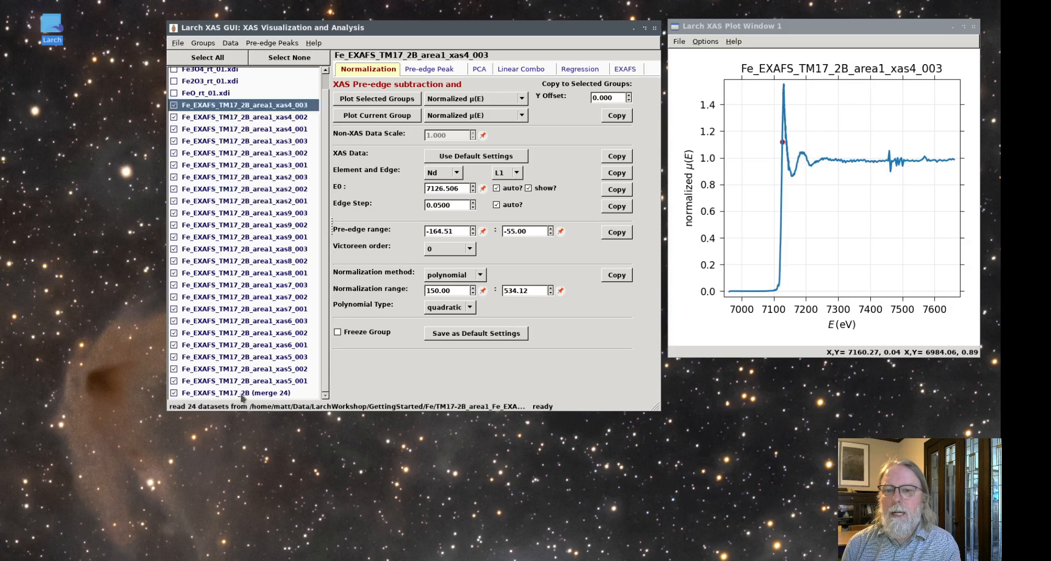
left_click(239, 392)
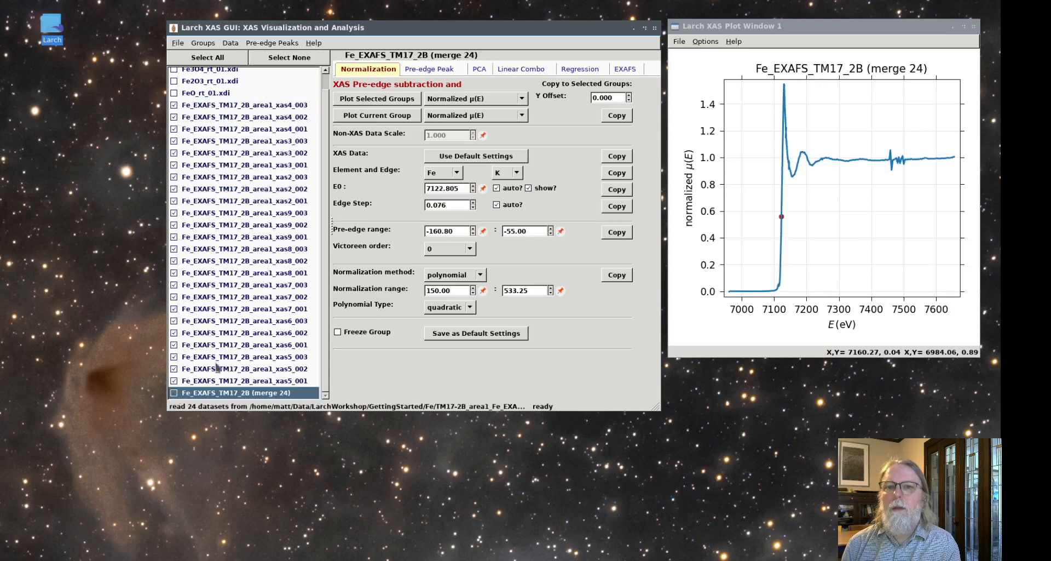
left_click(202, 43)
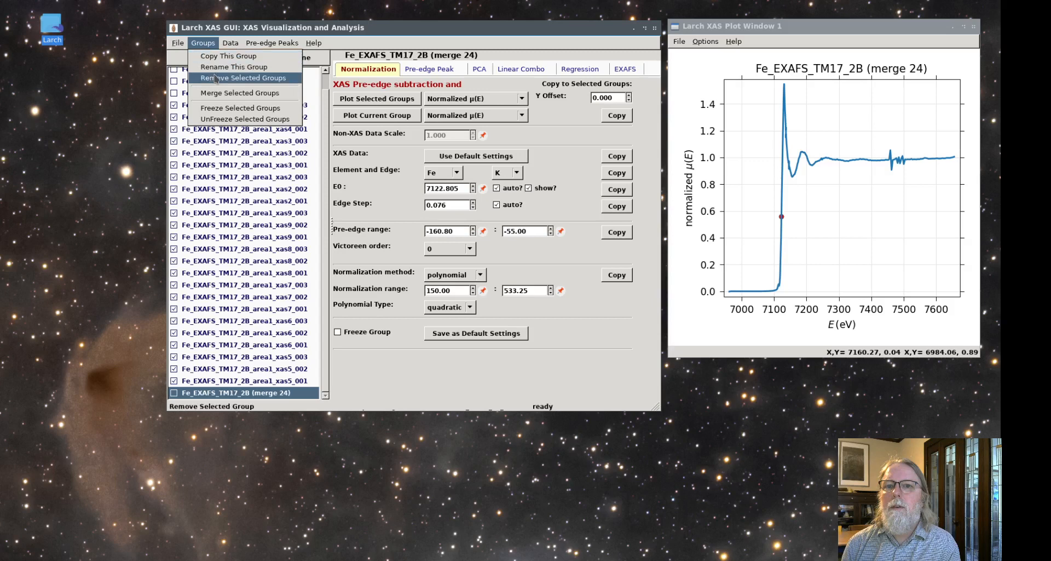
left_click(242, 78)
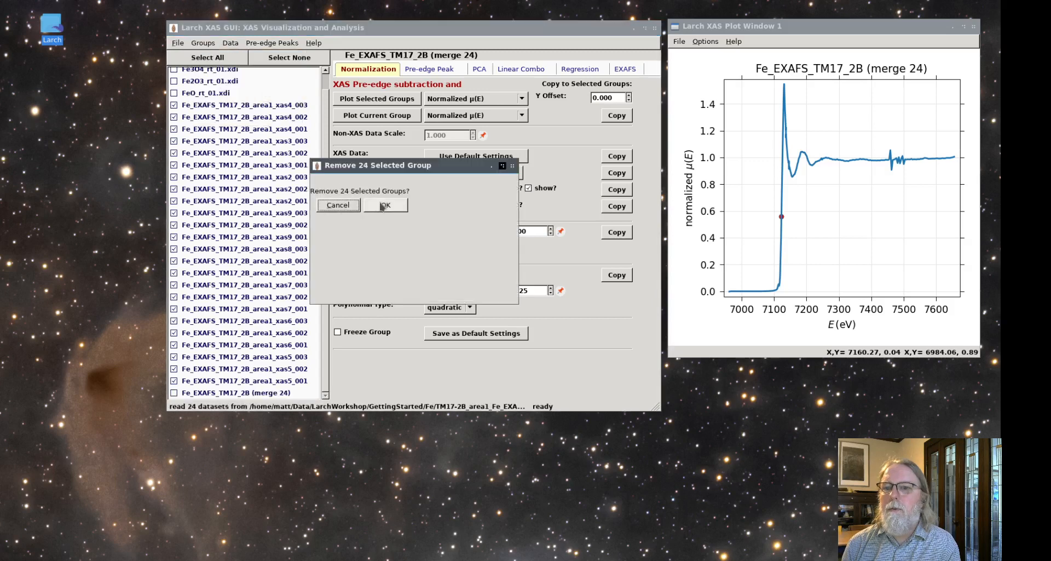
left_click(384, 204)
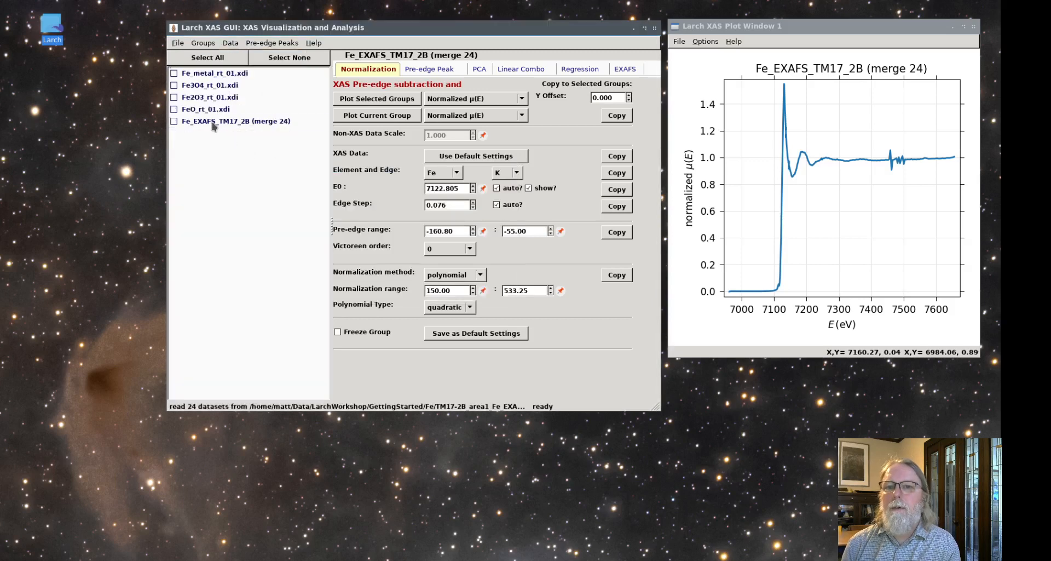
left_click(209, 96)
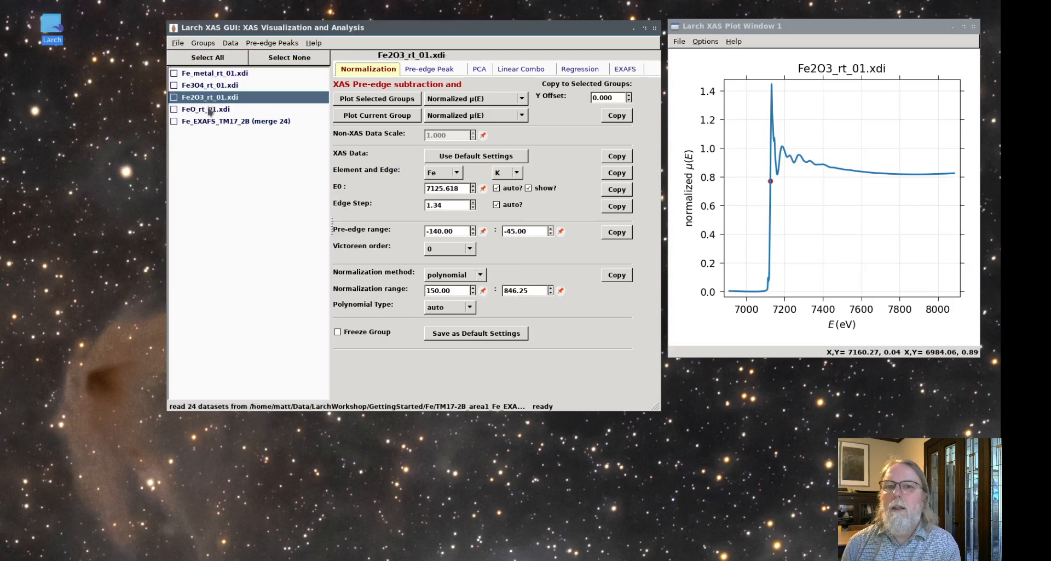
- Select all five remaining groups and overlay the merged spectrum with the four Fe standards
left_click(232, 120)
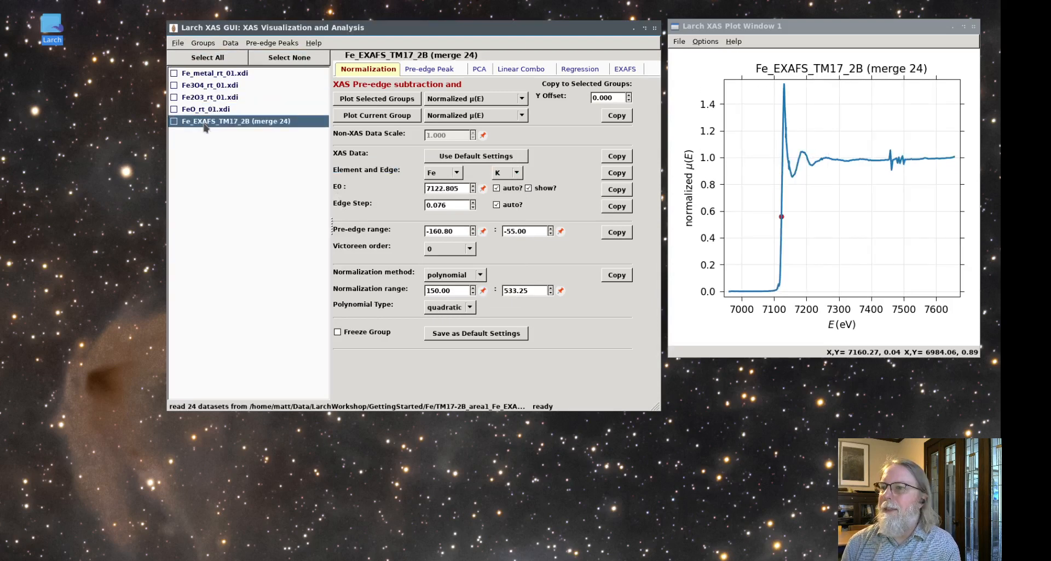
left_click(208, 57)
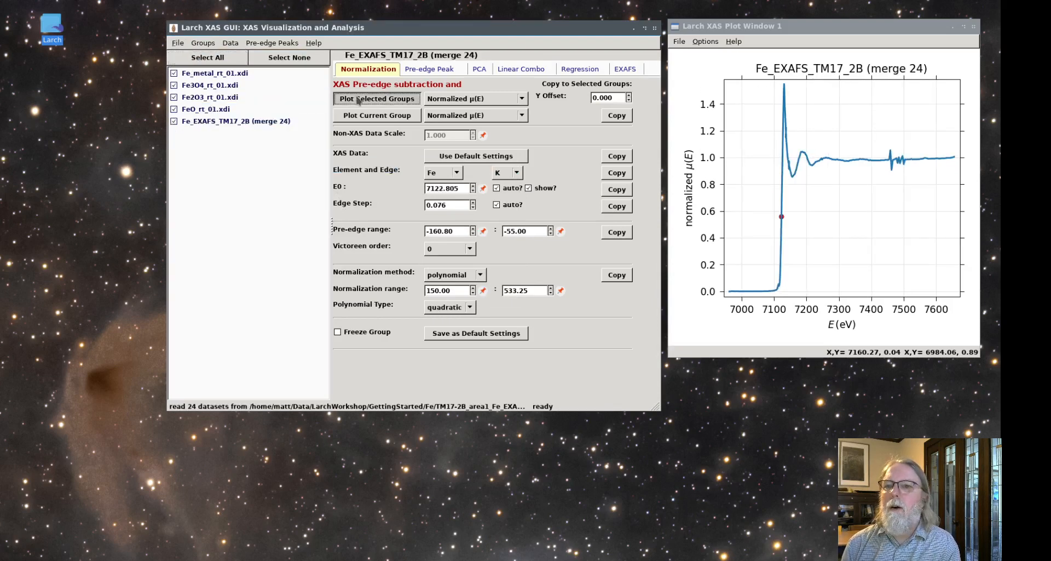
left_click(376, 98)
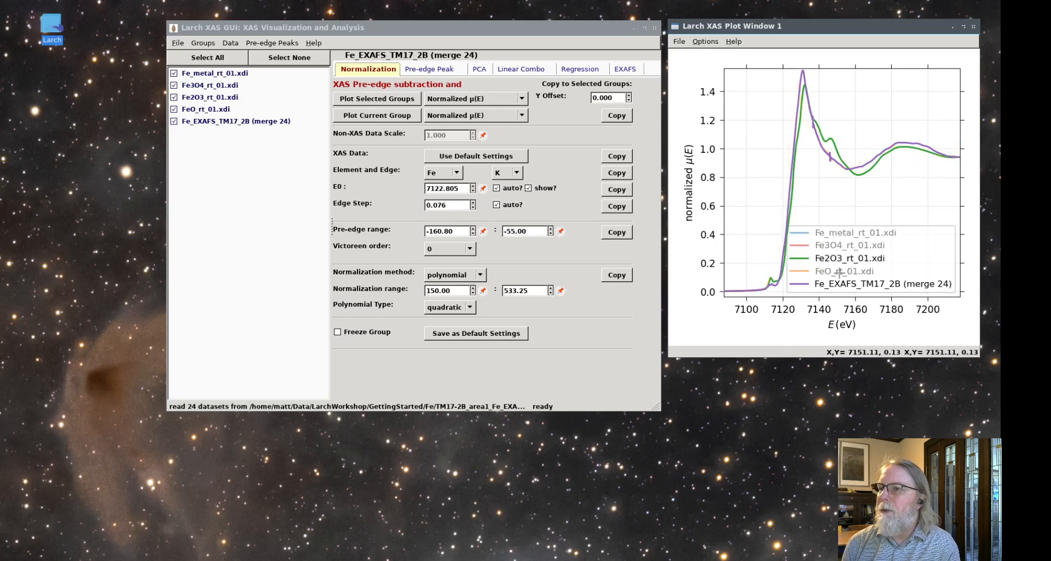
mouse_move(831, 272)
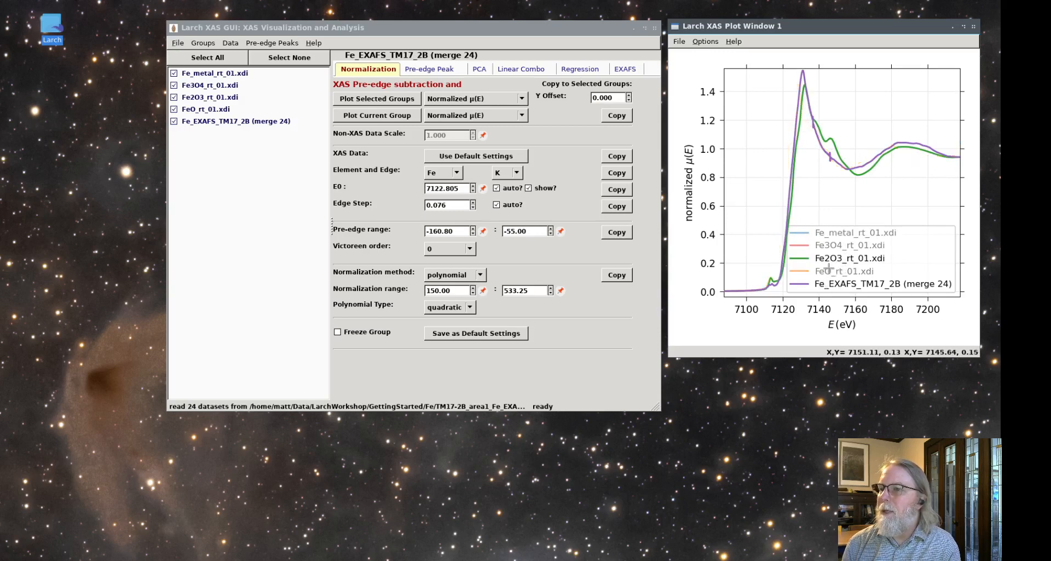
mouse_move(829, 215)
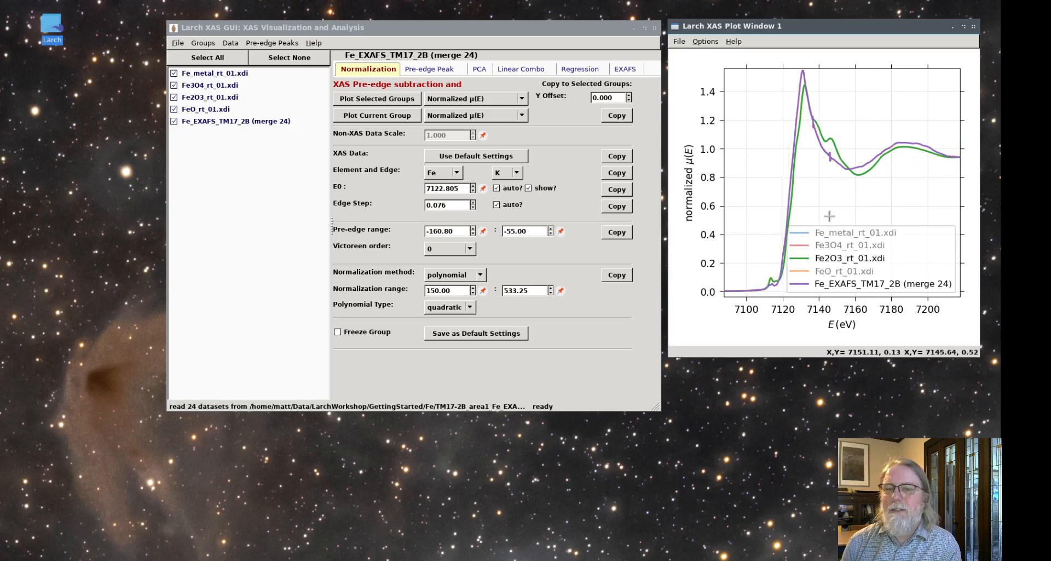
mouse_move(322, 196)
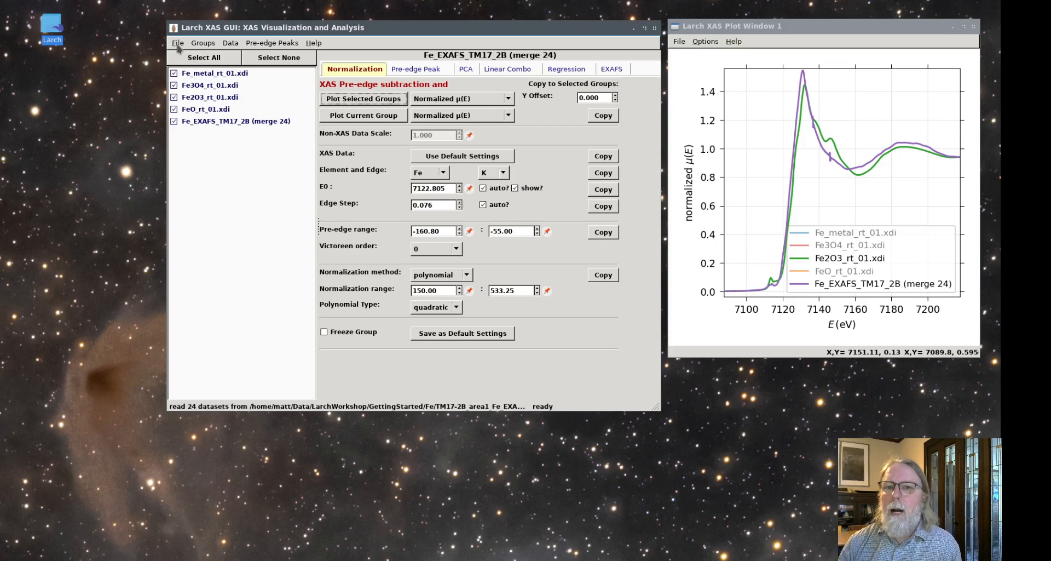
- Open the Fe_biotiteA.001 data file, reaching its column-mapping preview of tscaler/i0 vs energy
left_click(178, 43)
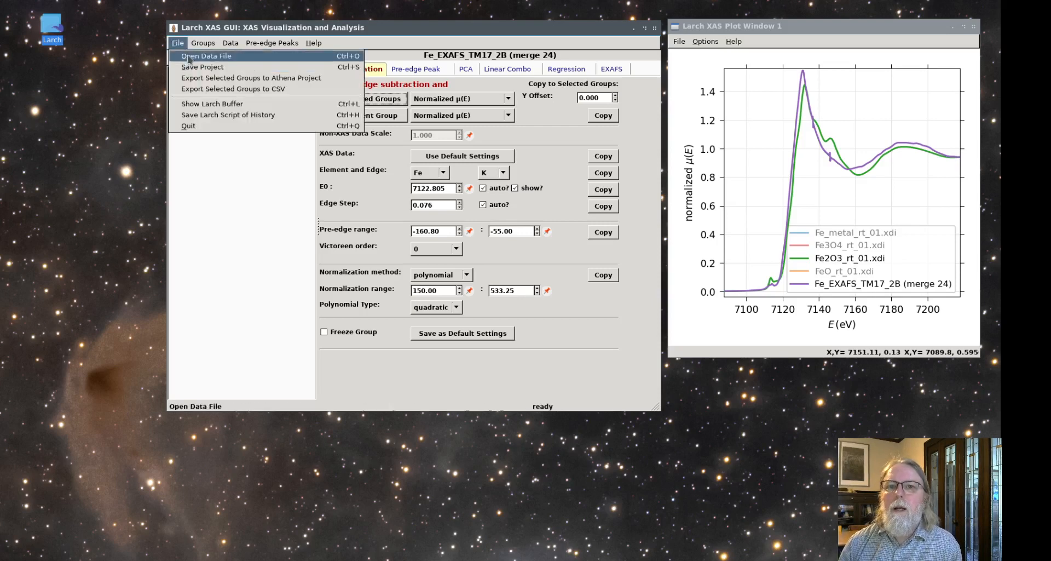
left_click(206, 56)
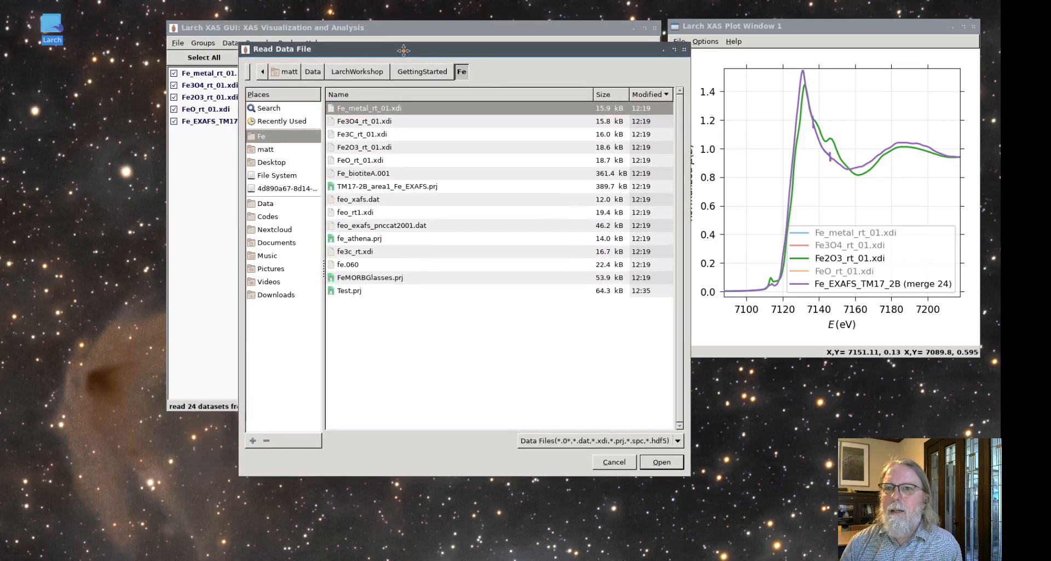
left_click_drag(404, 50, 461, 63)
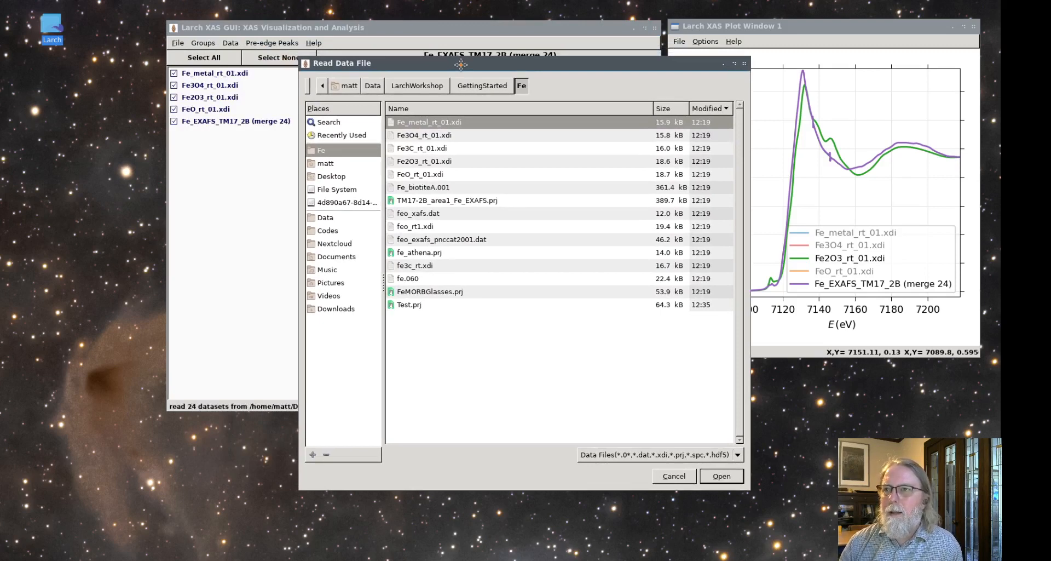
left_click(429, 121)
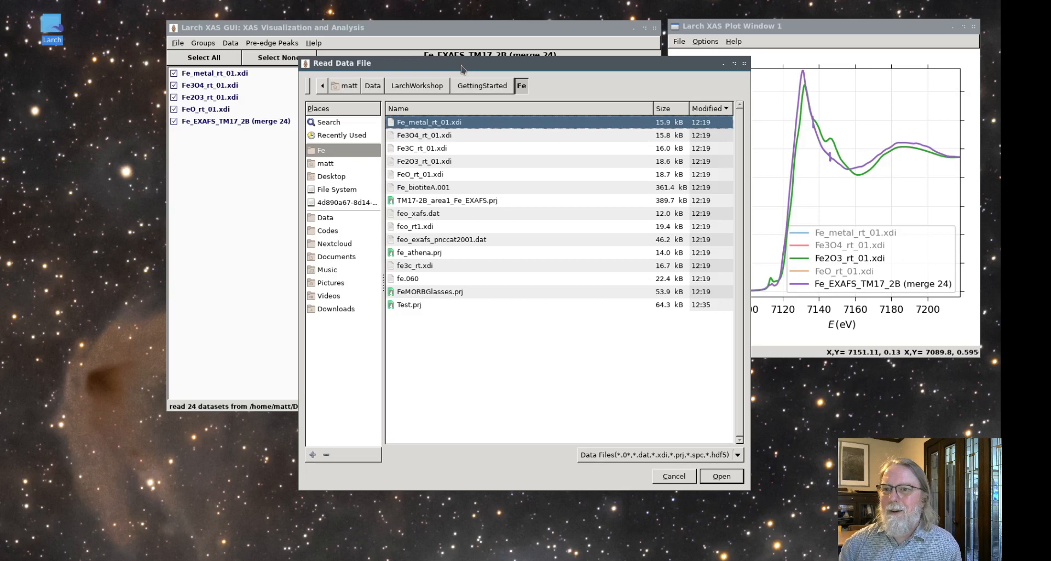
mouse_move(505, 189)
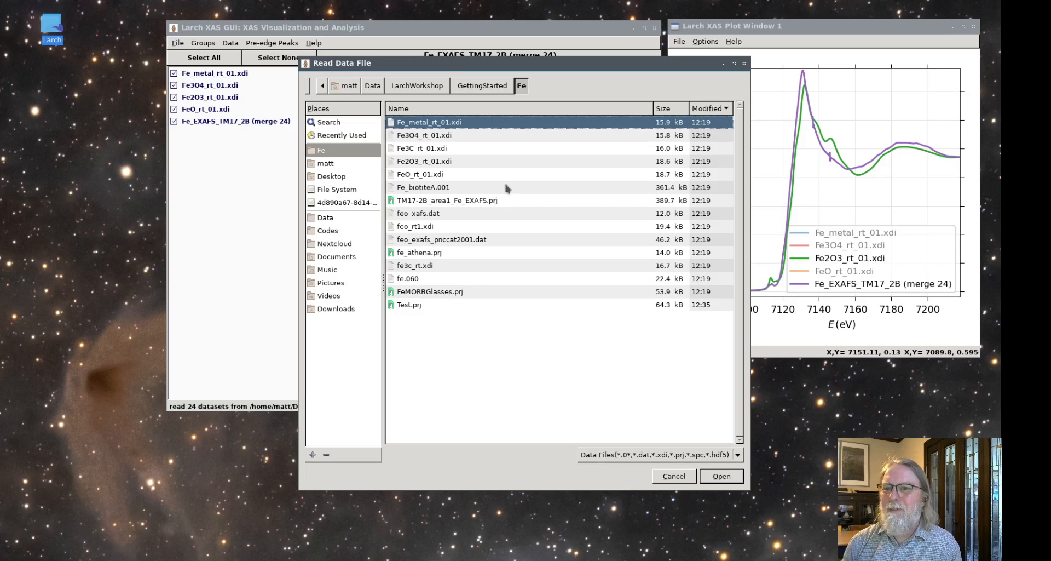
mouse_move(451, 204)
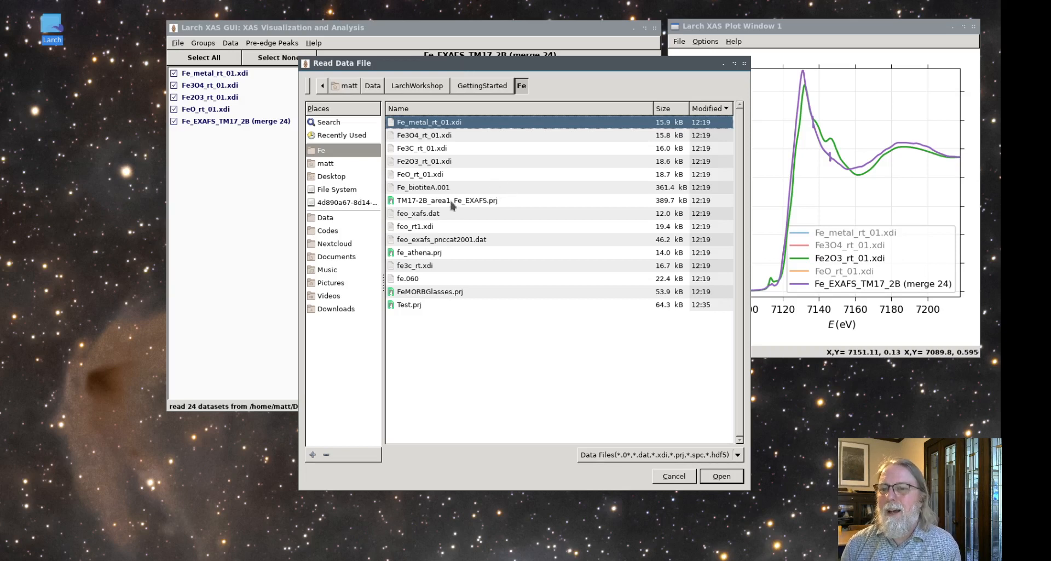
mouse_move(435, 193)
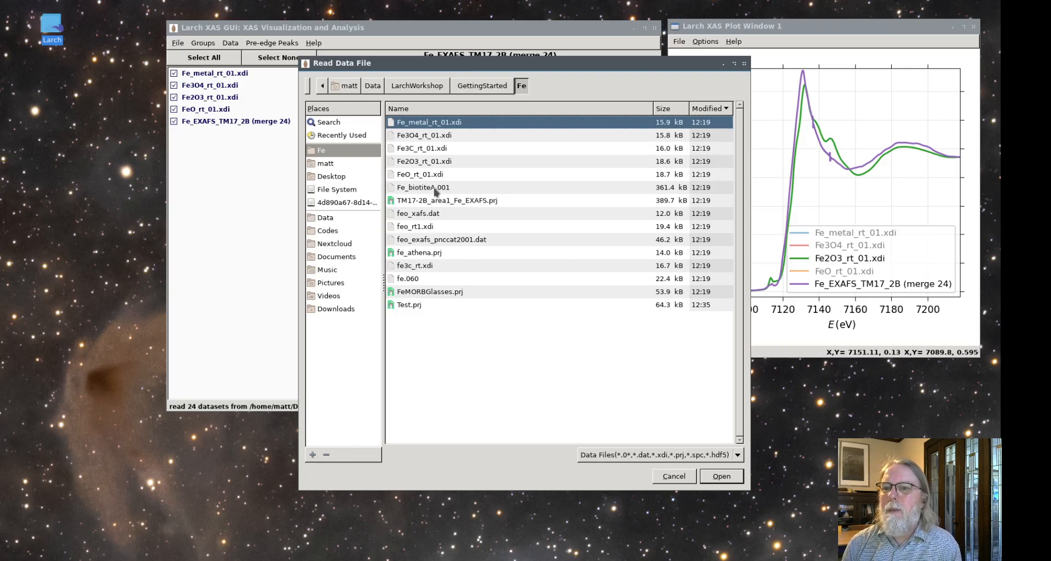
mouse_move(433, 192)
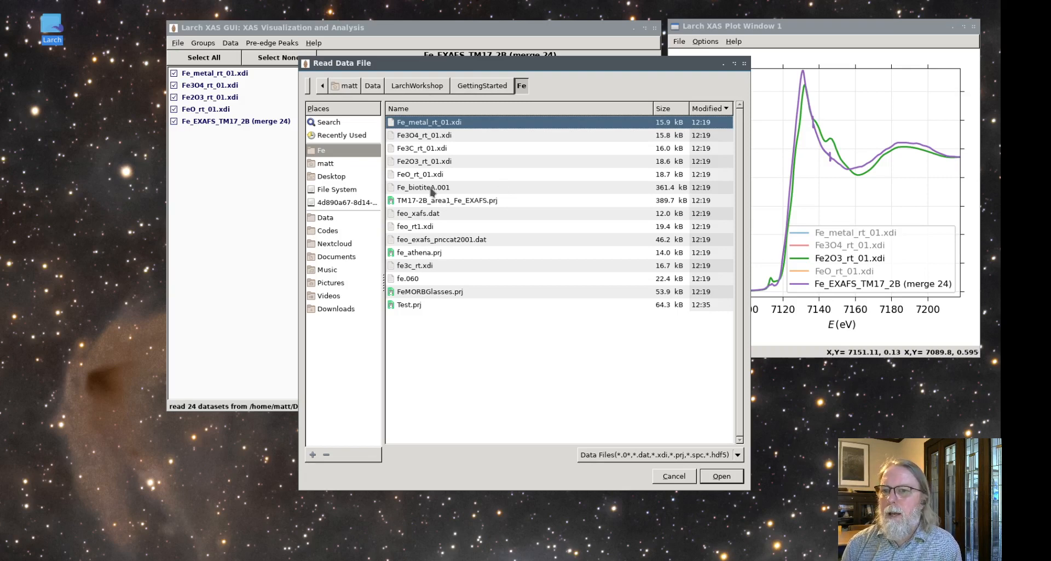
left_click(425, 188)
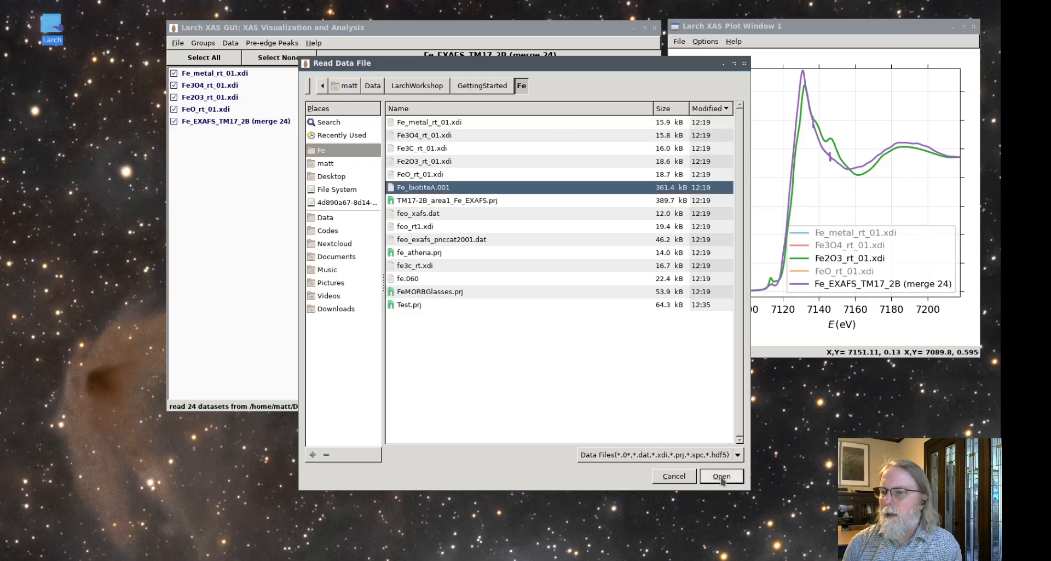
left_click(720, 475)
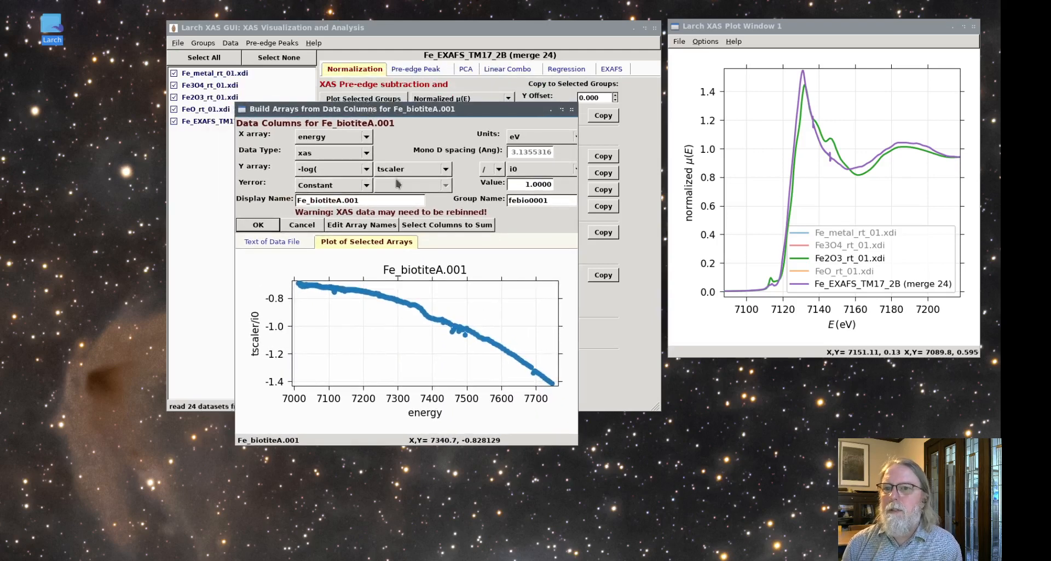
- Set the Y array to fe_ka divided by i0 instead of tscaler over i0
left_click(439, 168)
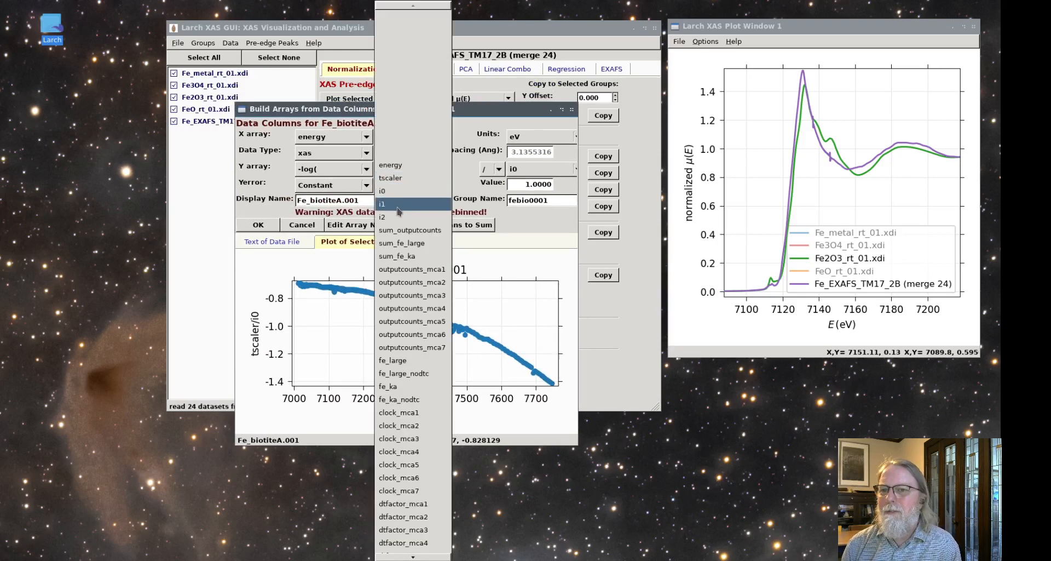
left_click(390, 178)
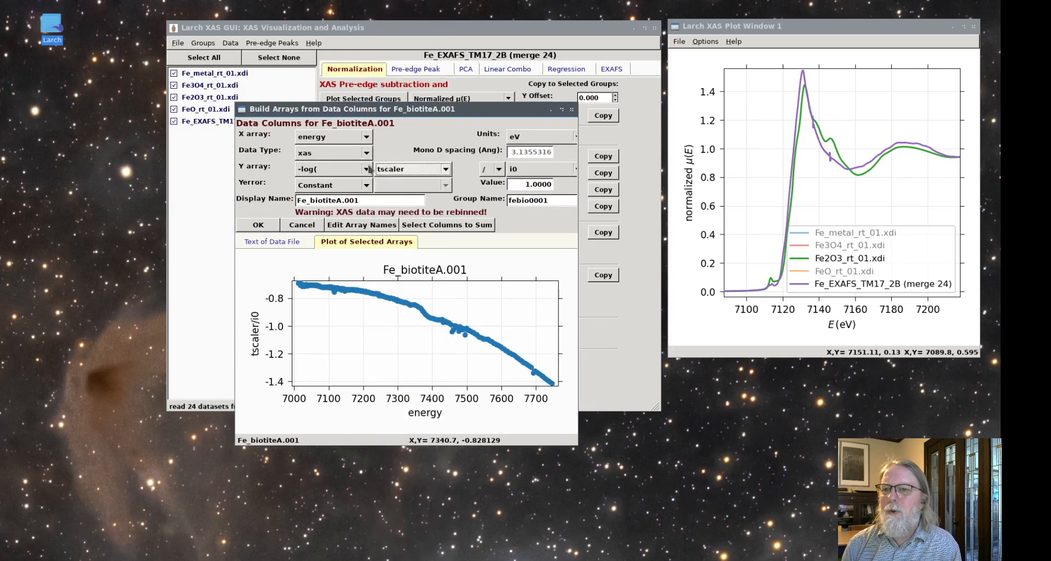
left_click(366, 169)
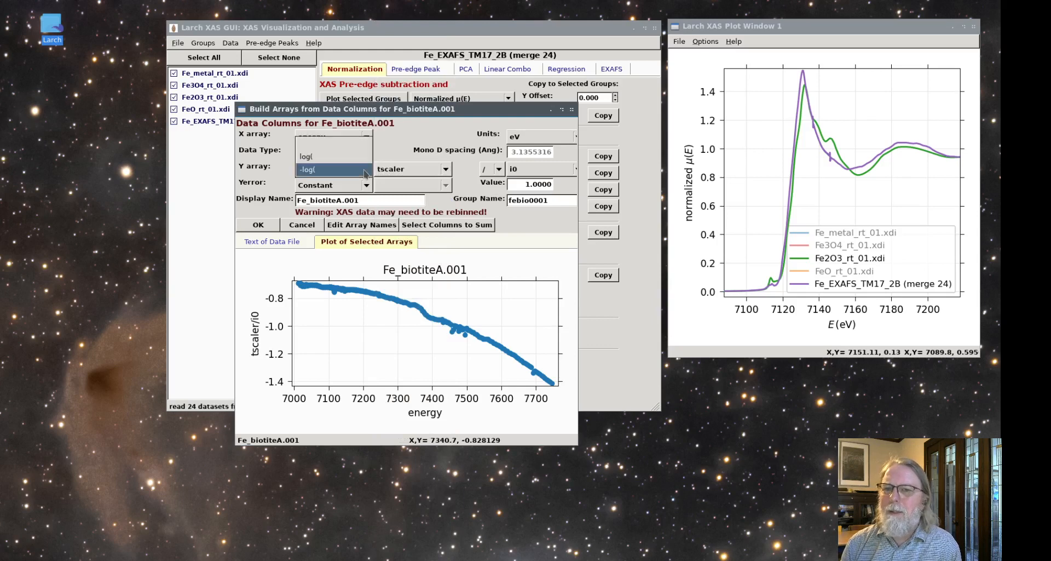
left_click(308, 168)
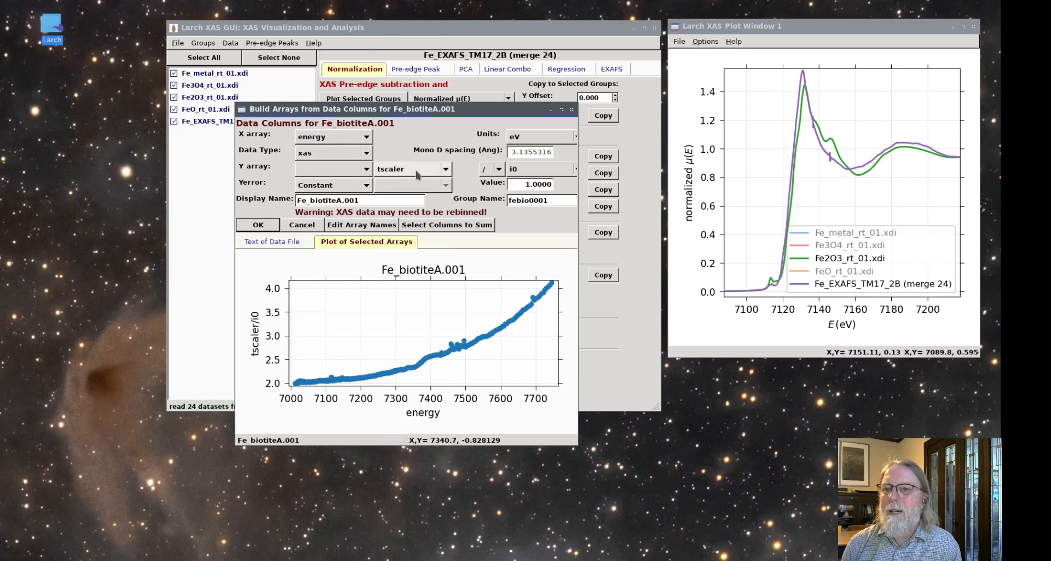
left_click(408, 169)
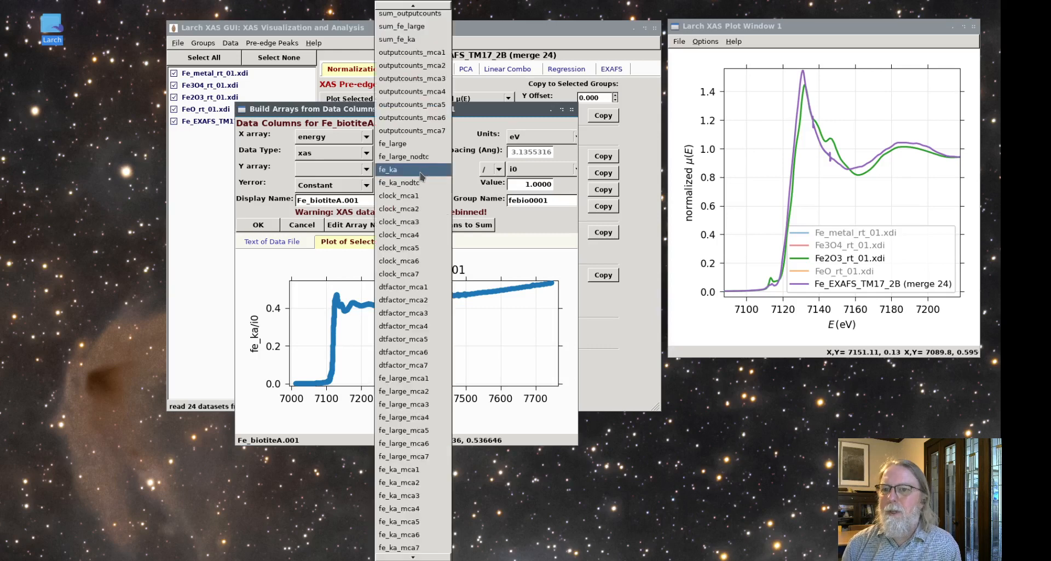
left_click(387, 169)
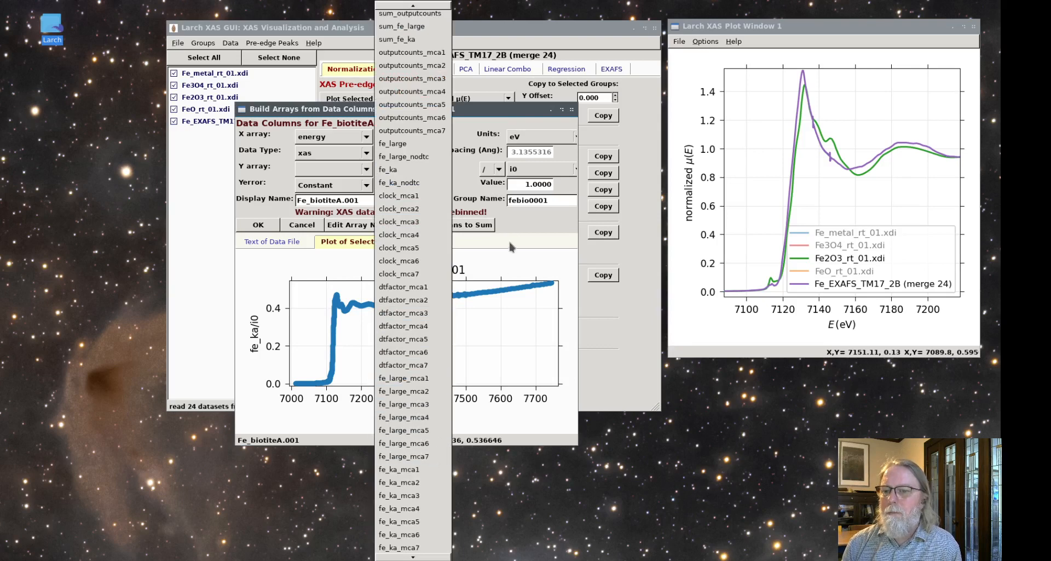
left_click(388, 169)
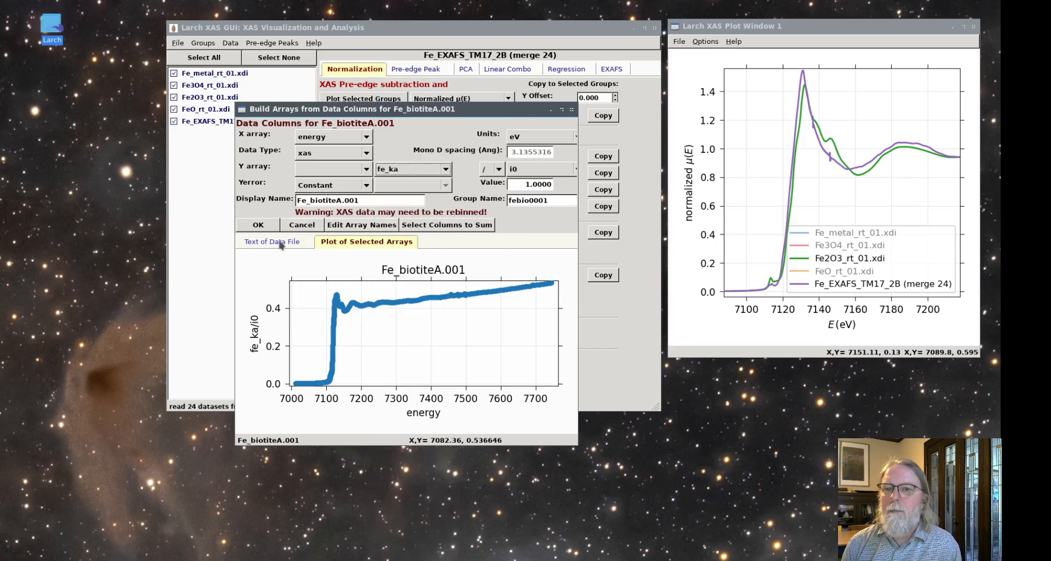
- Check the raw text header of the data file, then return to the fe_ka/i0 preview plot
left_click(271, 241)
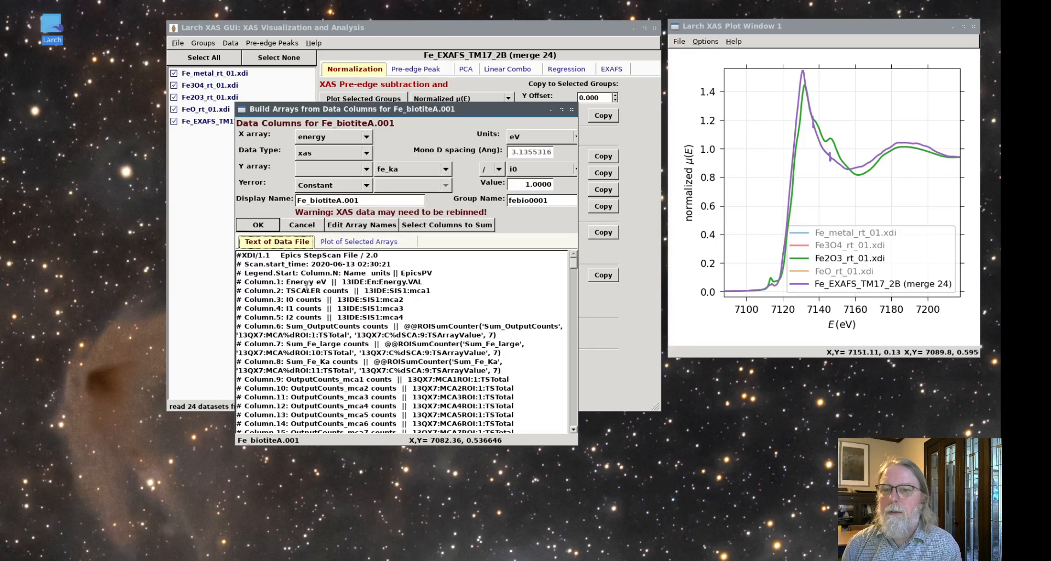
scroll("down", 3)
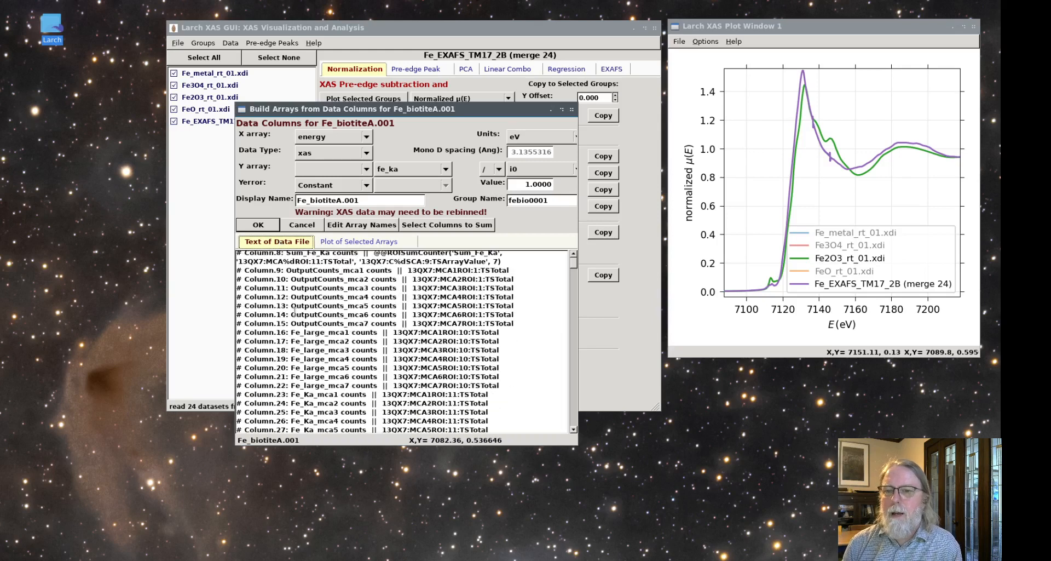
scroll("down", 3)
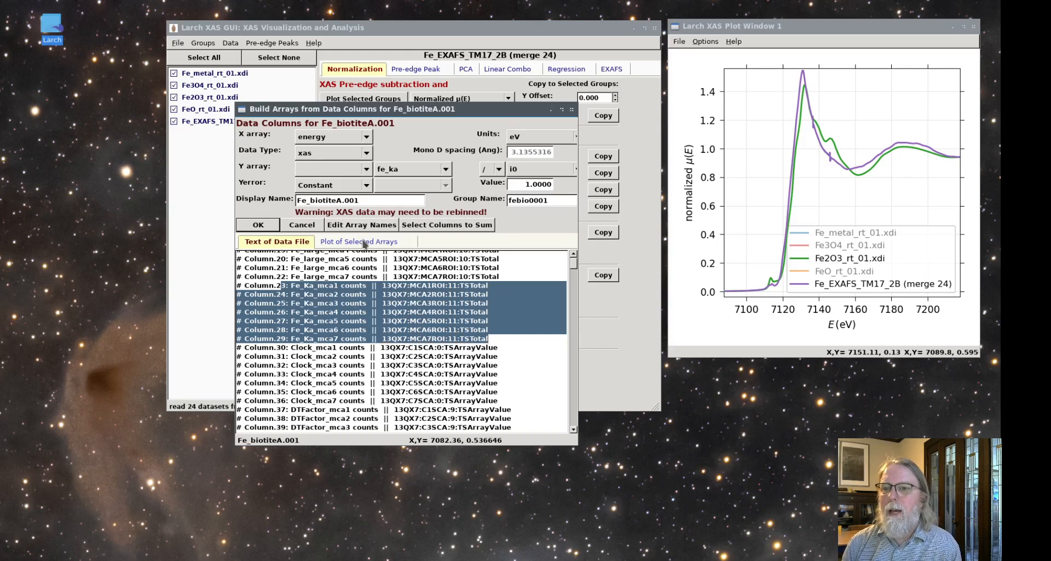
left_click(359, 241)
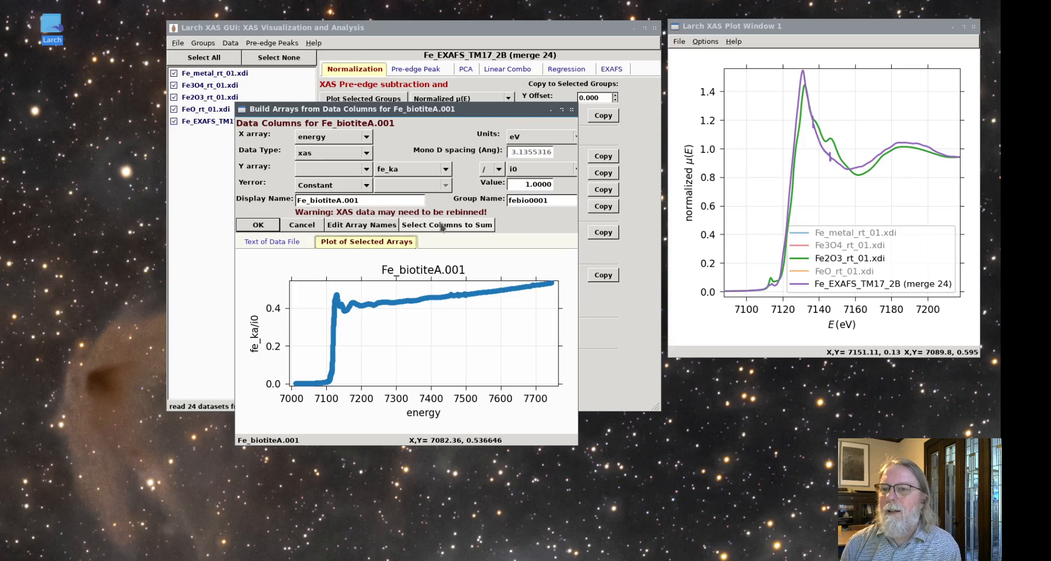
- Sum two fe_ka detector channel columns and save the result as array FeSum
left_click(447, 224)
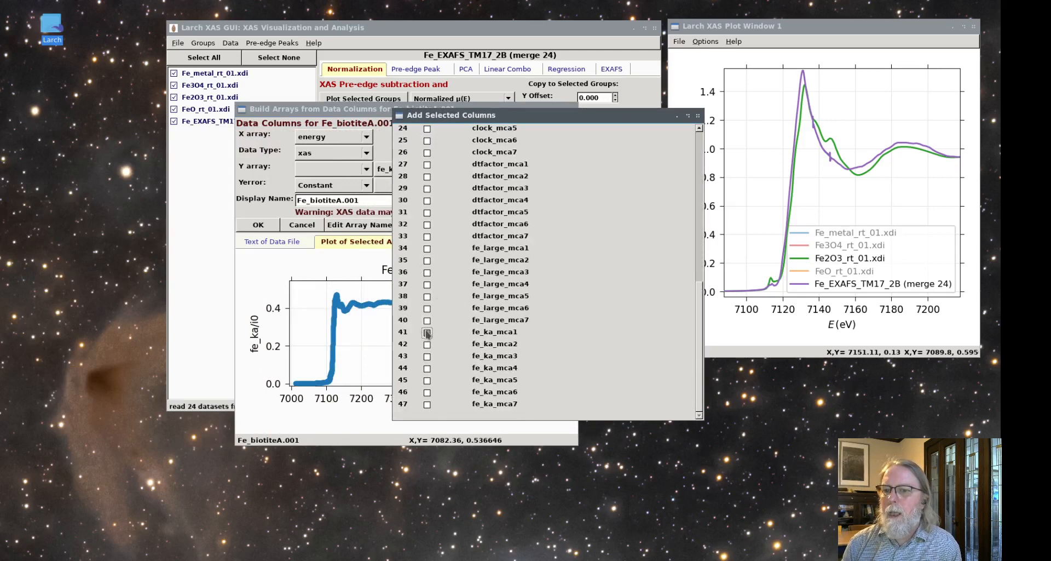
left_click(427, 356)
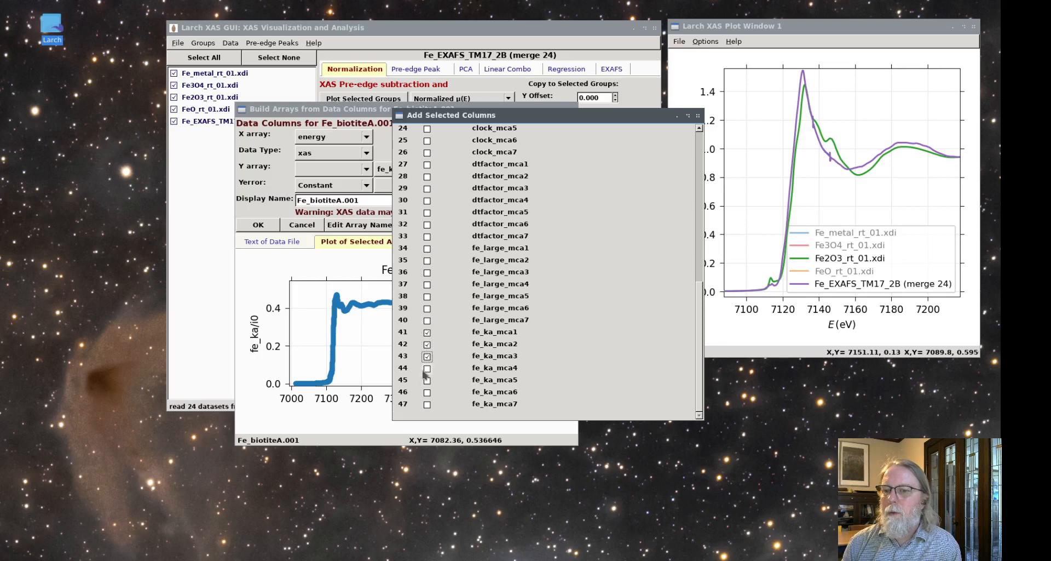
left_click(427, 392)
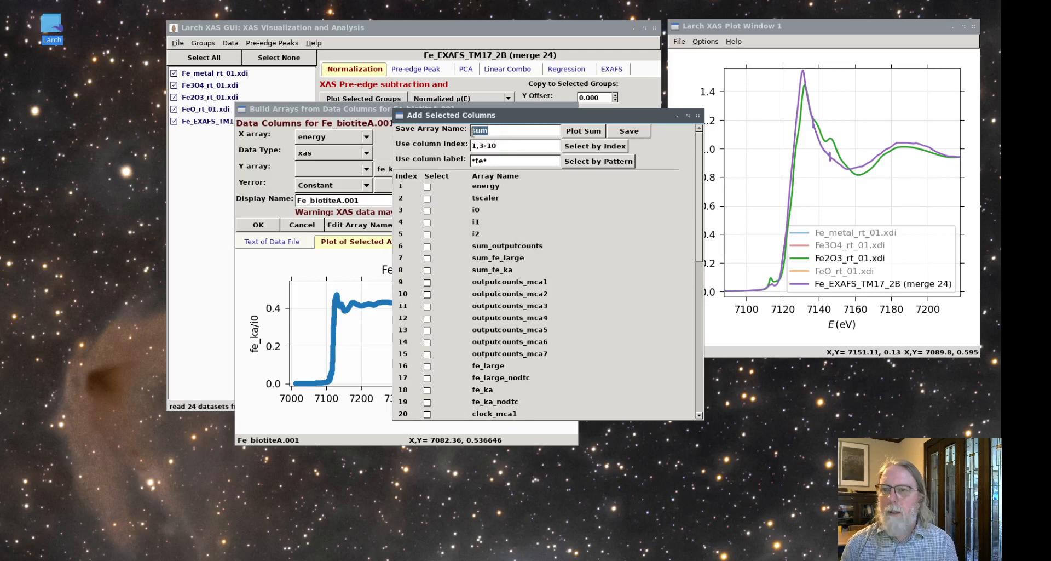
type("FeSu")
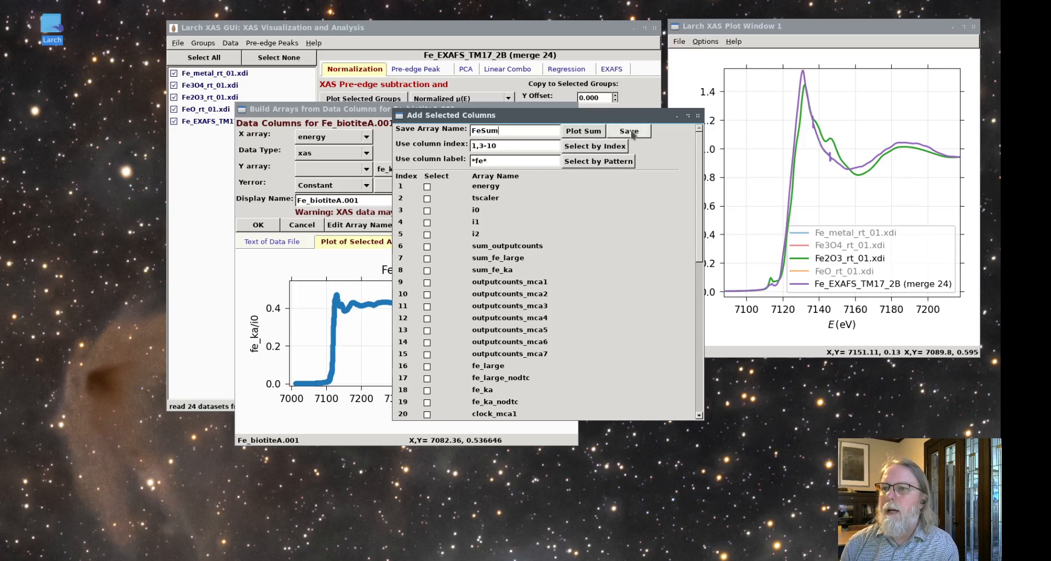
left_click(628, 131)
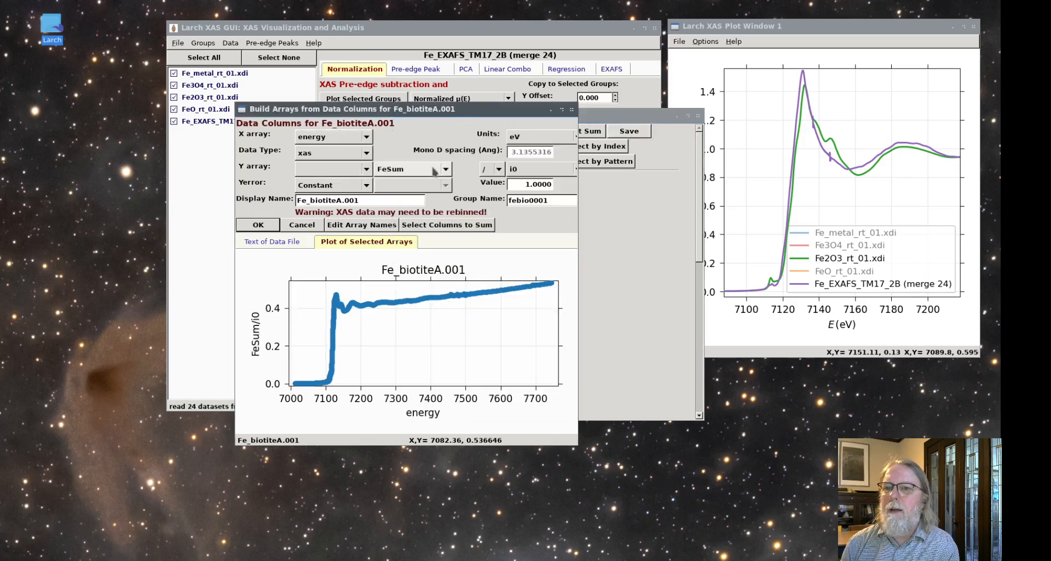
- Choose FeSum as the Y array so the preview plots FeSum/i0 against energy
left_click(445, 169)
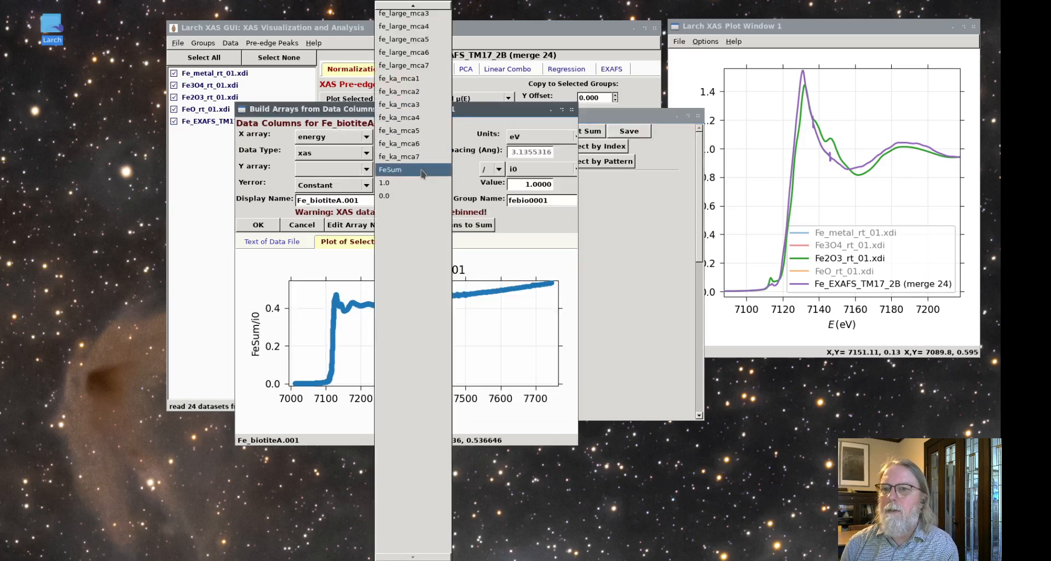
left_click(389, 169)
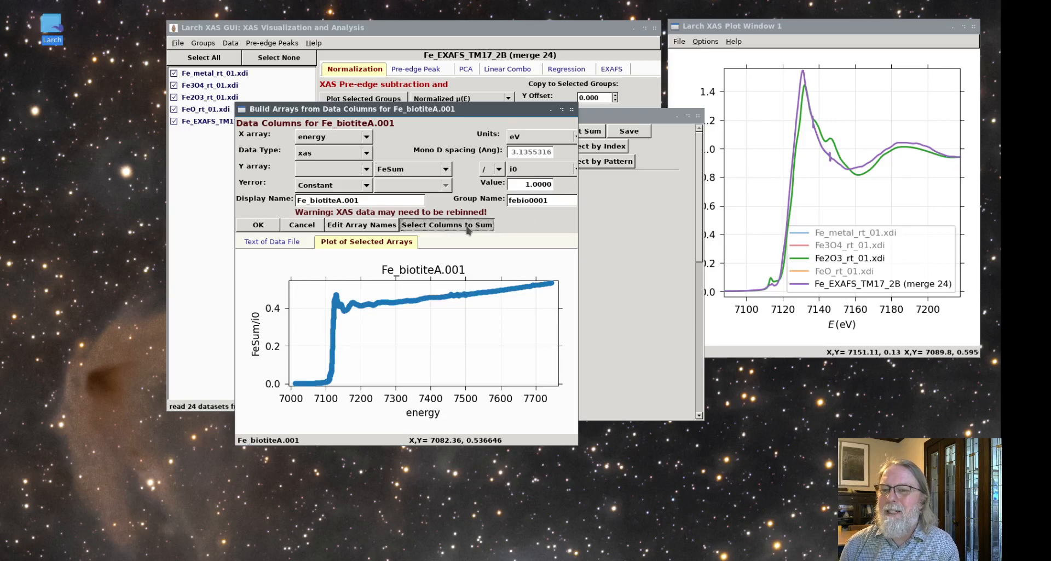
- Reopen the column-summing tool and scroll through the biotite file's column list
left_click(447, 225)
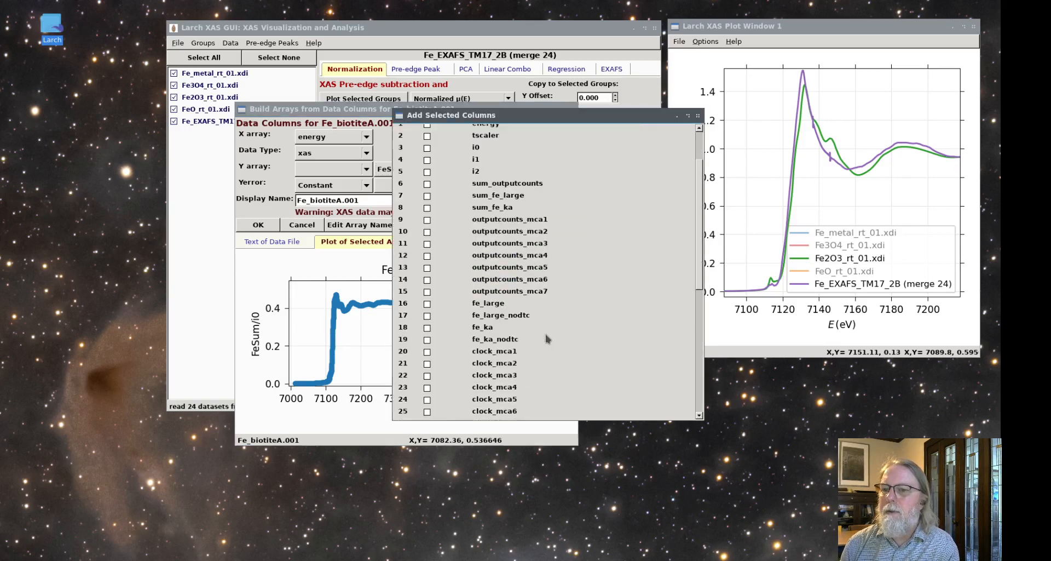
scroll("down", 3)
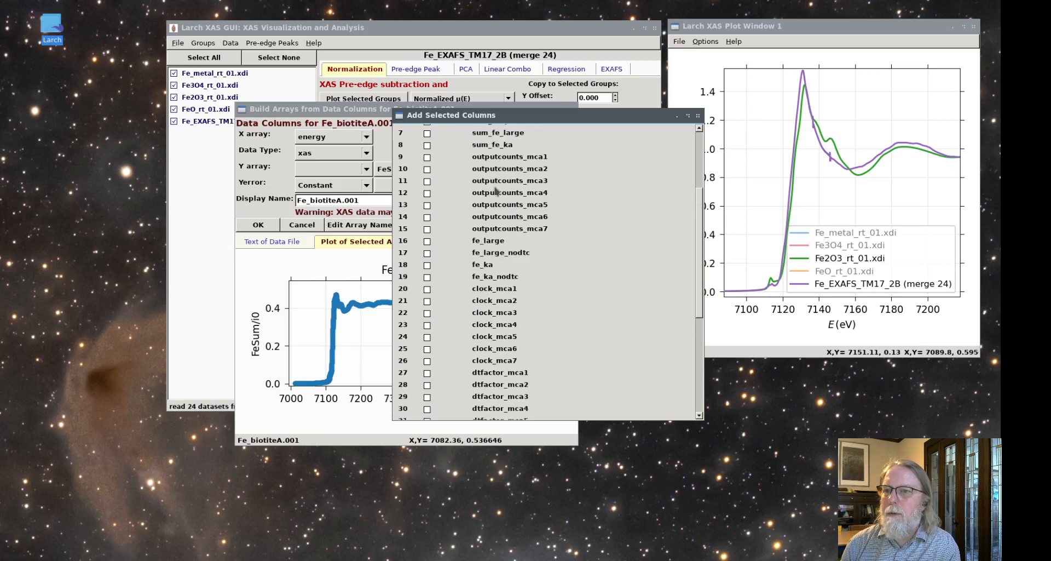
mouse_move(700, 117)
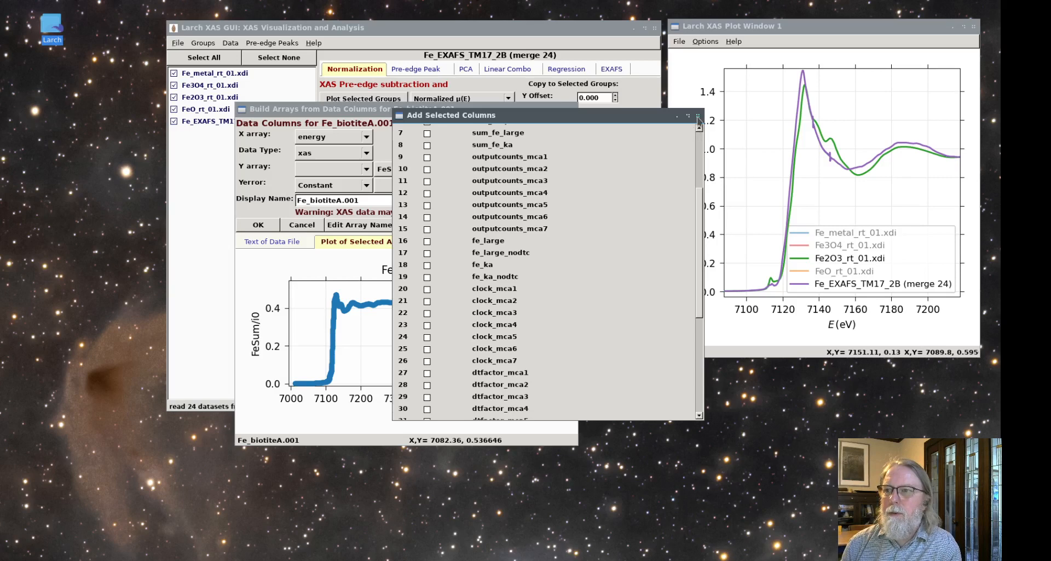
mouse_move(486, 400)
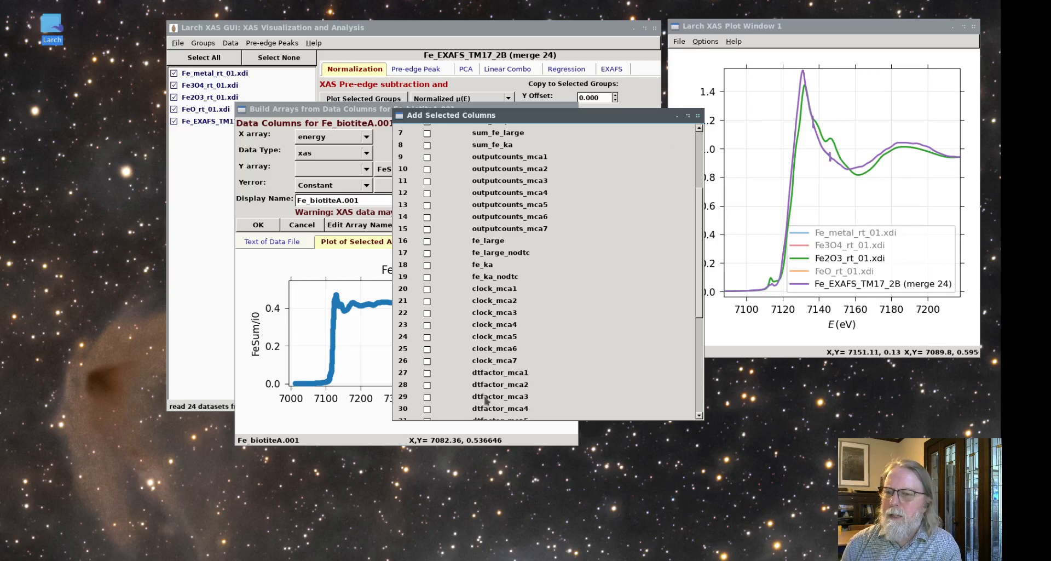
mouse_move(694, 246)
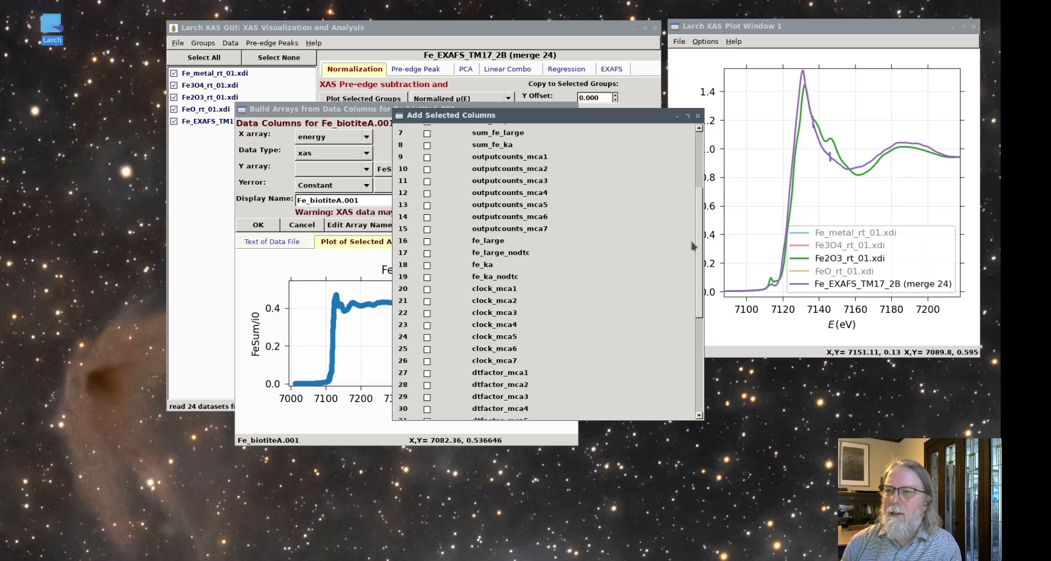
mouse_move(484, 262)
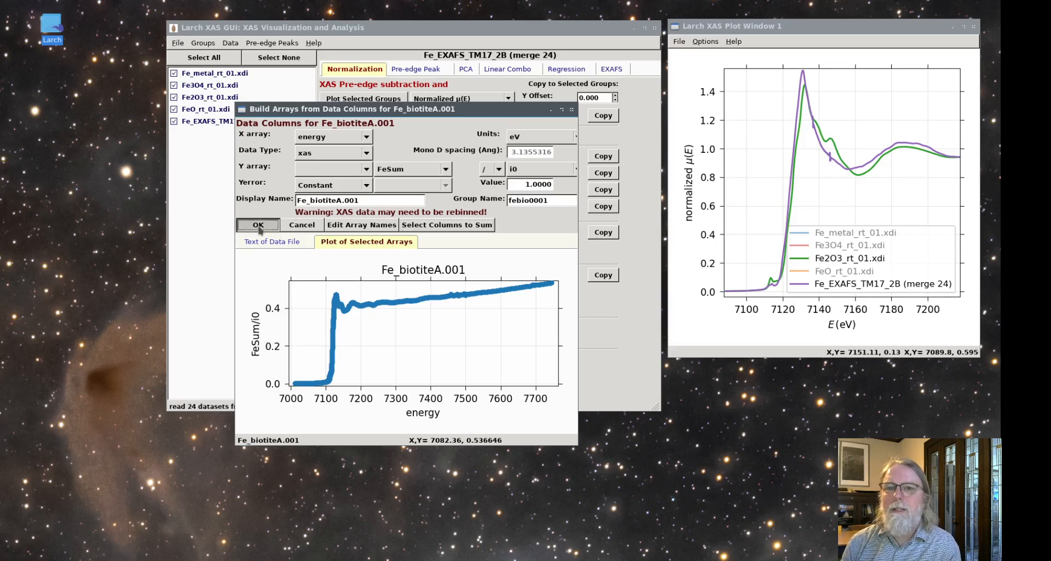
- Import the biotite FeSum data, overlay it with all standards and zoom onto the absorption edge
left_click(258, 224)
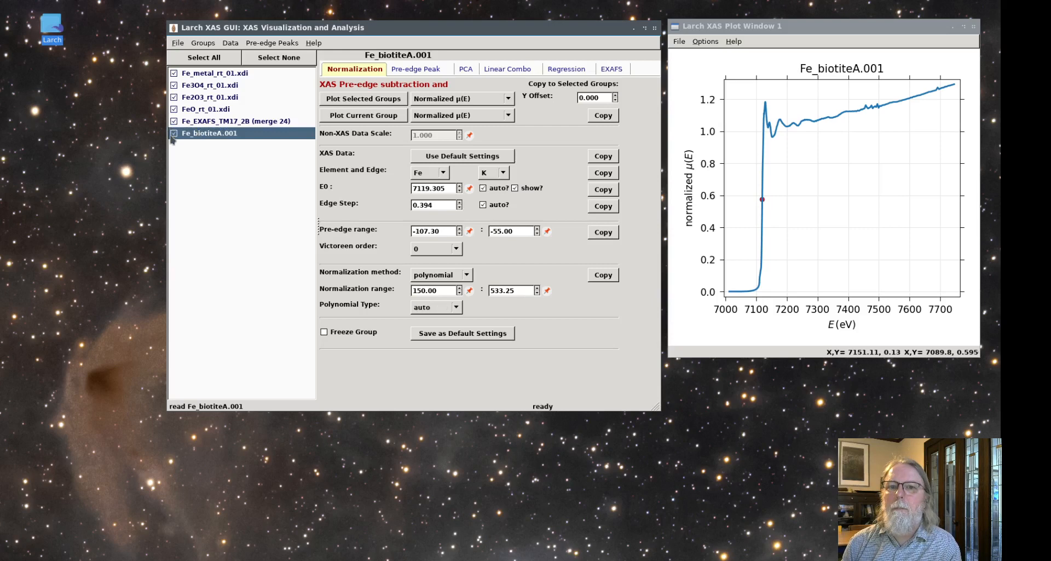
left_click(363, 99)
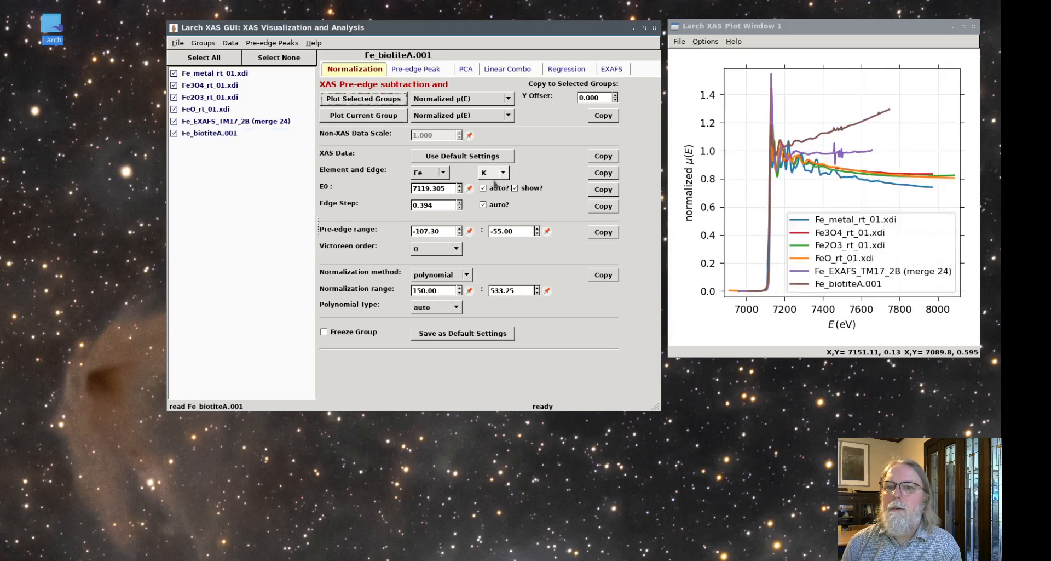
left_click_drag(770, 202, 787, 295)
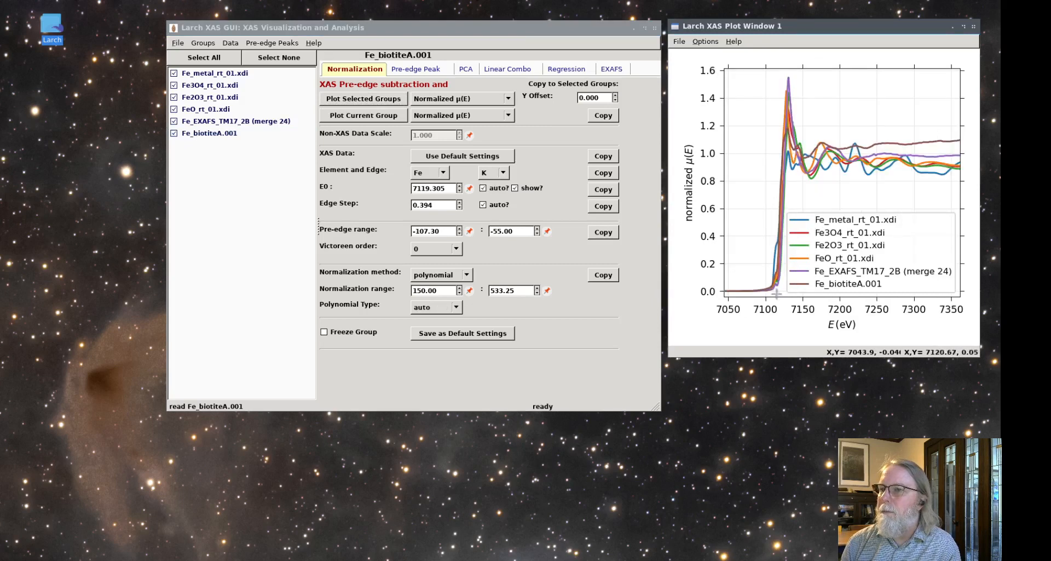
left_click_drag(748, 63, 831, 295)
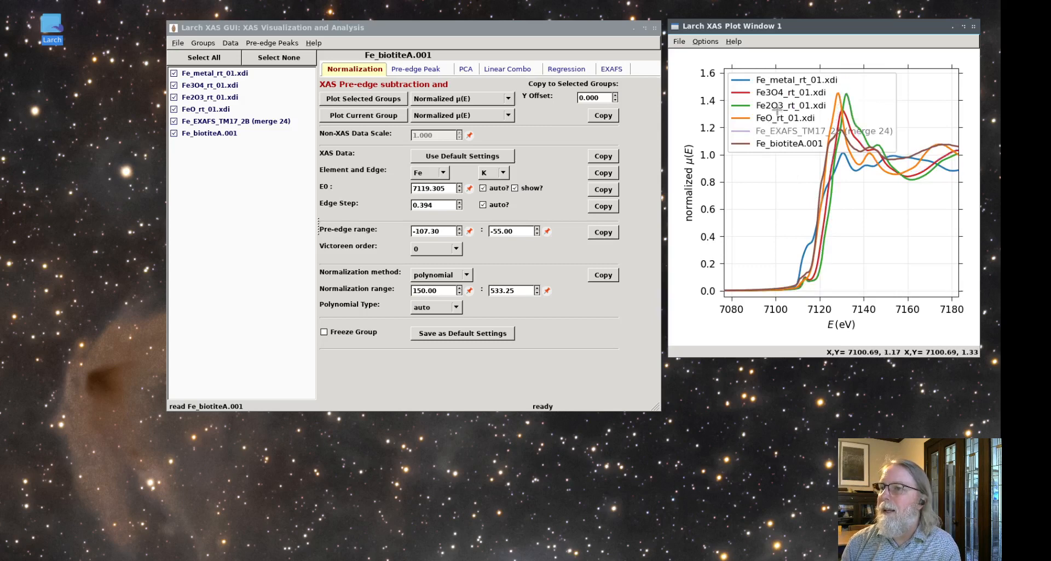
- Hide the Fe metal, Fe3O4 and Fe2O3 curves via the legend to compare against FeO and merged data
left_click(796, 80)
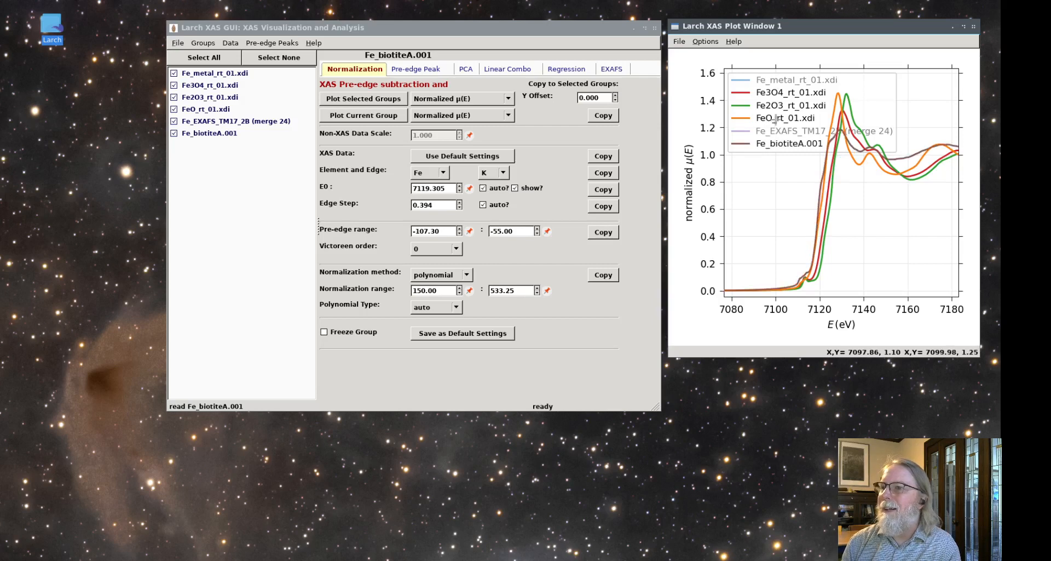
left_click(789, 105)
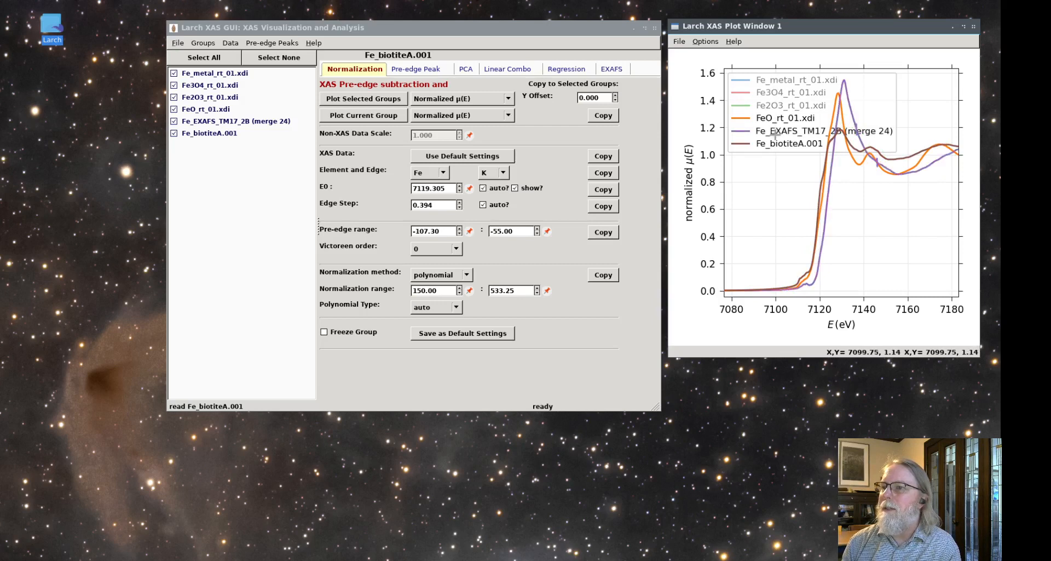
mouse_move(795, 177)
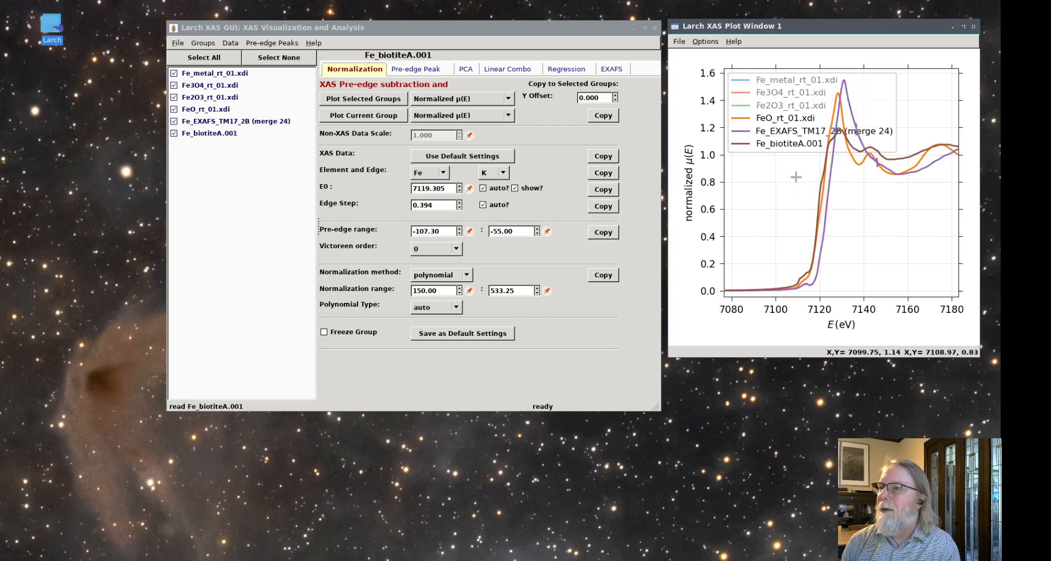
mouse_move(809, 196)
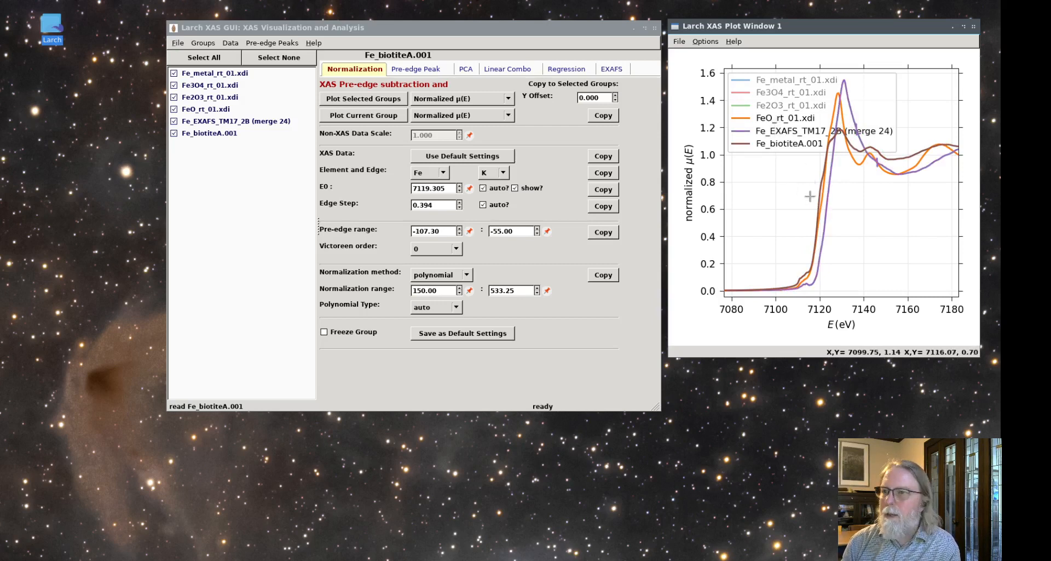
mouse_move(774, 245)
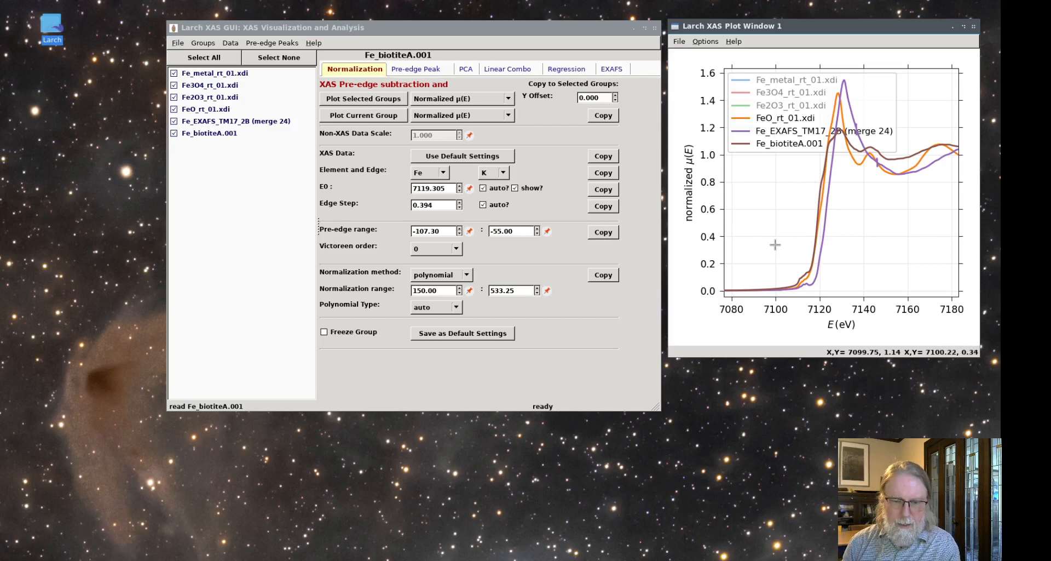
mouse_move(775, 194)
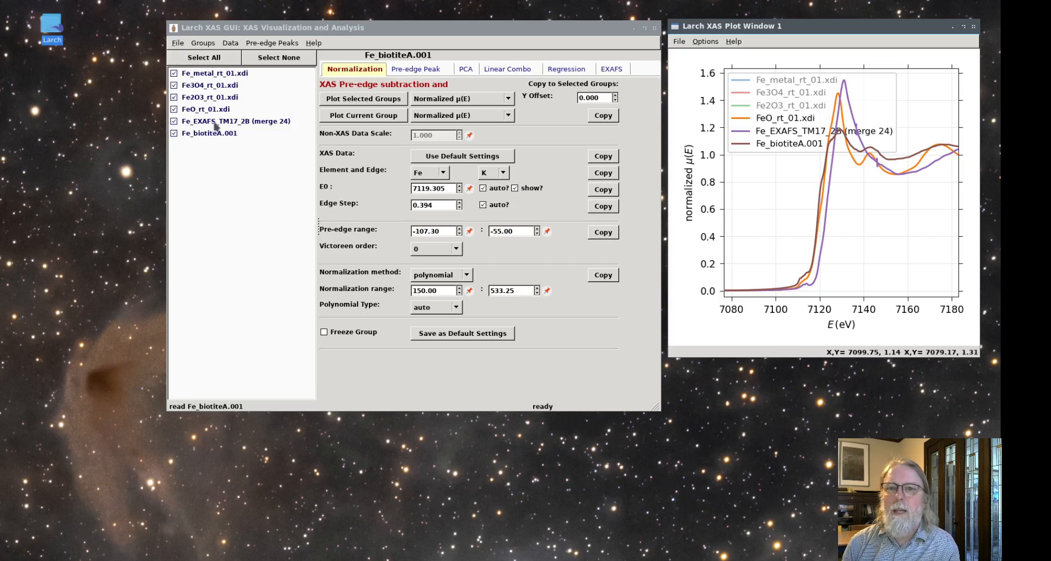
- Save all six groups as an Athena project, overwriting Test.prj in the Fe folder
left_click(178, 43)
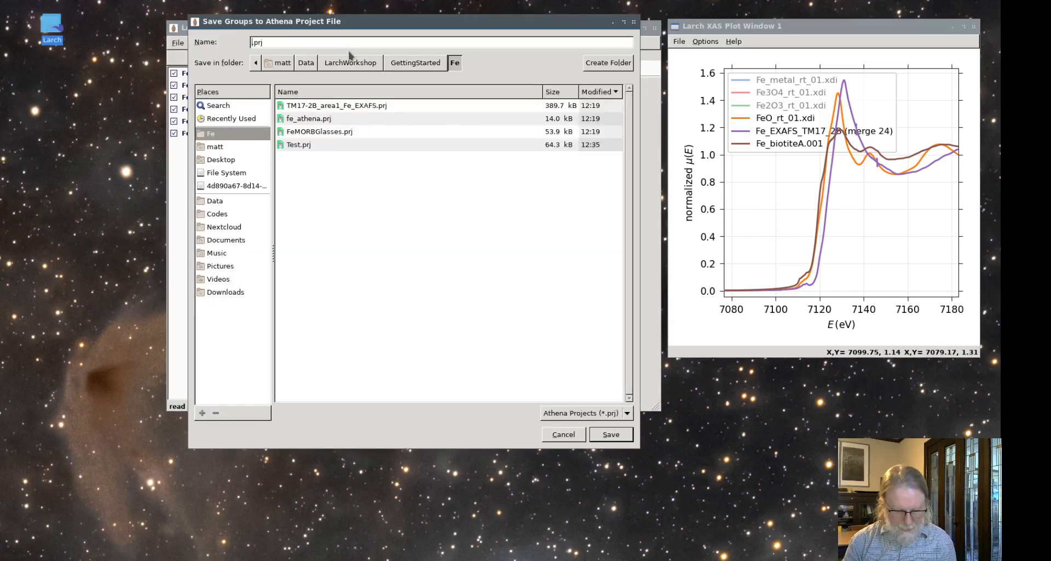
left_click(610, 433)
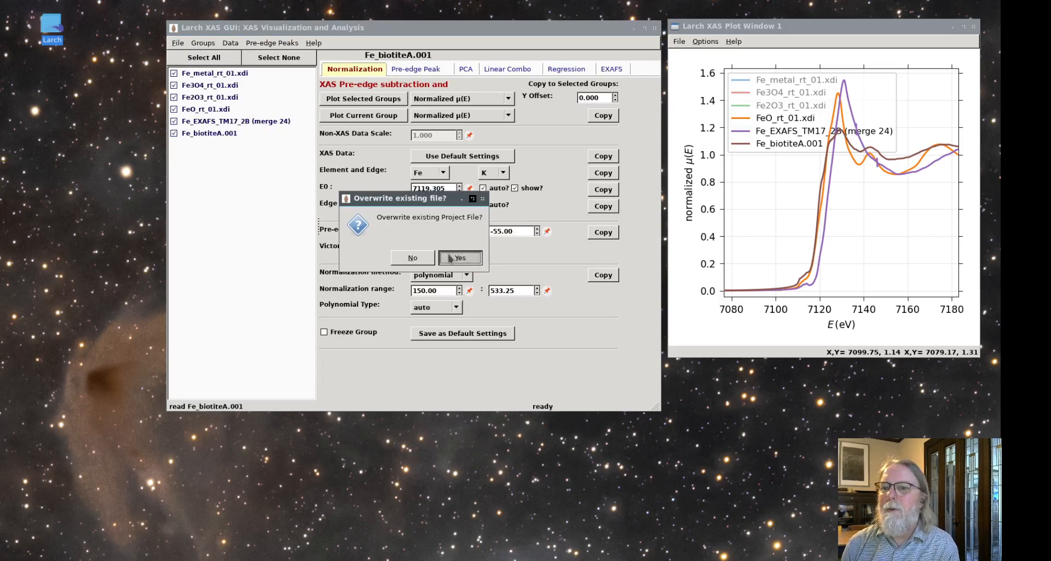
left_click(459, 257)
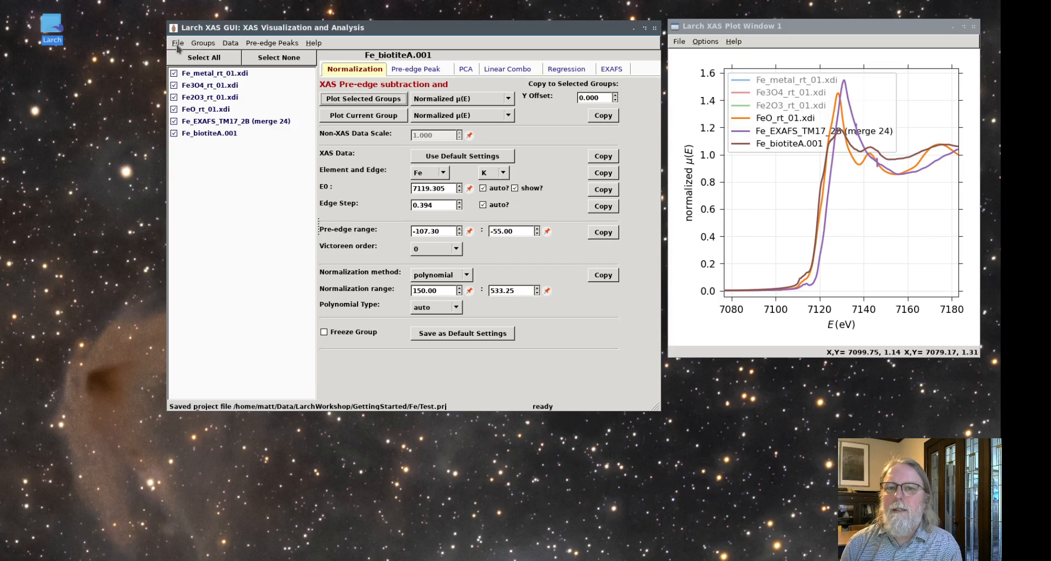
- Show the Larch buffer and highlight the merge_groups command in the session history
left_click(178, 43)
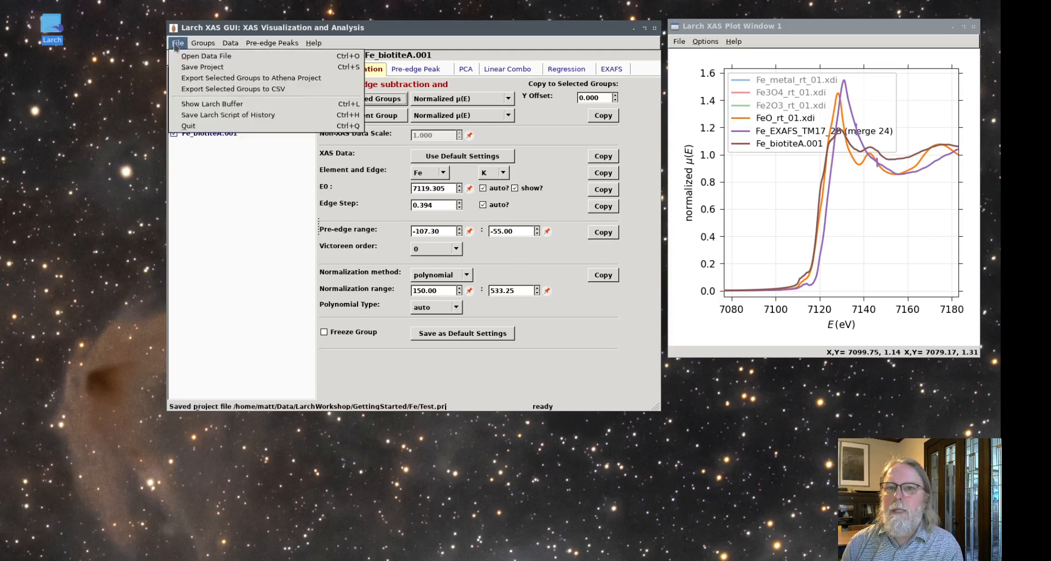
mouse_move(211, 103)
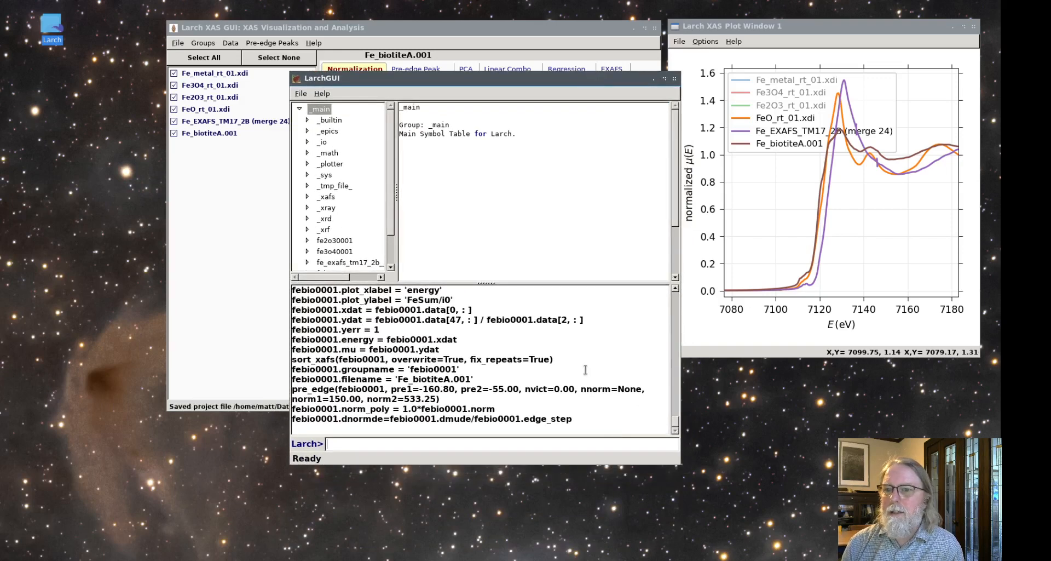
left_click_drag(440, 350, 479, 373)
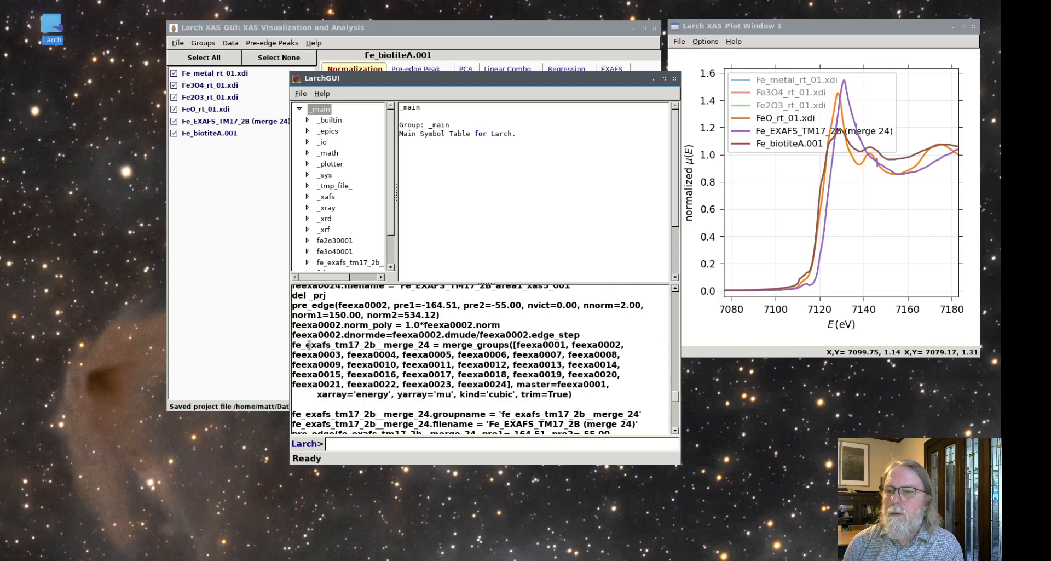
left_click_drag(298, 344, 584, 400)
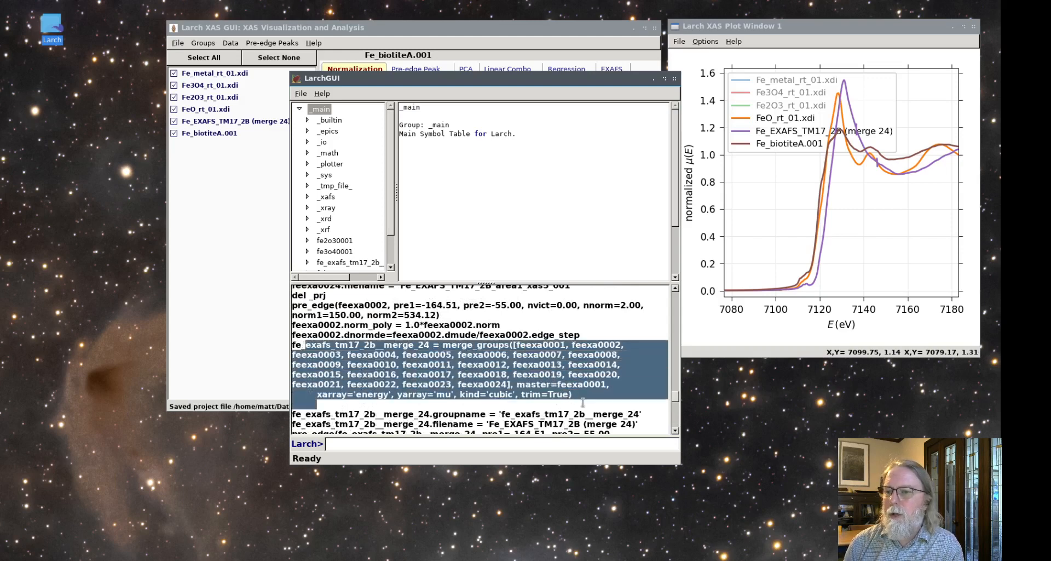
mouse_move(643, 367)
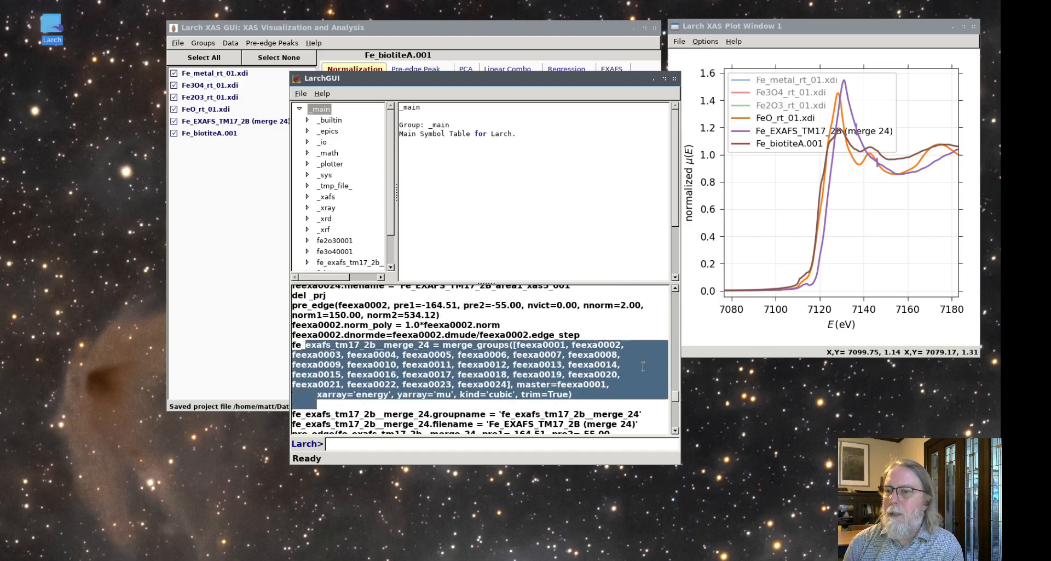
mouse_move(537, 323)
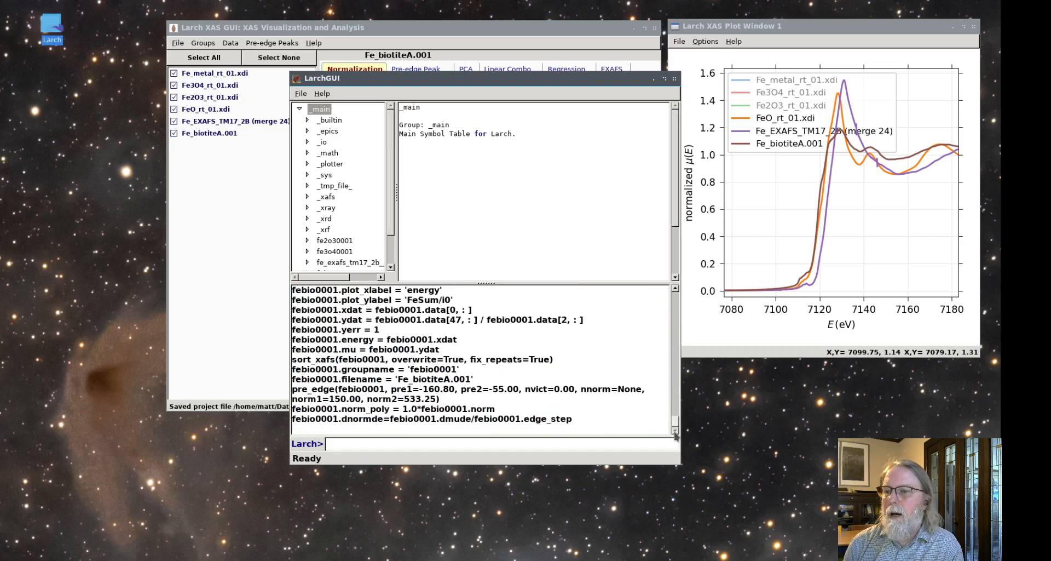
scroll("down", 3)
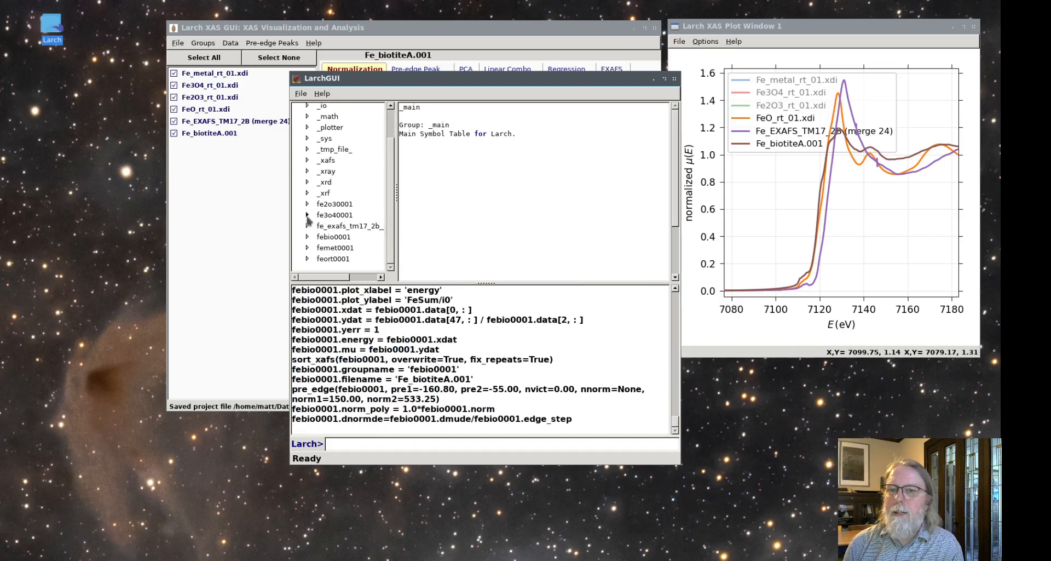
- Select and expand the fe2o30001 group in the symbol tree to list its members
left_click(335, 204)
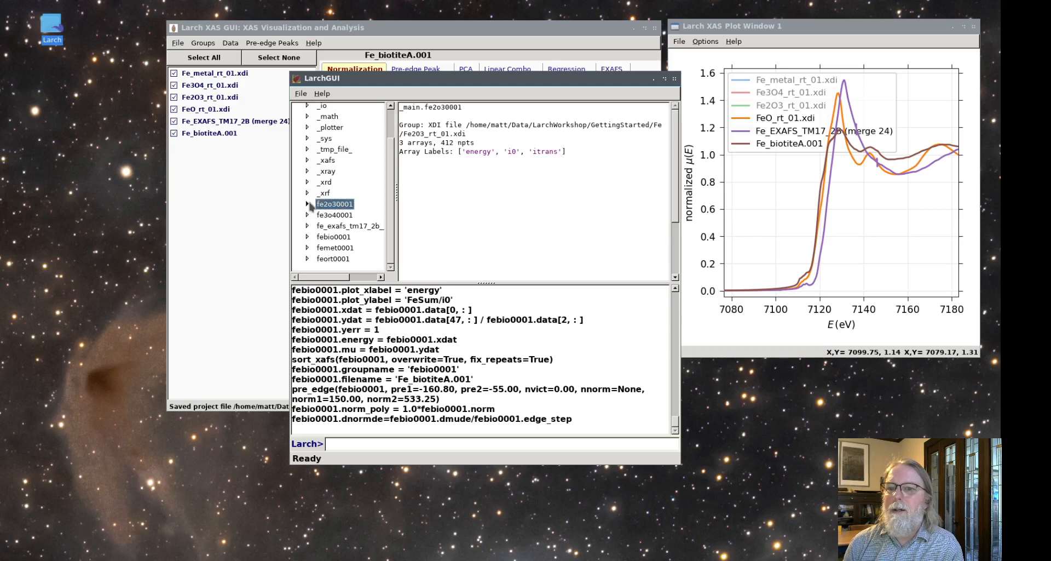
left_click(307, 204)
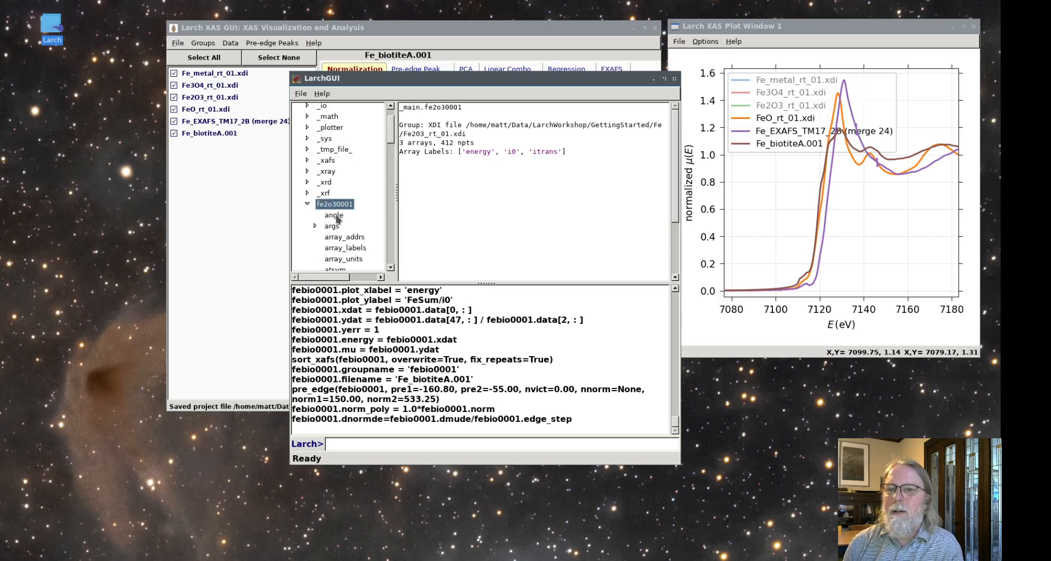
left_click(334, 184)
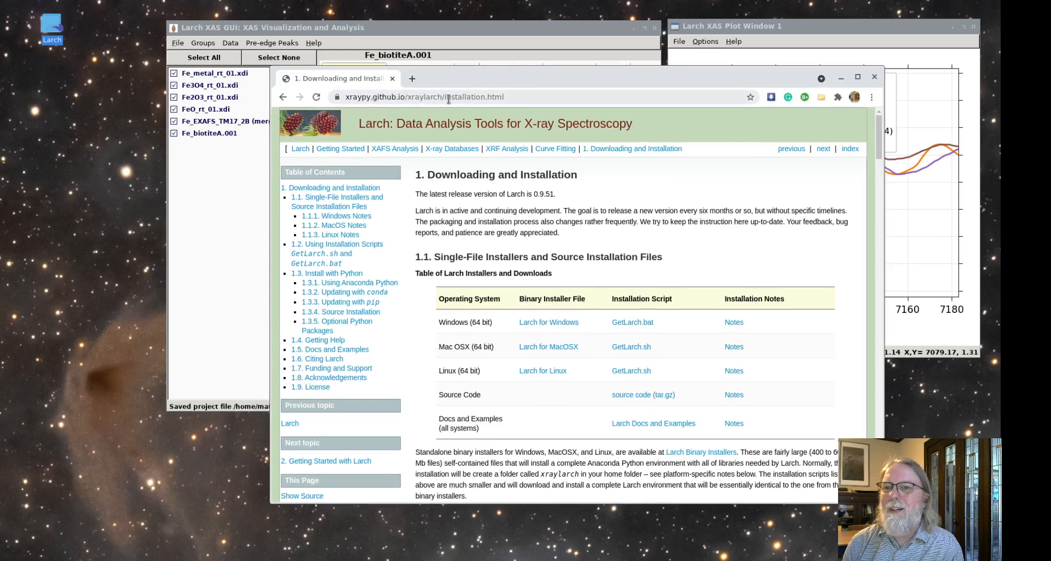
mouse_move(539, 315)
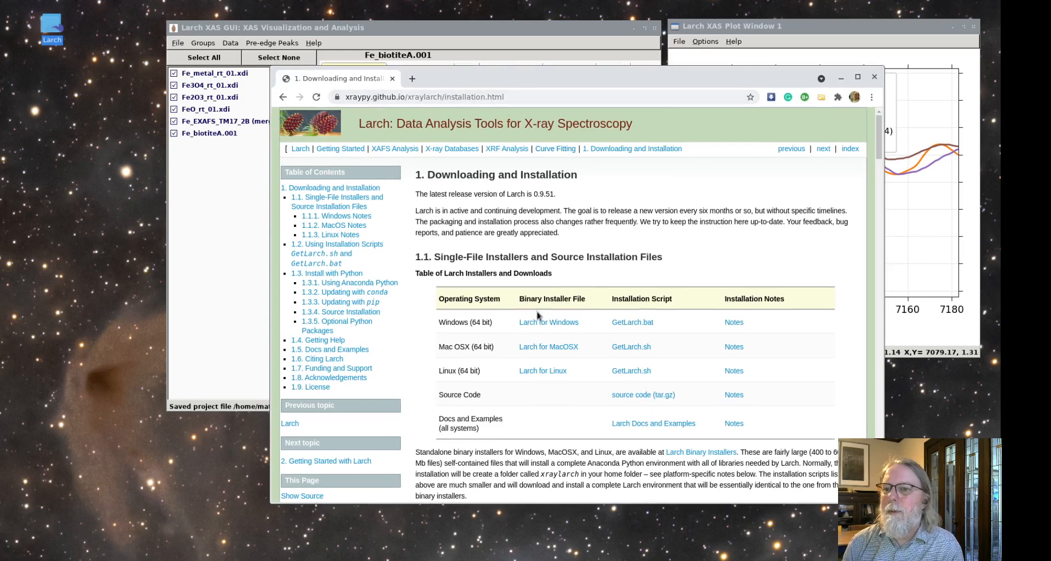
mouse_move(547, 322)
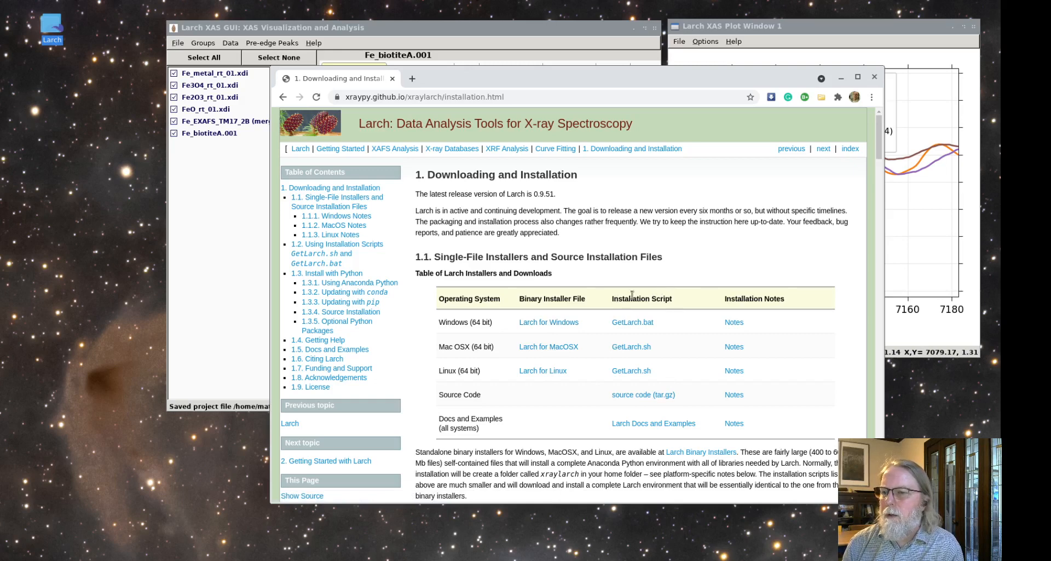
mouse_move(628, 306)
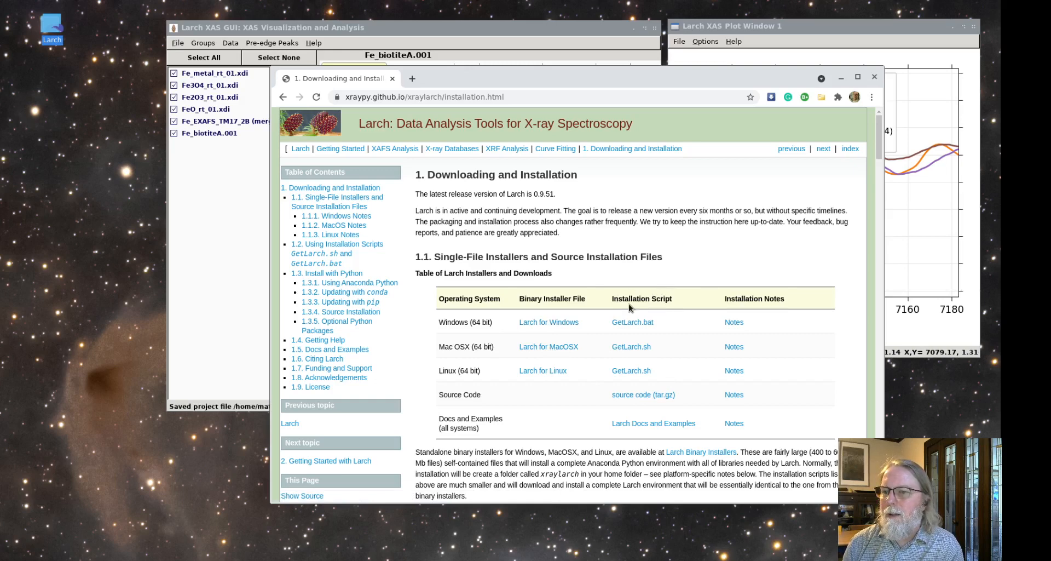
mouse_move(629, 309)
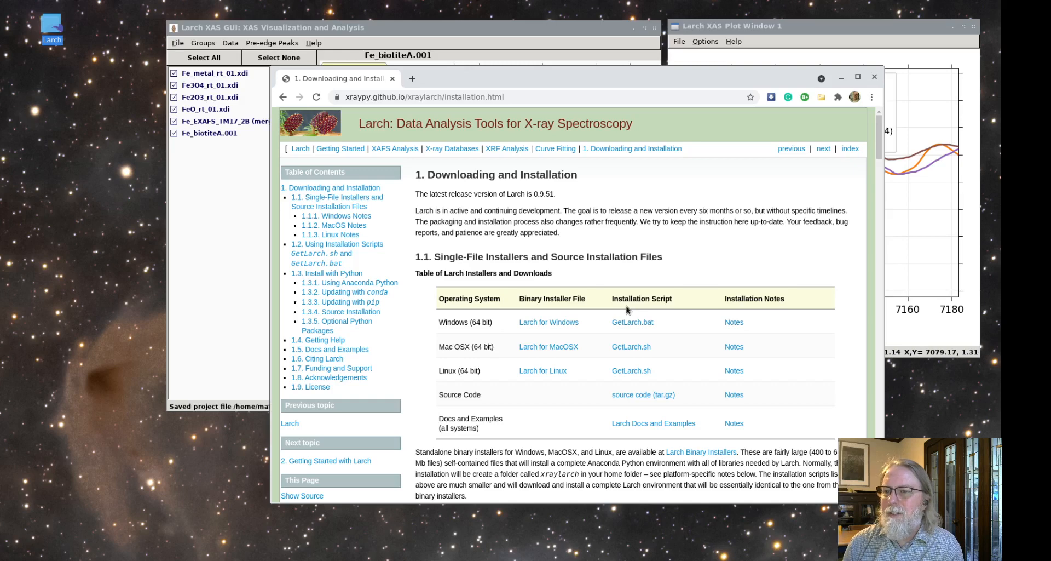
mouse_move(565, 339)
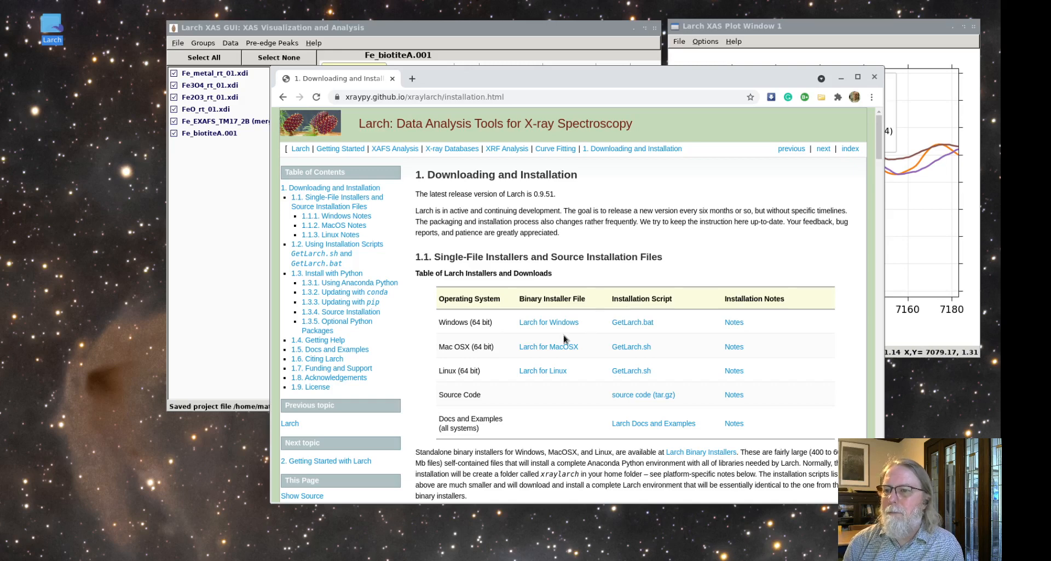
mouse_move(589, 318)
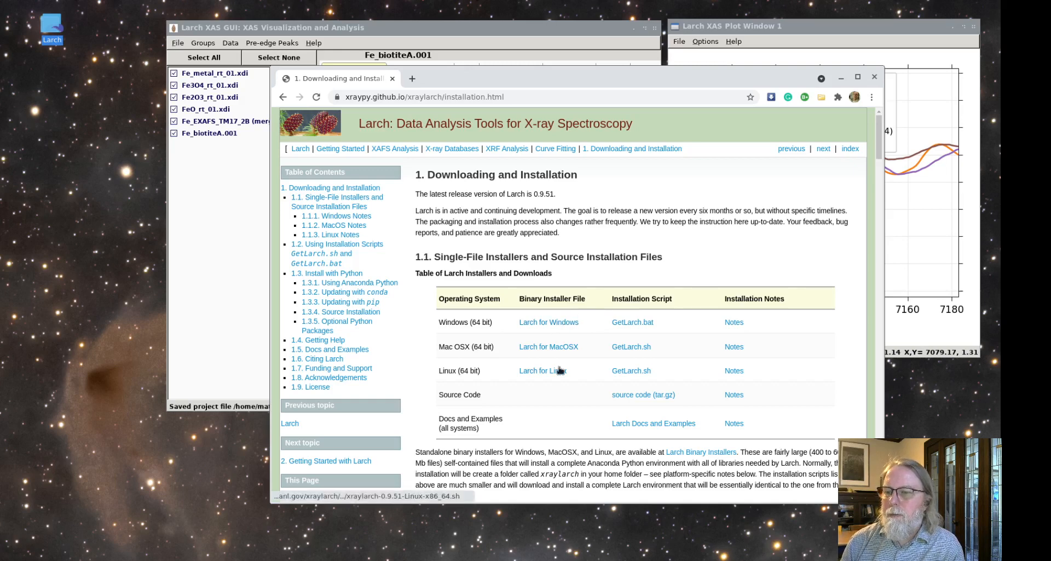
mouse_move(544, 370)
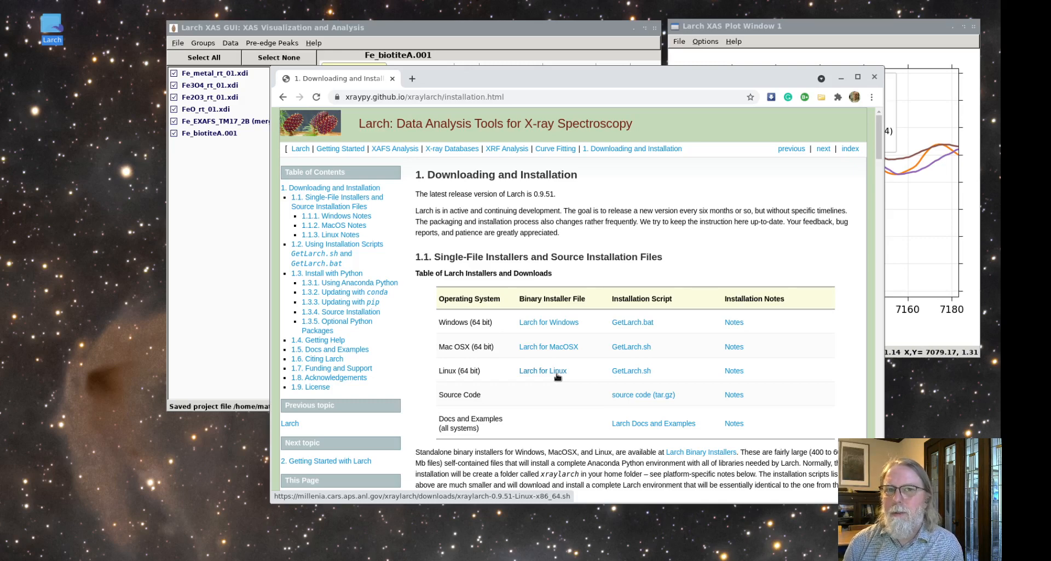
mouse_move(394, 300)
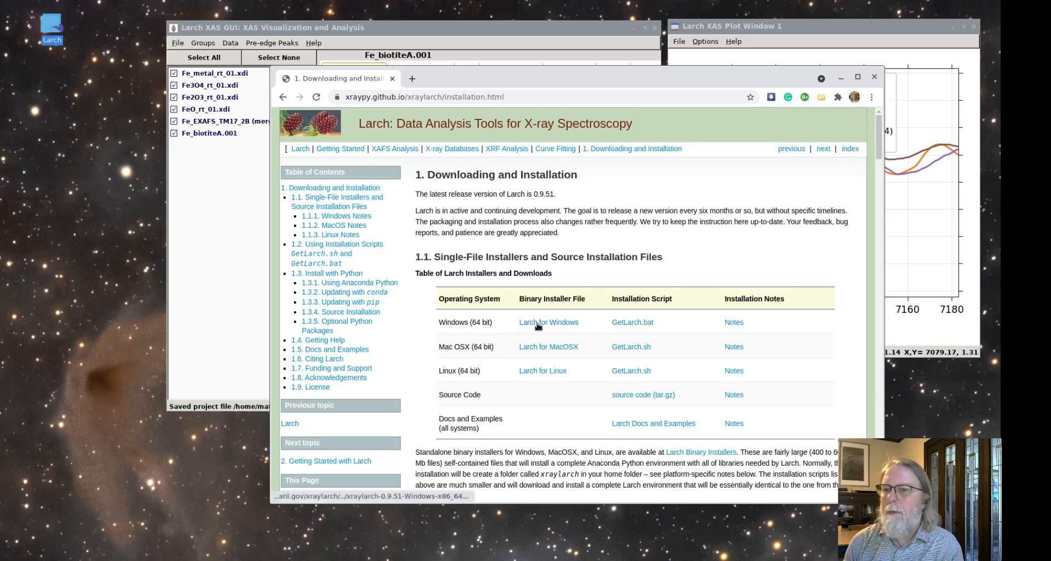
mouse_move(548, 322)
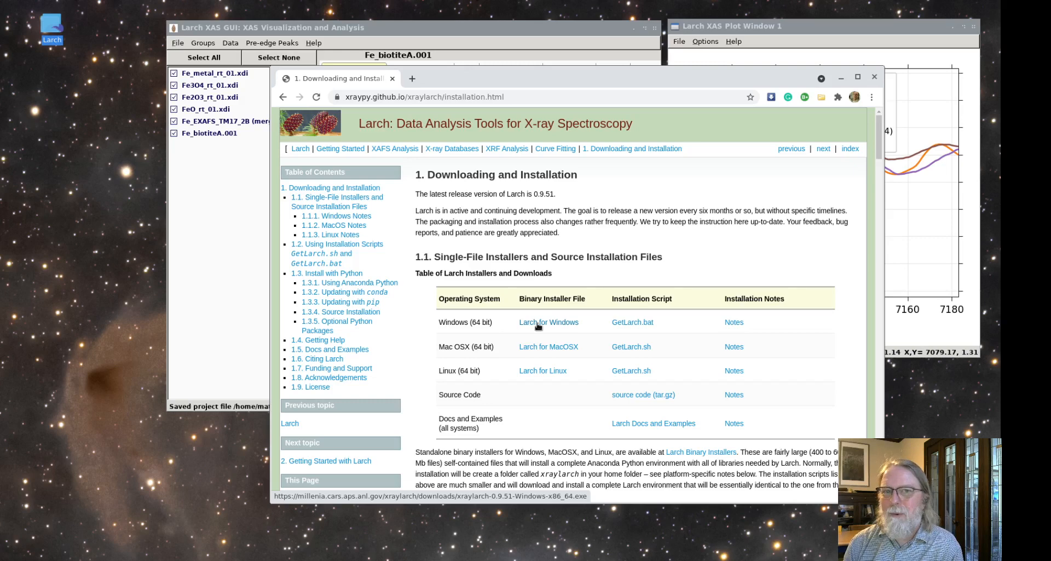
mouse_move(519, 251)
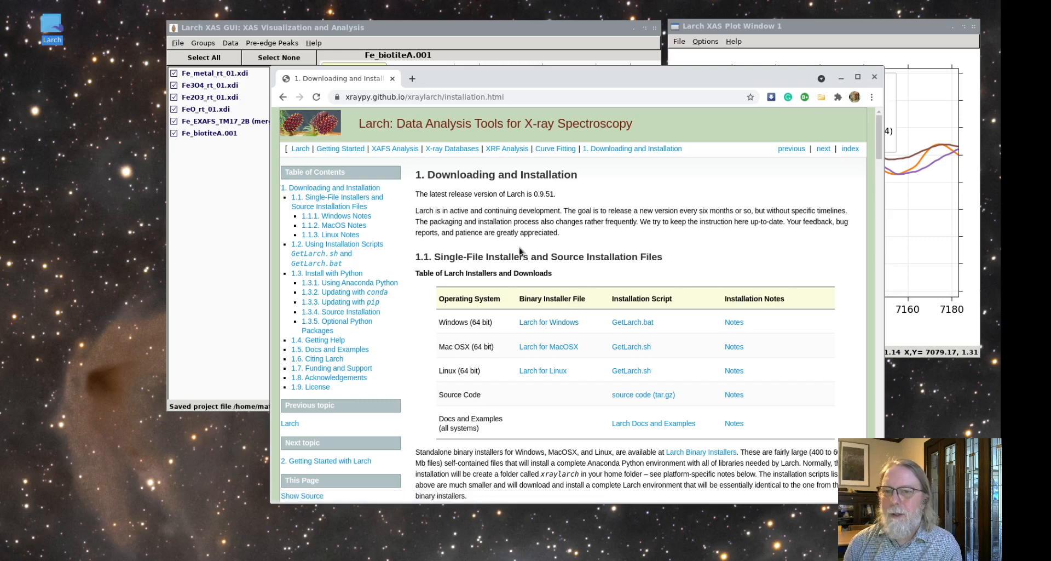
mouse_move(473, 234)
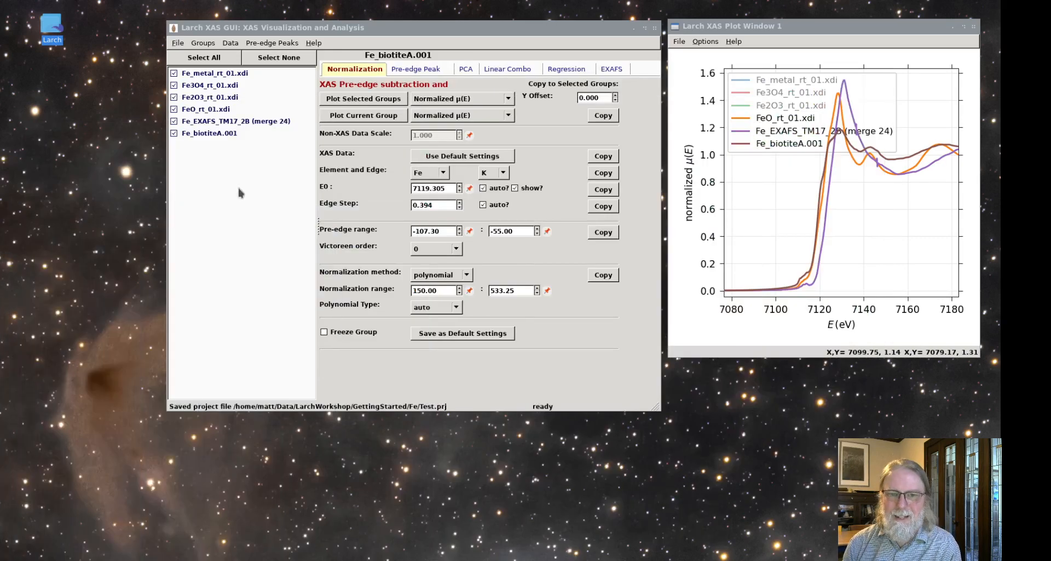
mouse_move(252, 179)
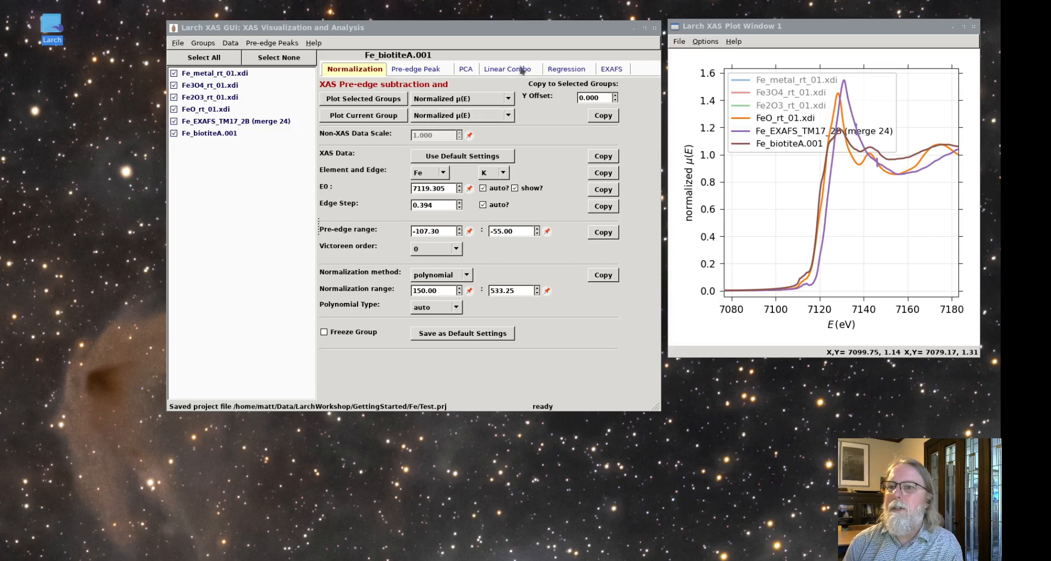
left_click(611, 69)
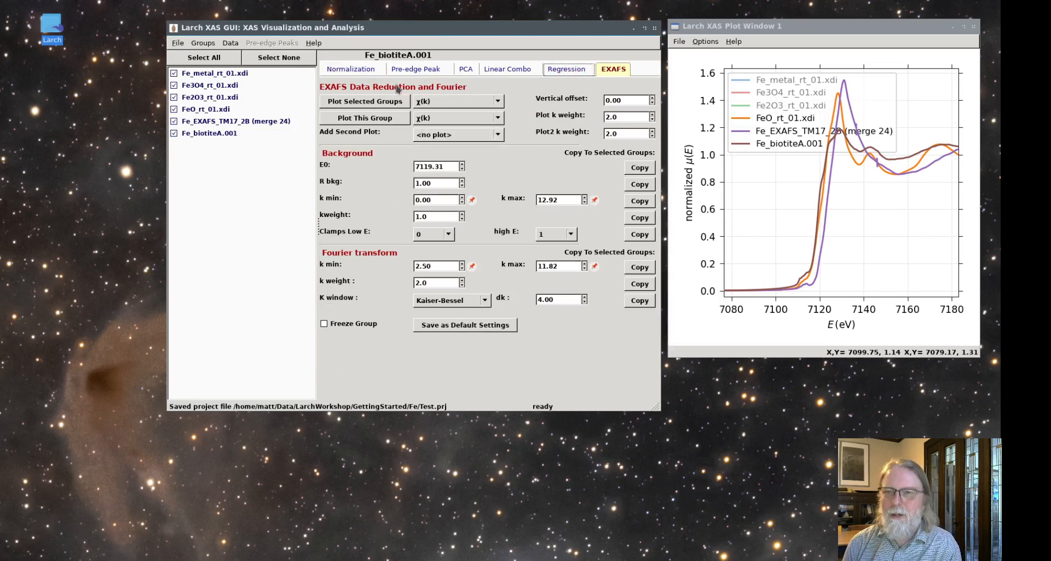
left_click(350, 69)
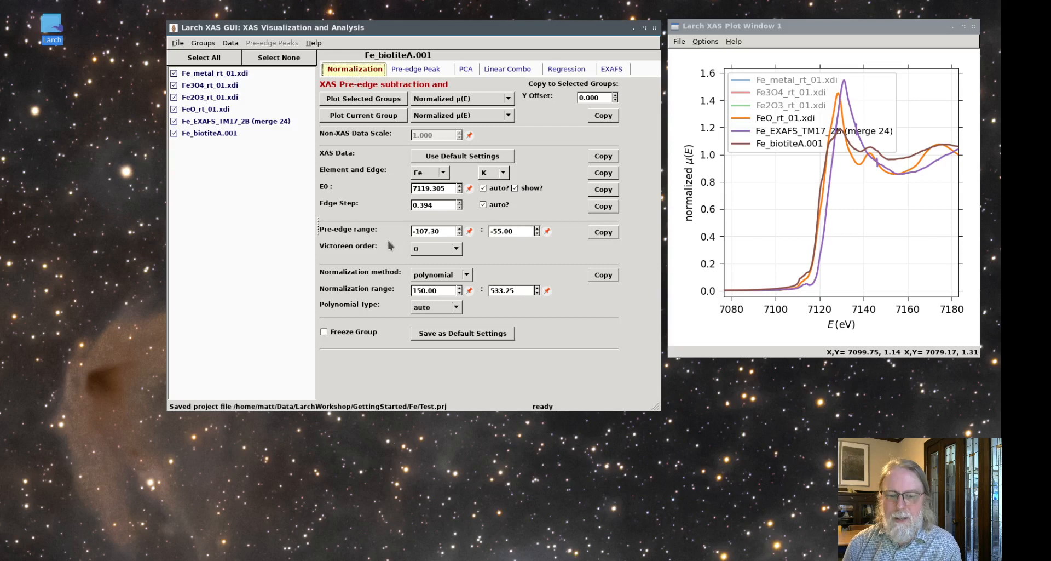